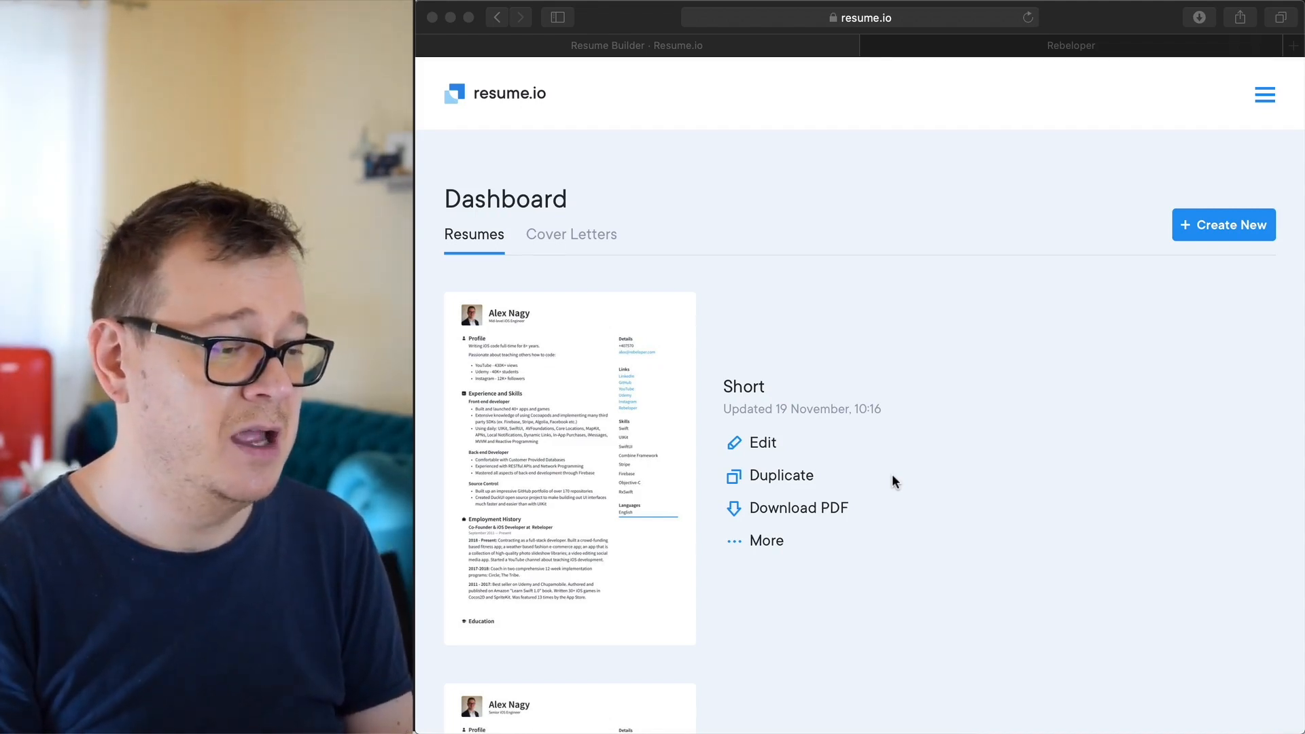
pyautogui.moveTo(911, 467)
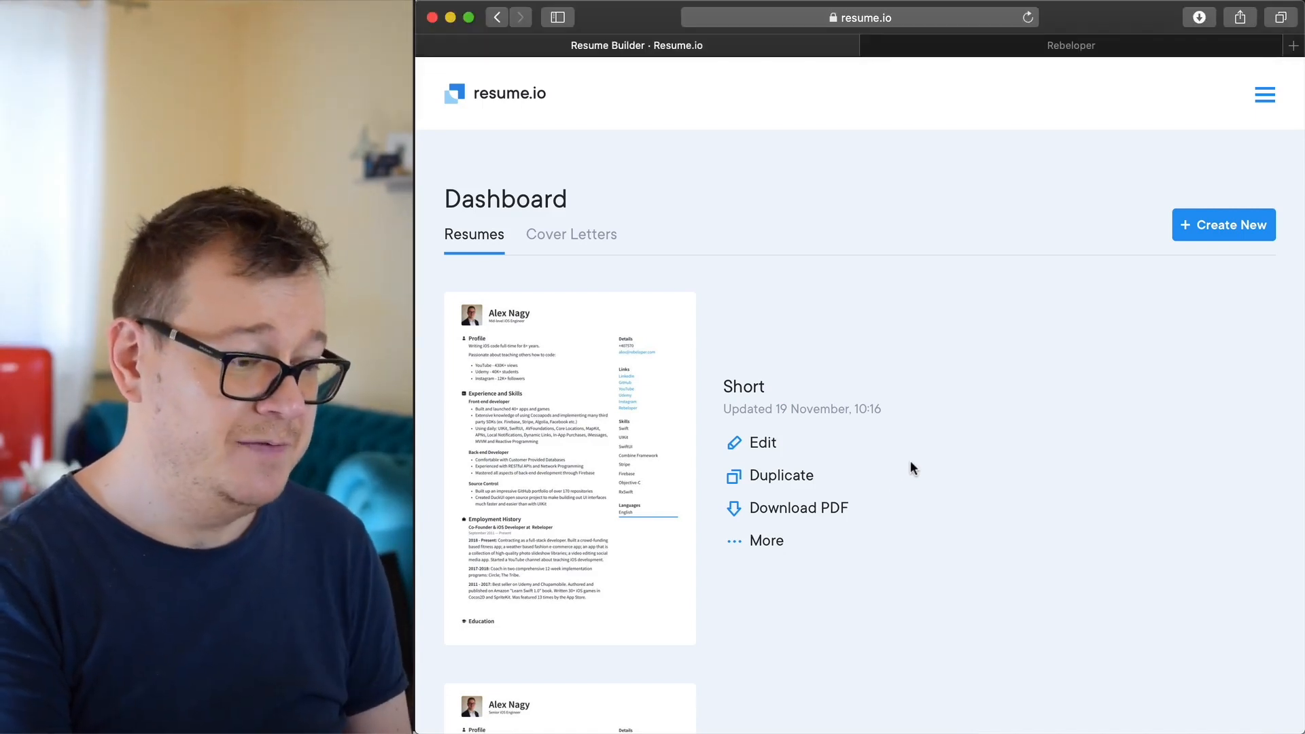
pyautogui.moveTo(809, 518)
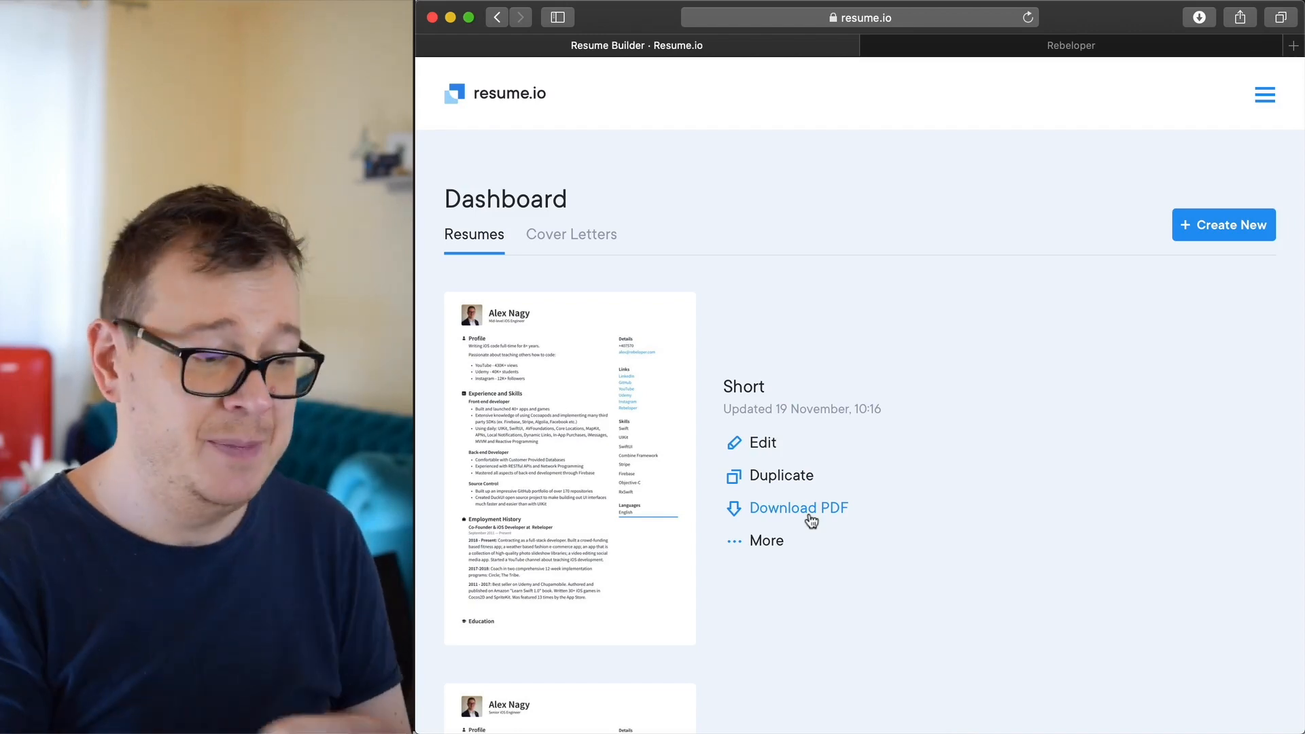
pyautogui.moveTo(959, 457)
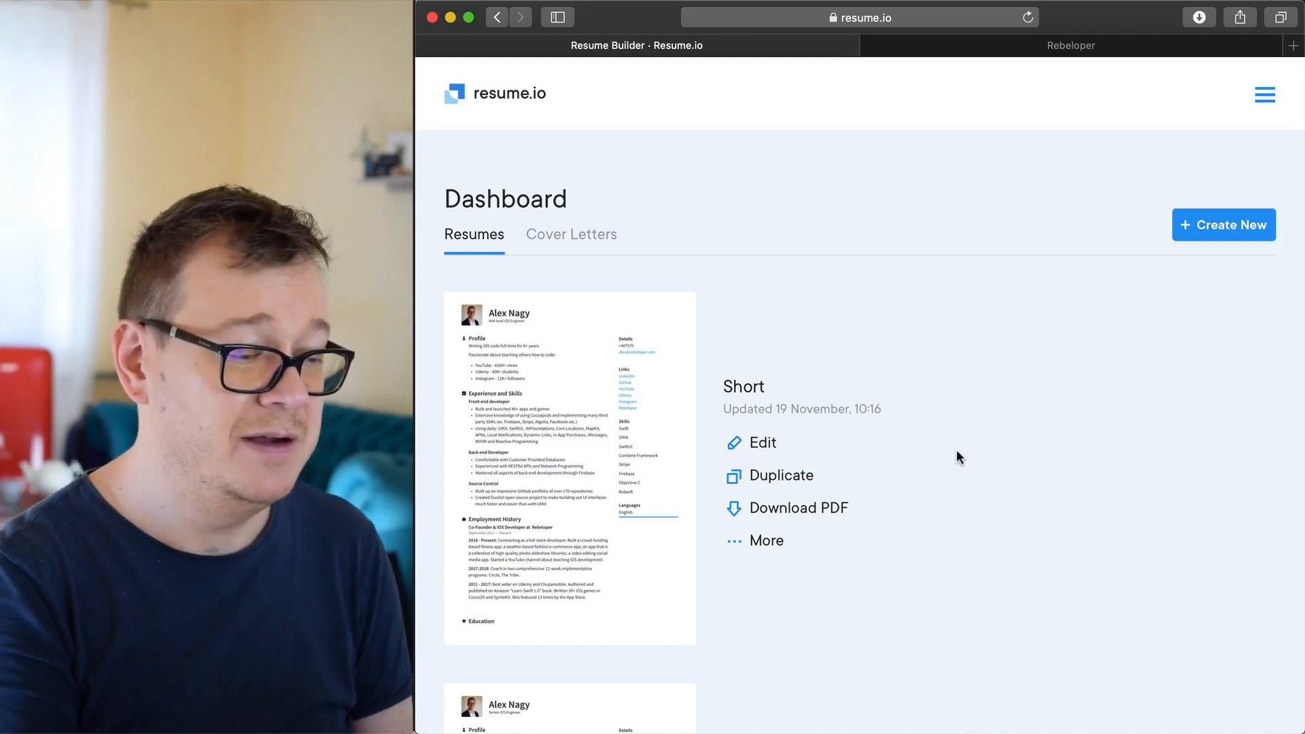
pyautogui.moveTo(939, 456)
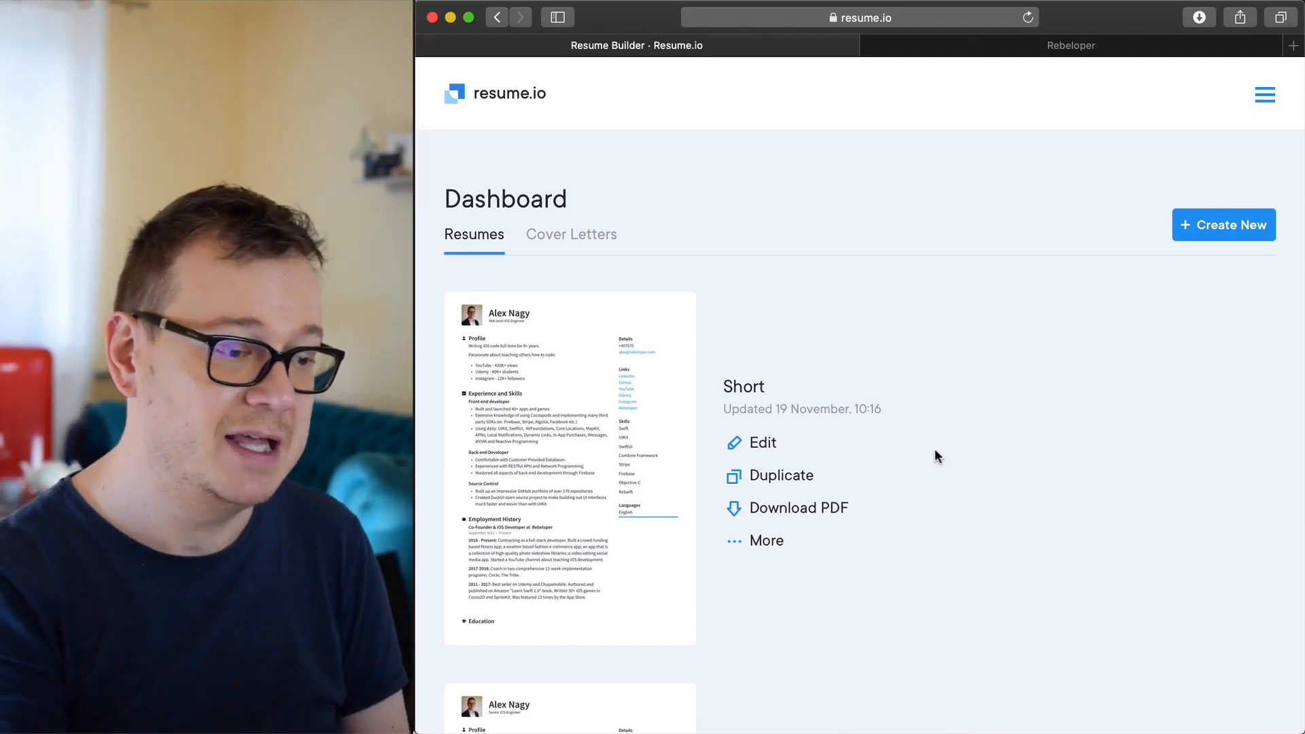
# - Scroll the dashboard and open the Master resume in the editor
pyautogui.scroll(-3)
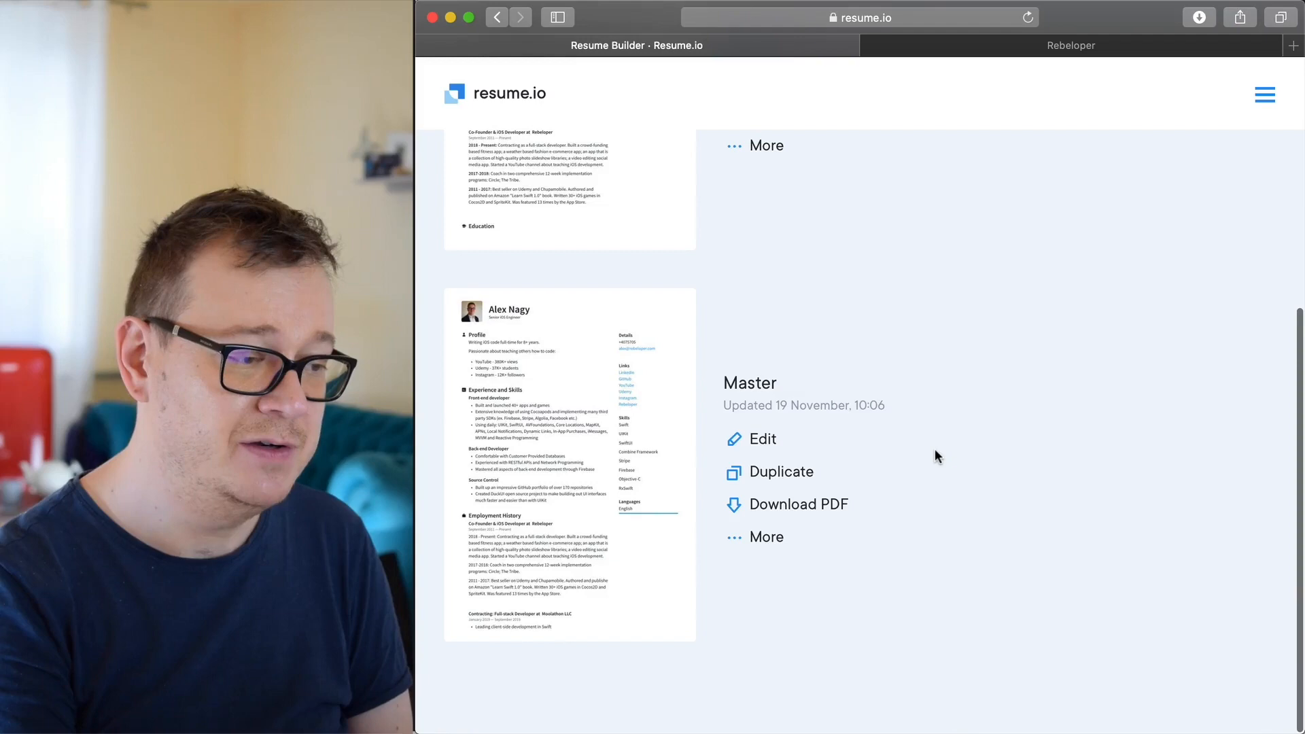
pyautogui.scroll(3)
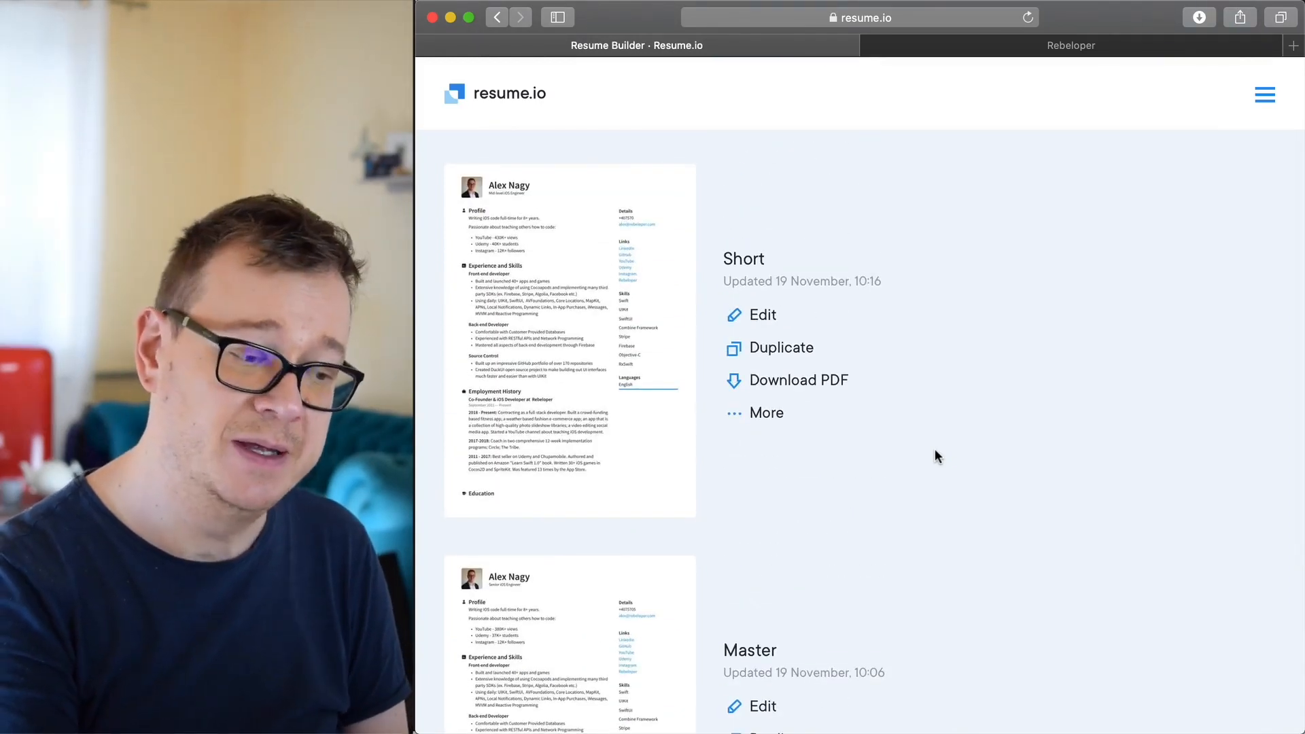
pyautogui.scroll(-3)
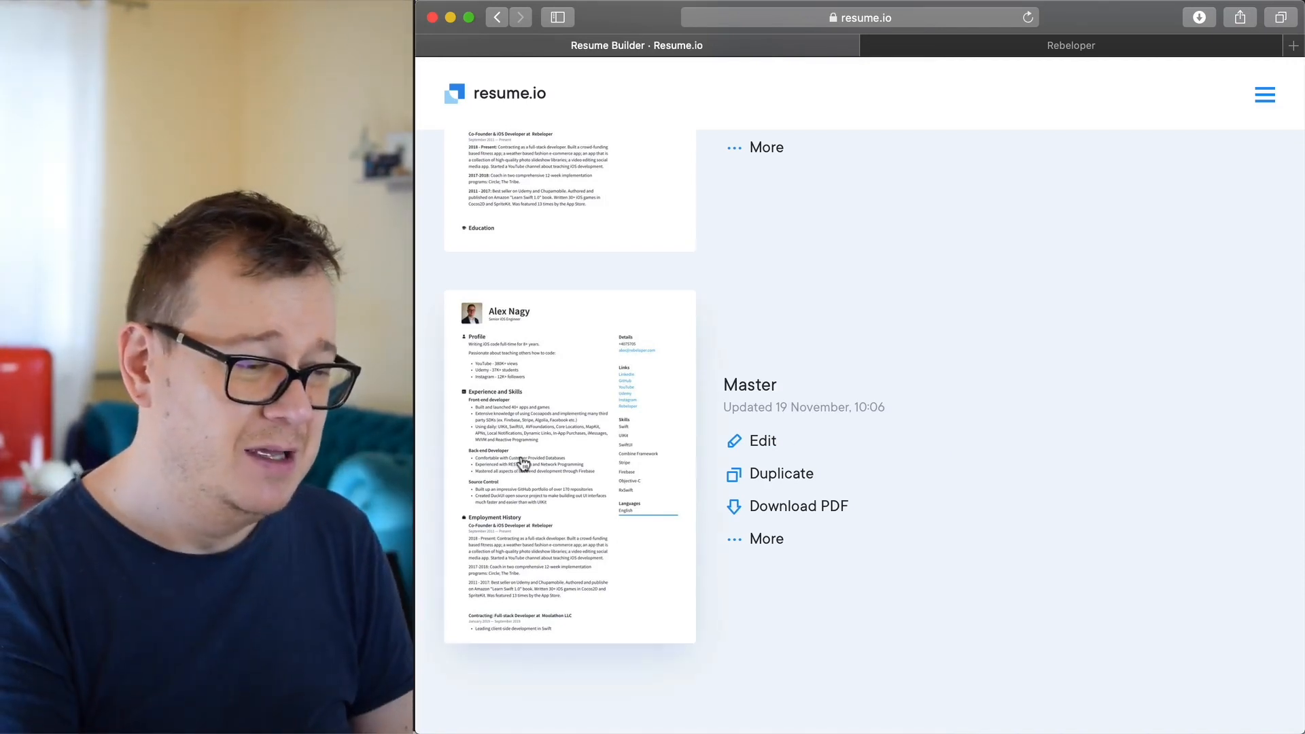
pyautogui.moveTo(471, 325)
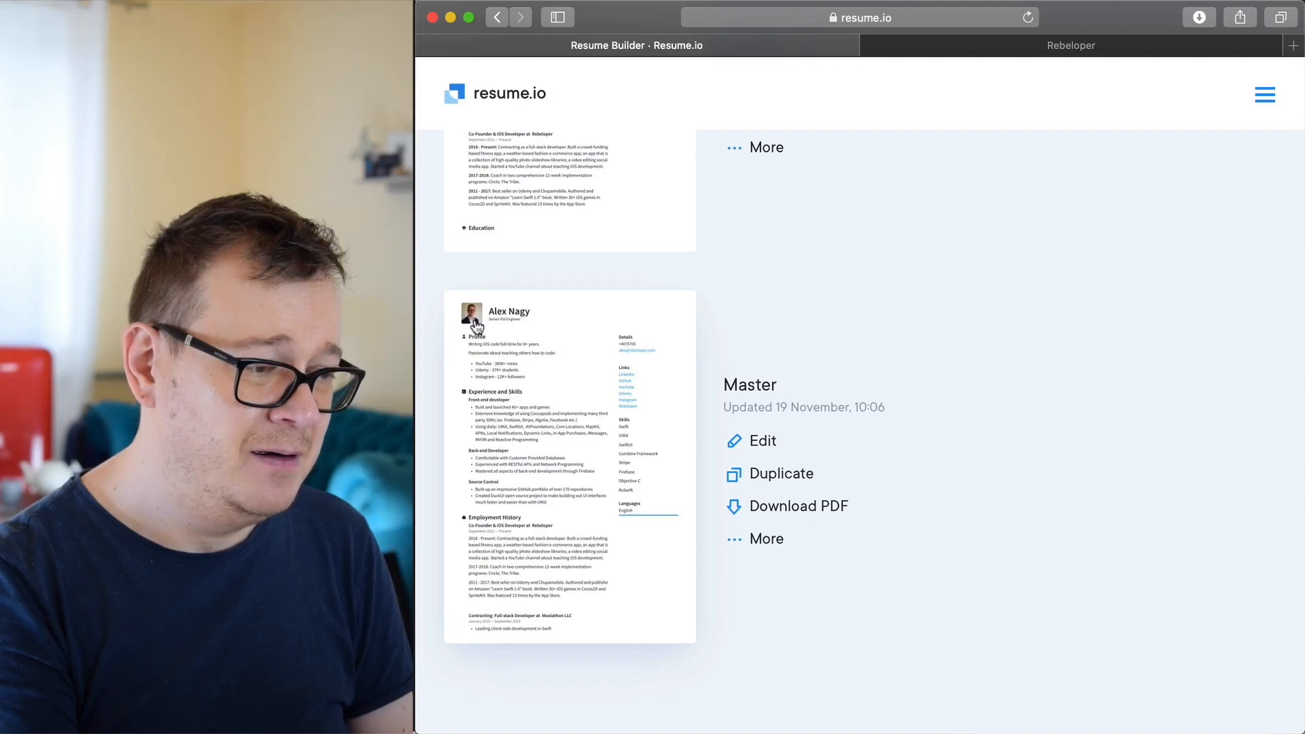
pyautogui.moveTo(555, 445)
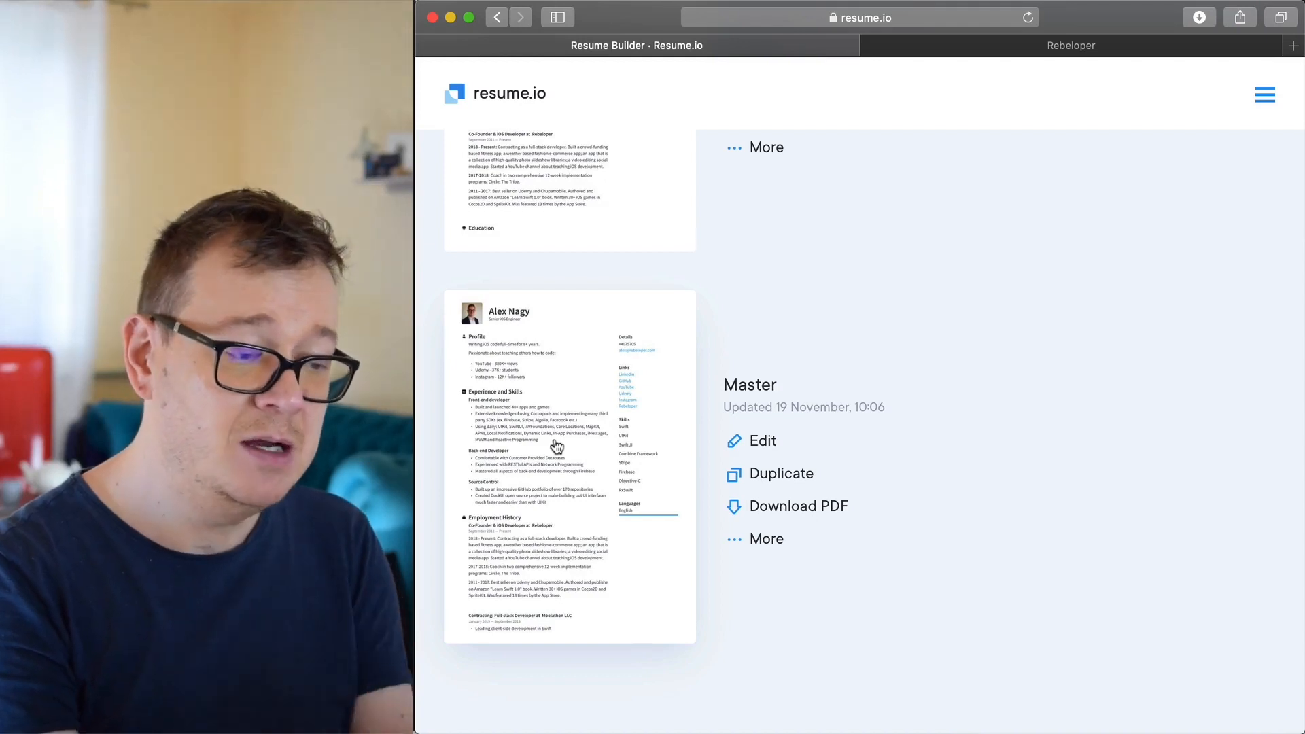
pyautogui.click(760, 440)
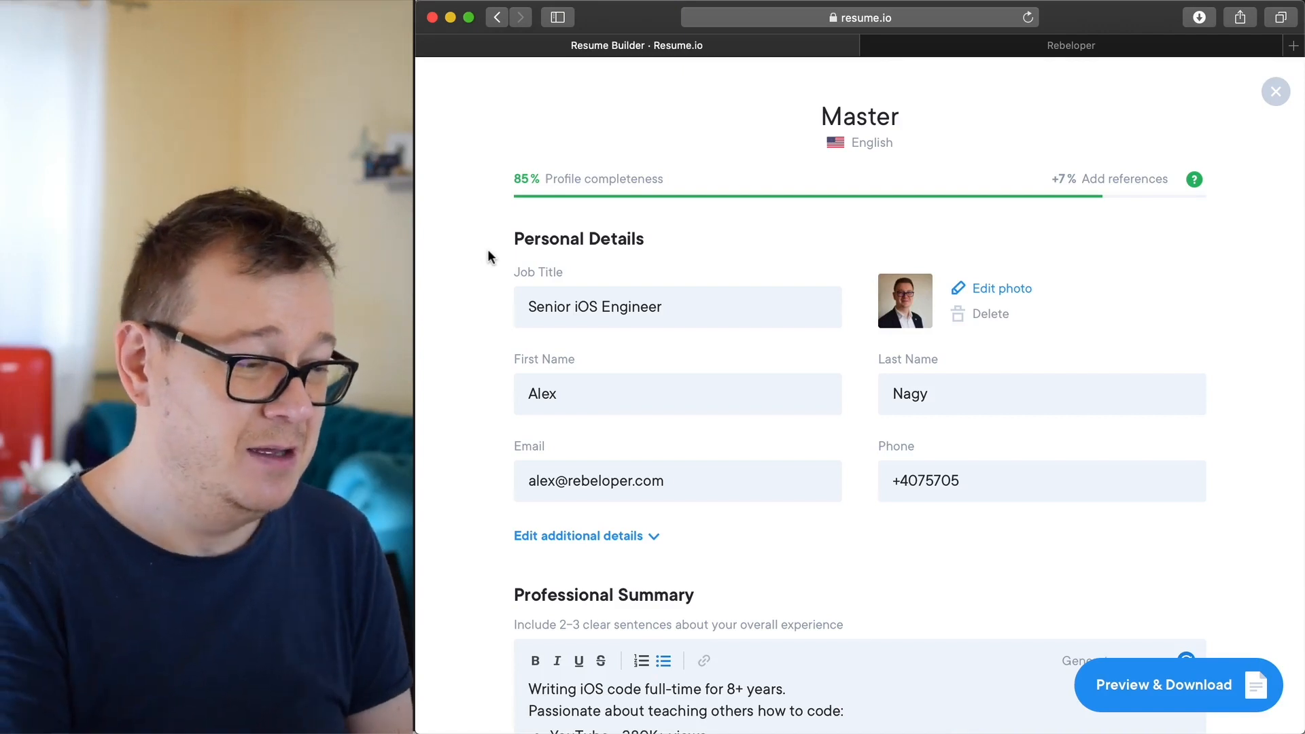
pyautogui.moveTo(501, 398)
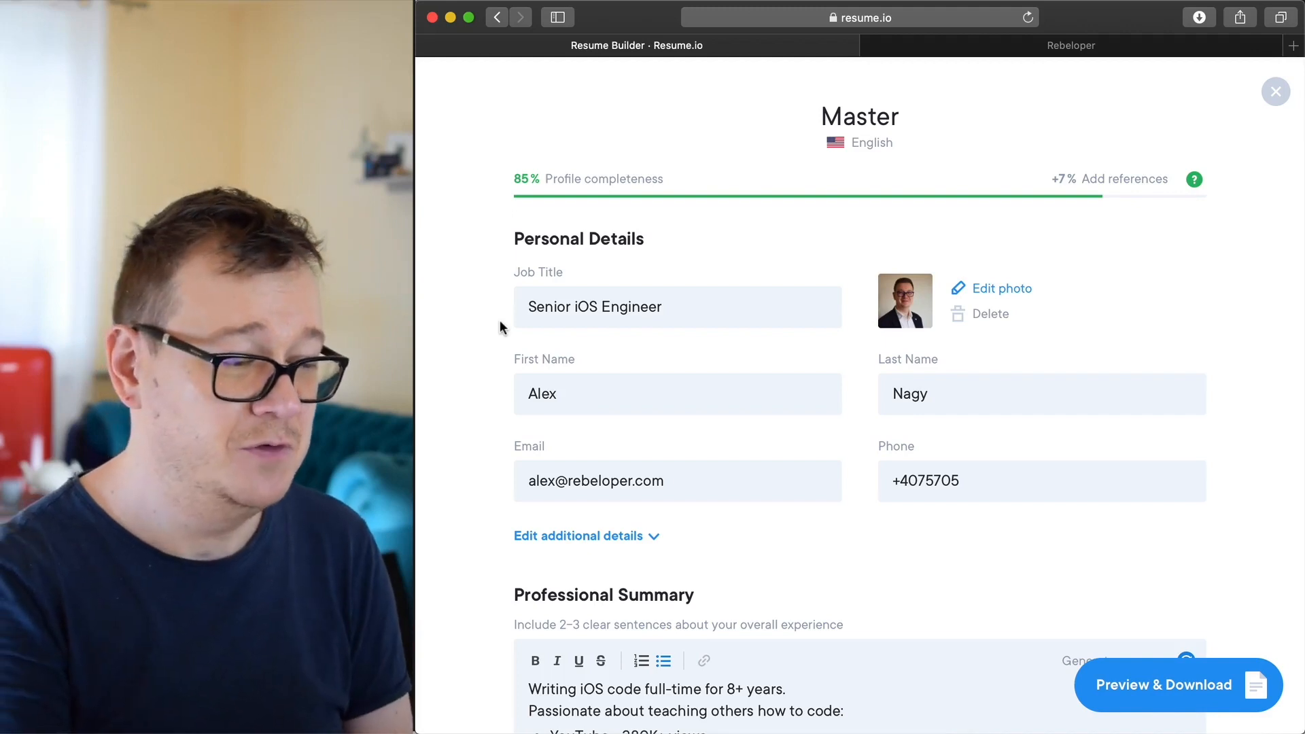
# - Scroll through Personal Details, Professional Summary and Websites & Social Links
pyautogui.scroll(-3)
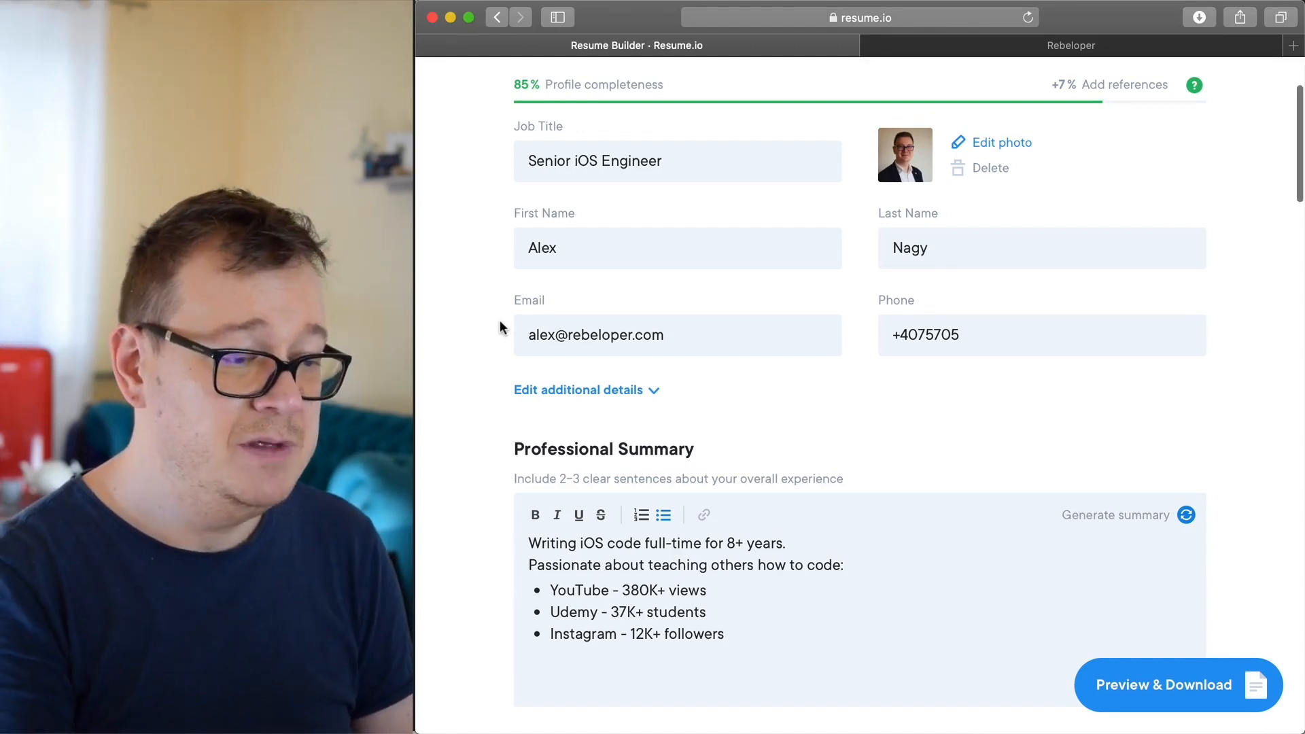
pyautogui.scroll(-3)
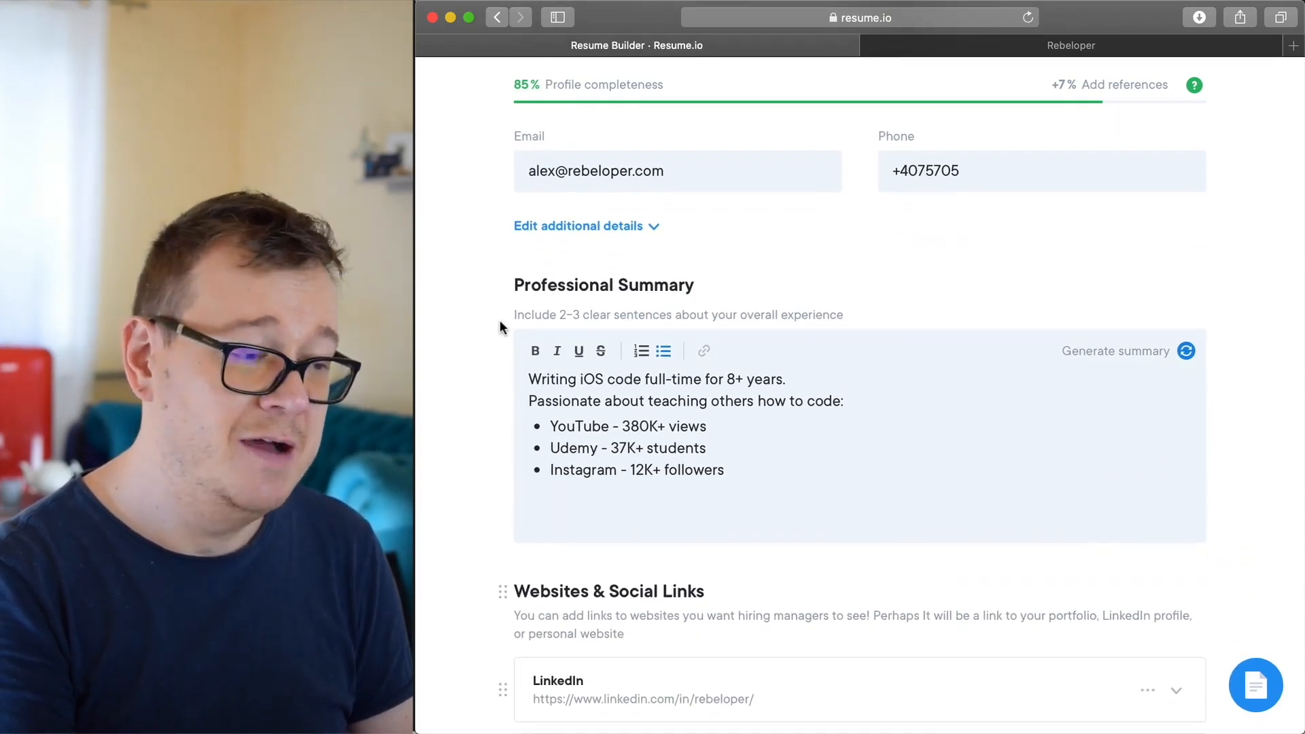
pyautogui.scroll(-3)
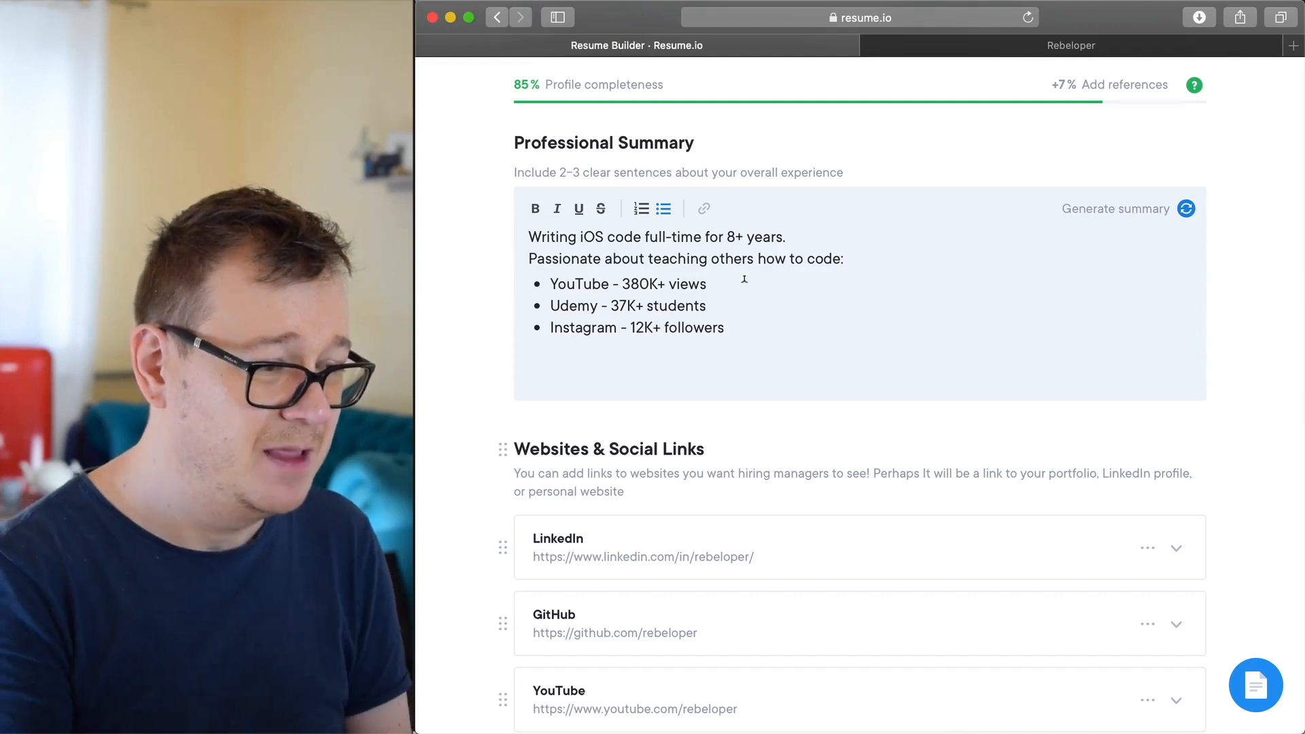
pyautogui.moveTo(733, 281)
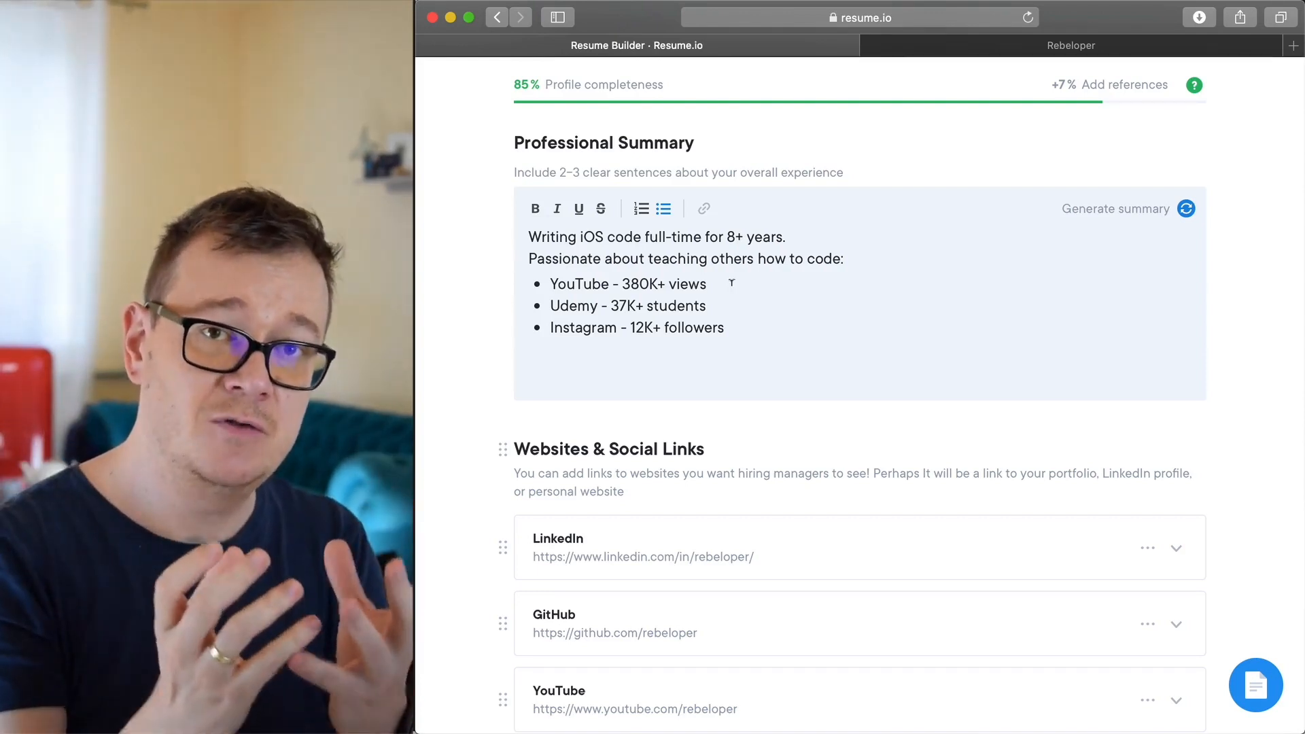
pyautogui.moveTo(474, 360)
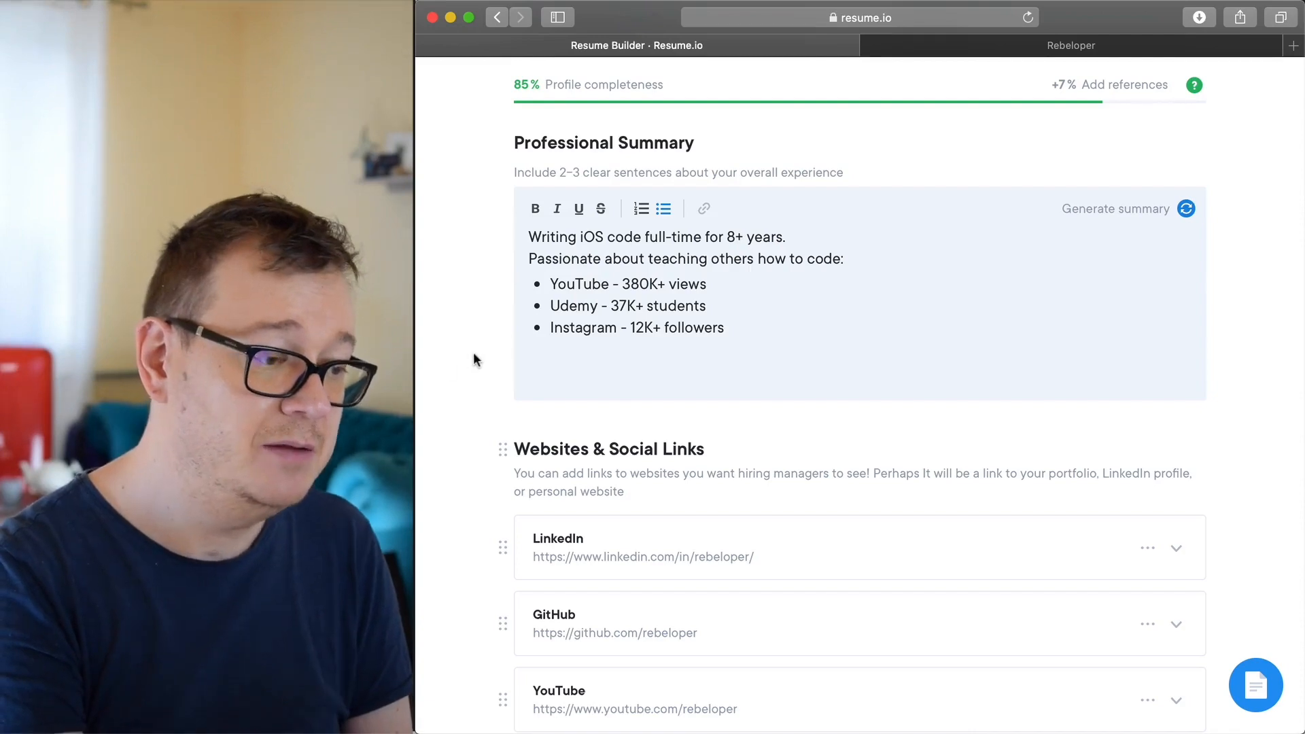
pyautogui.scroll(-3)
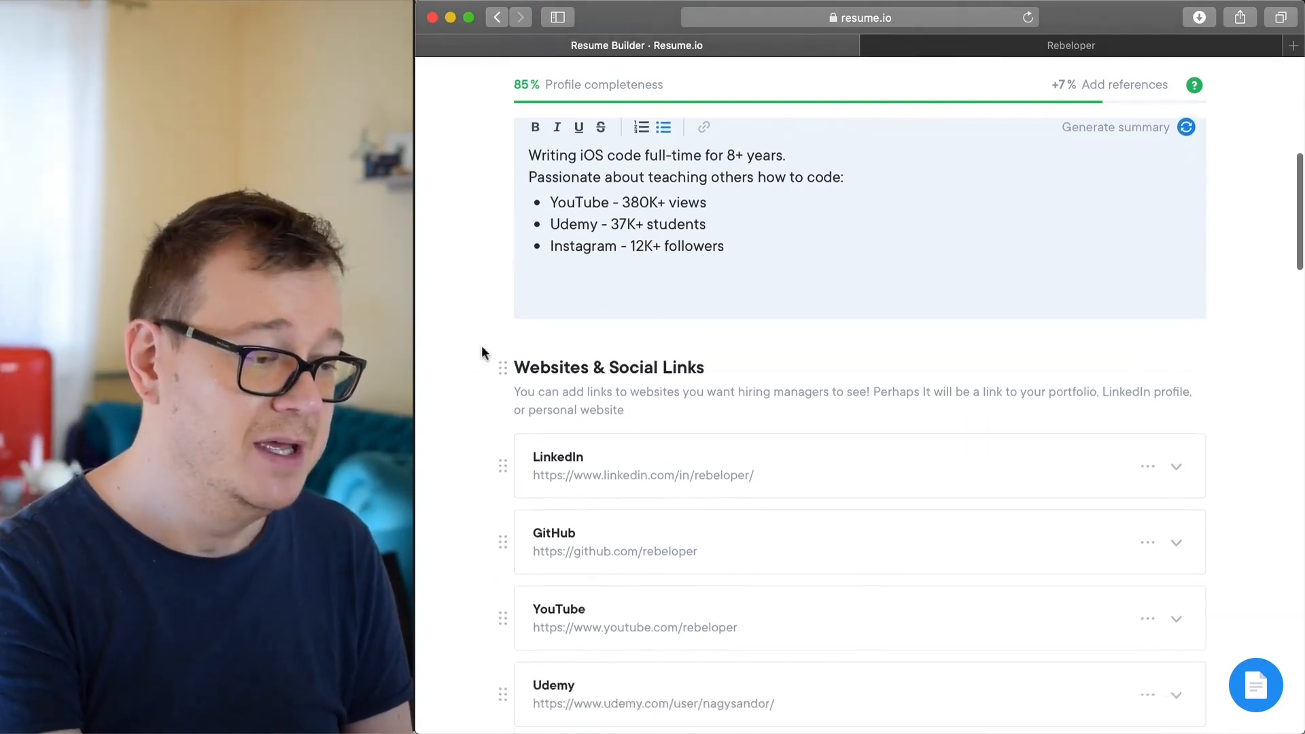
pyautogui.scroll(-3)
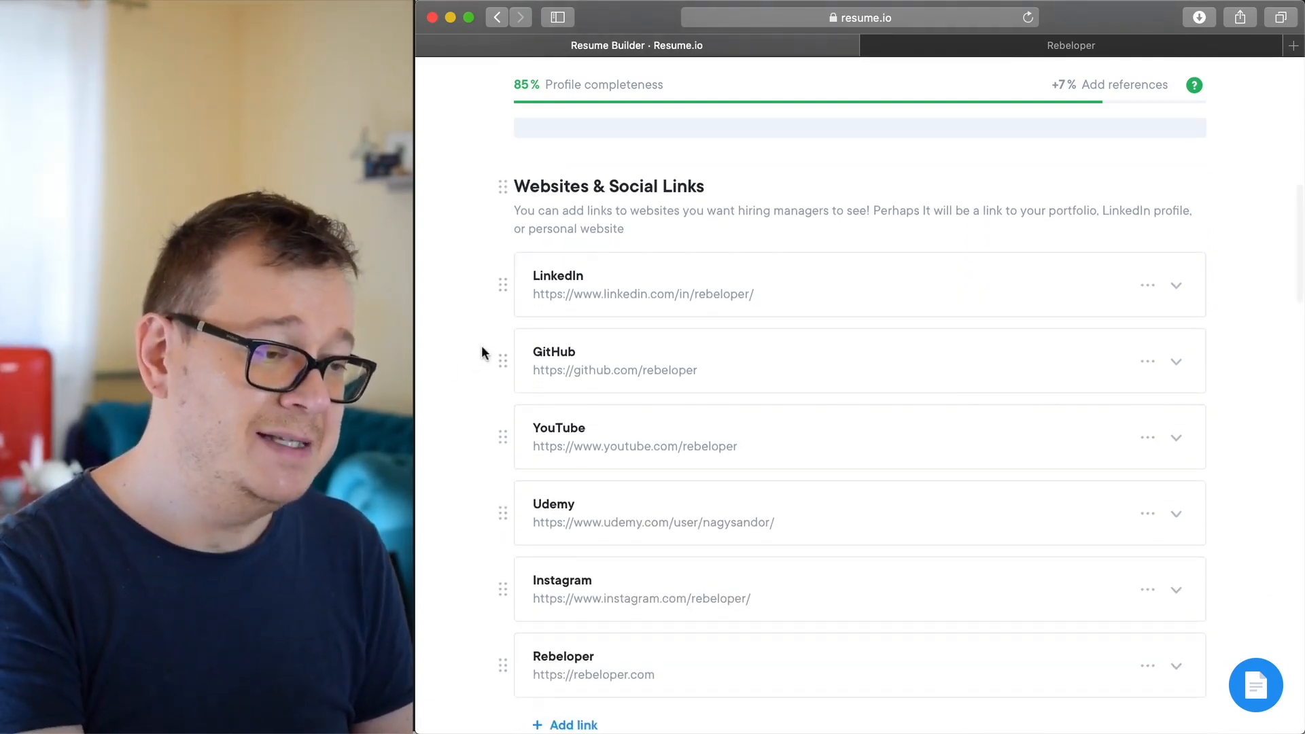
pyautogui.scroll(-3)
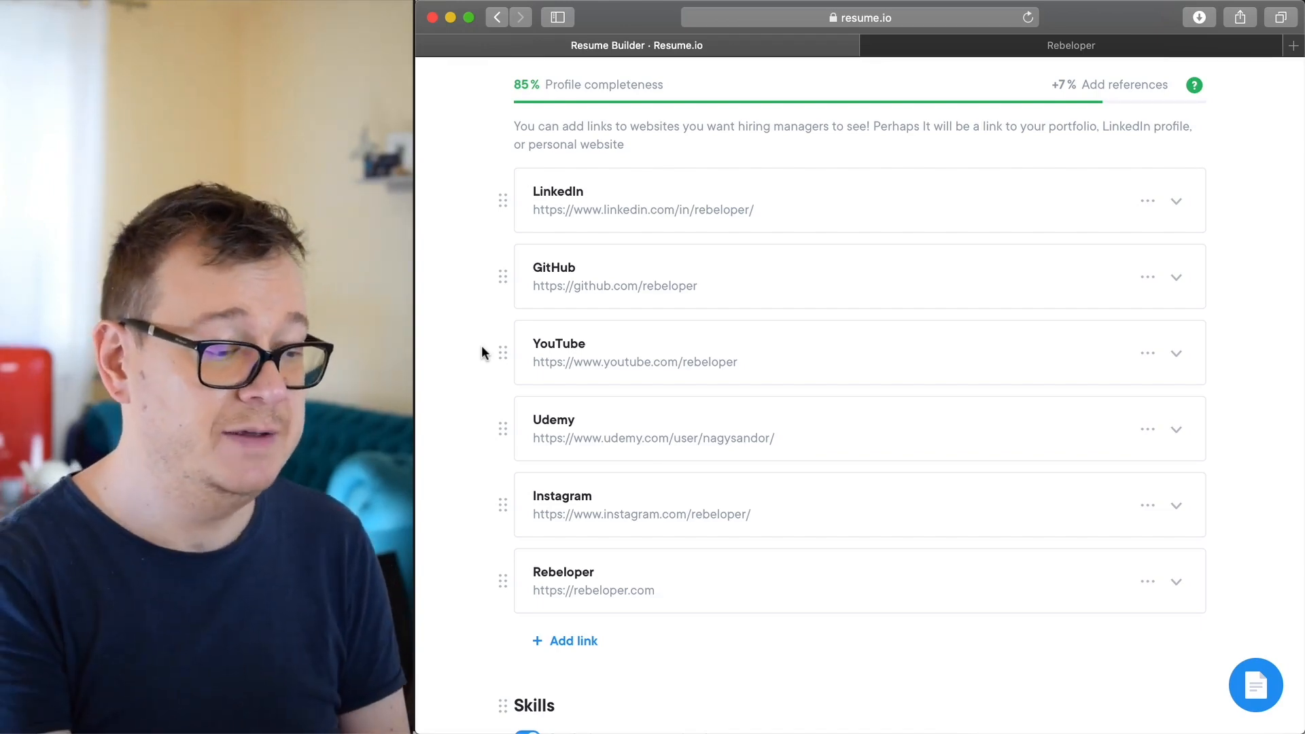
pyautogui.moveTo(478, 435)
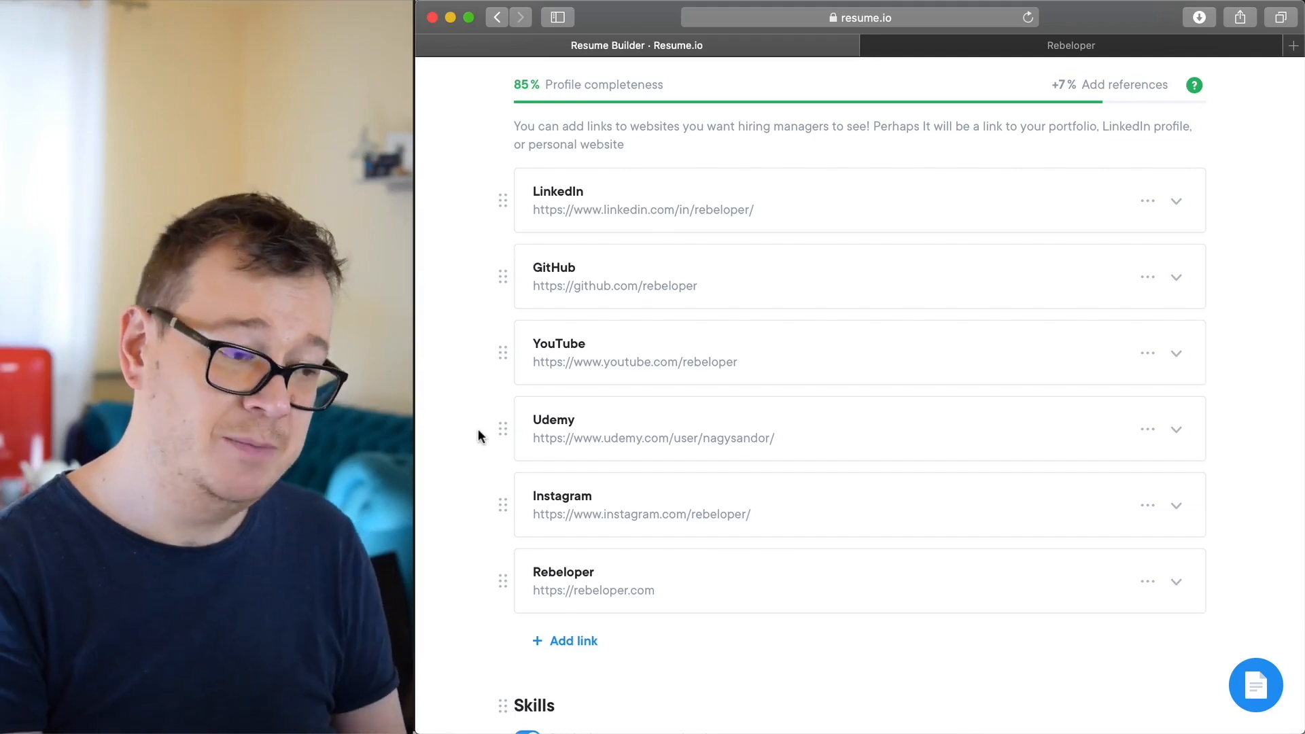
# - Switch to the rebeloper.com tab showing the 'Capture — See It Buddy' page
pyautogui.click(1071, 45)
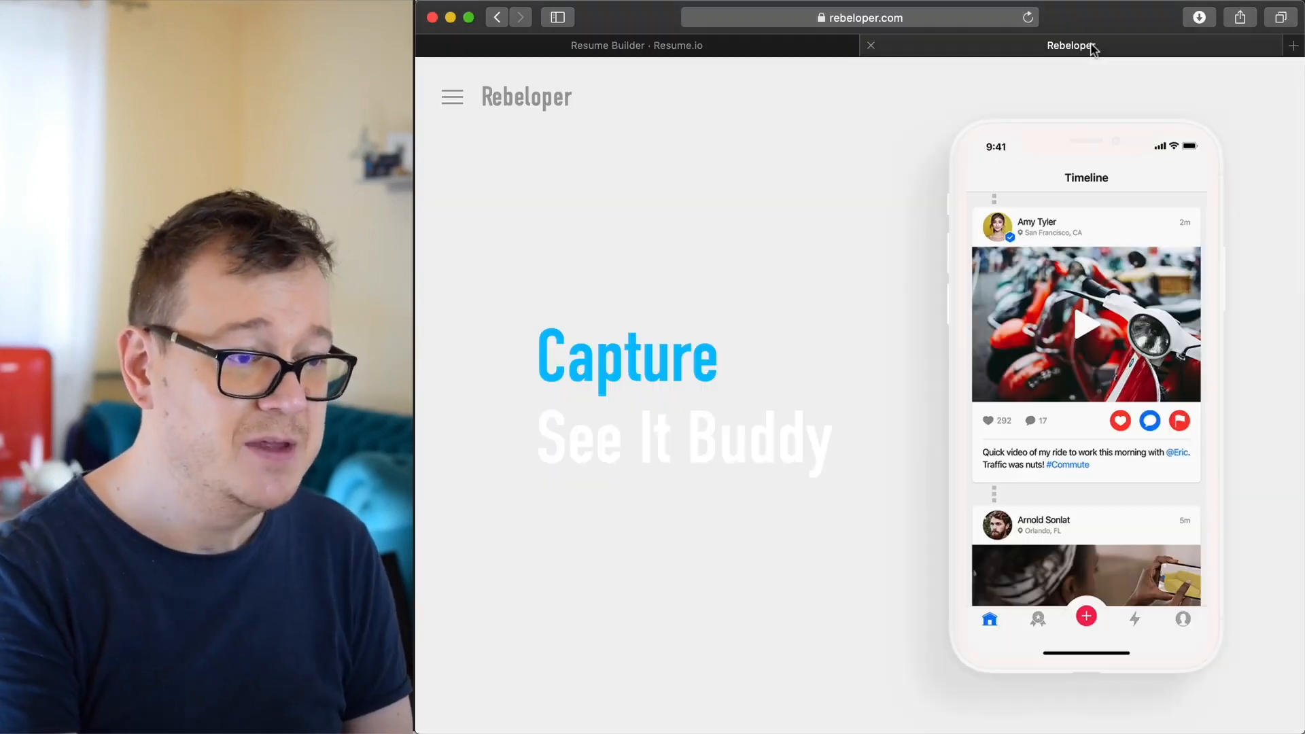
pyautogui.moveTo(589, 237)
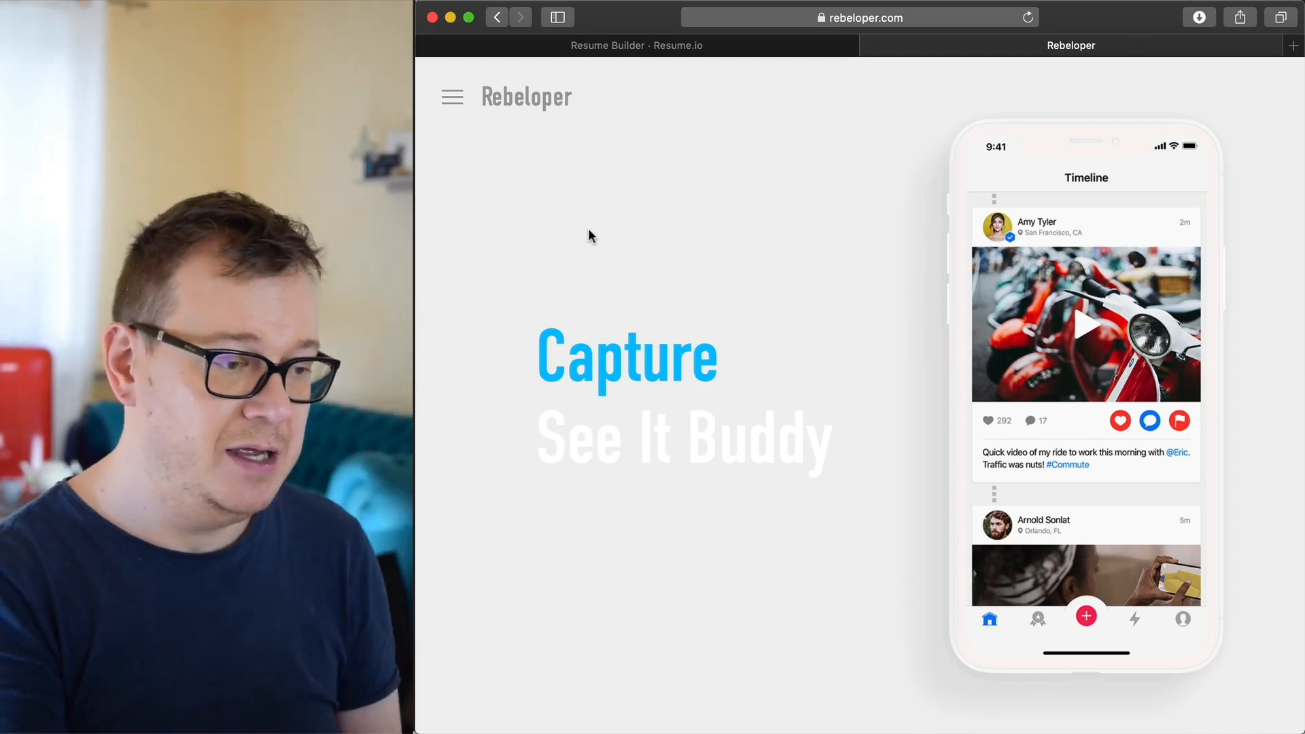
pyautogui.moveTo(525, 264)
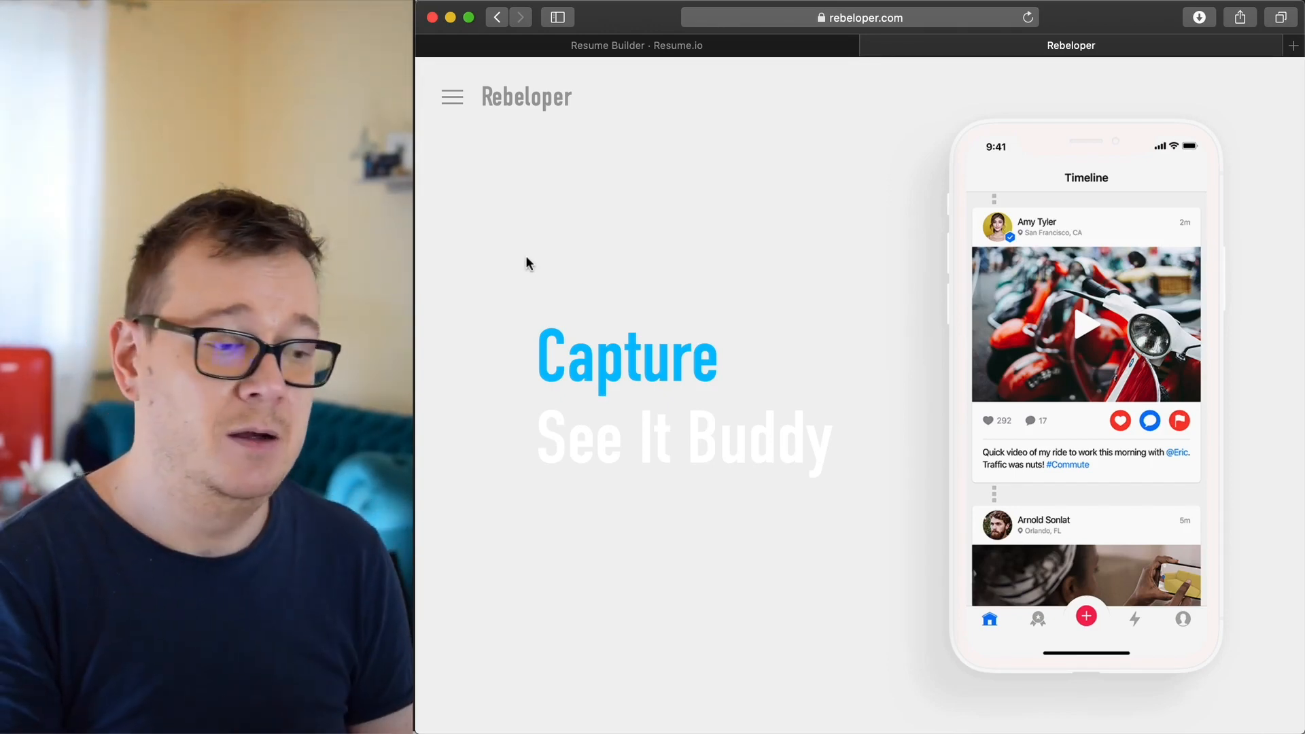
pyautogui.moveTo(637, 381)
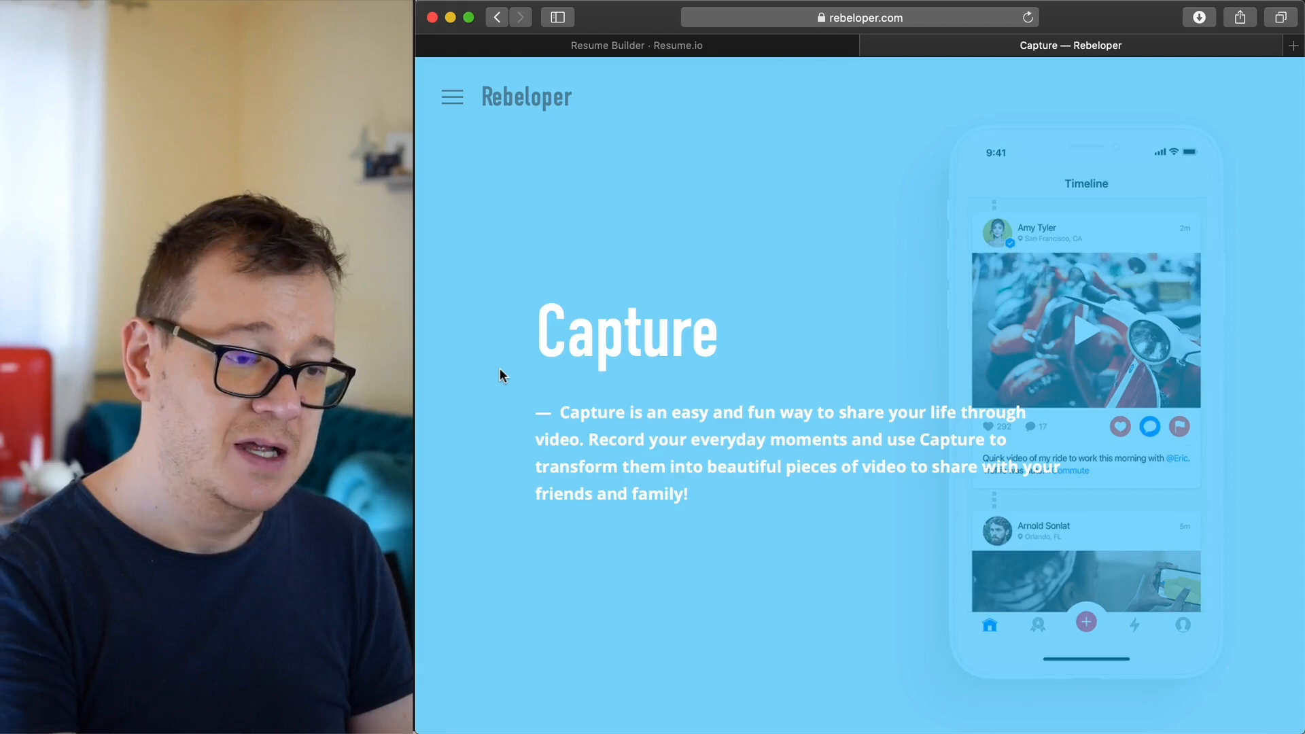
# - Scroll down the Capture page to the 'Like it? Click the menu and Hire Us' section
pyautogui.scroll(-3)
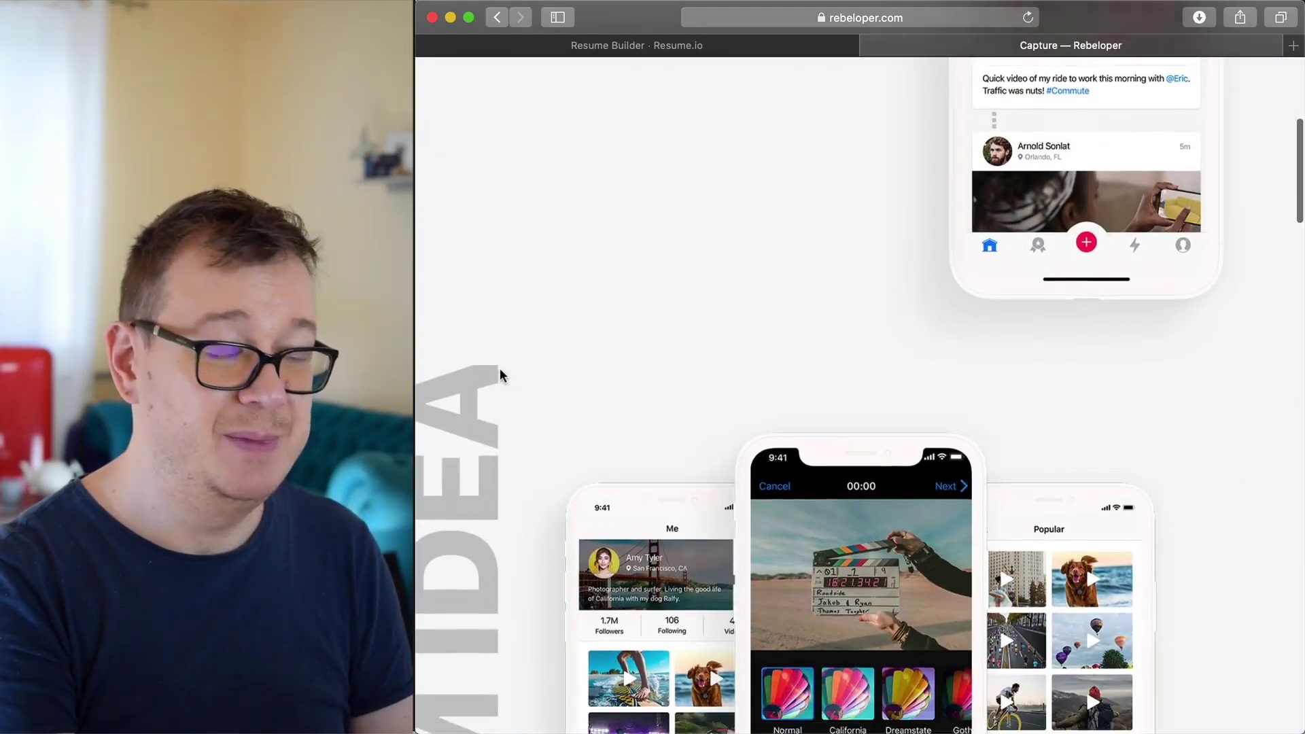
pyautogui.scroll(-3)
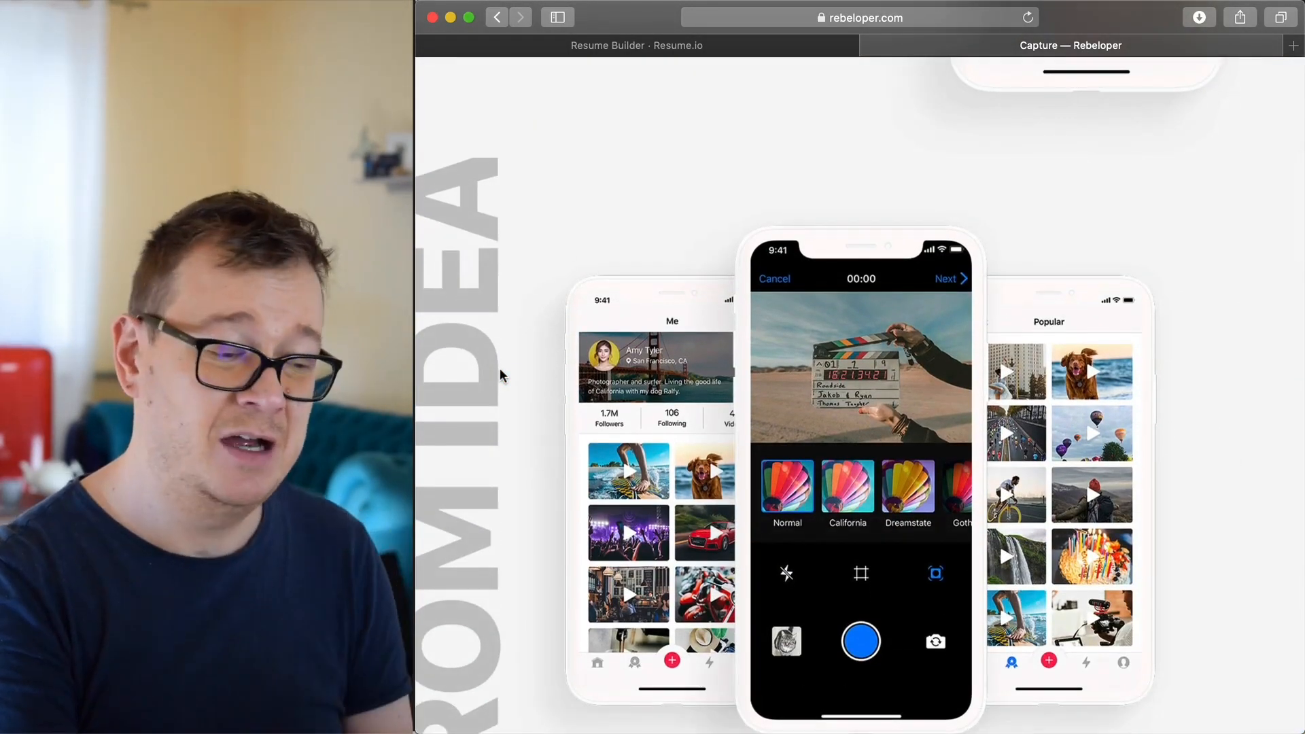
pyautogui.scroll(-3)
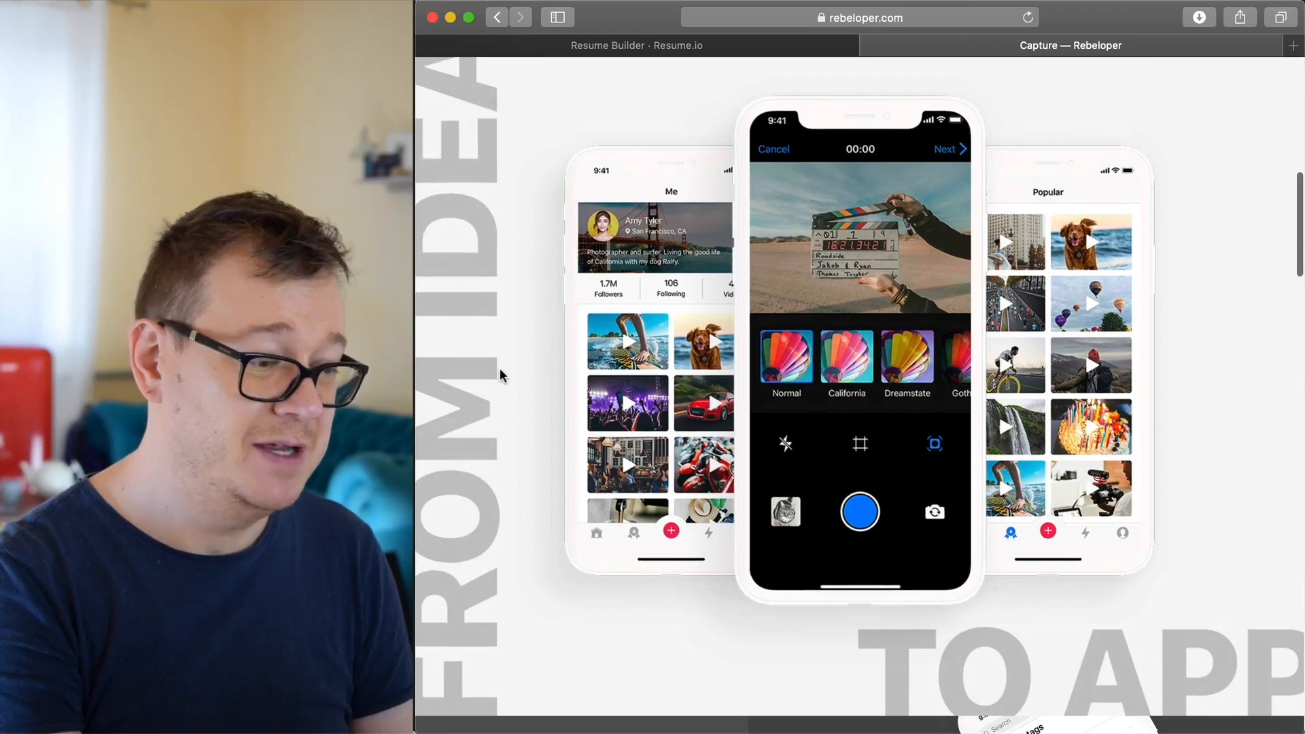
pyautogui.scroll(-3)
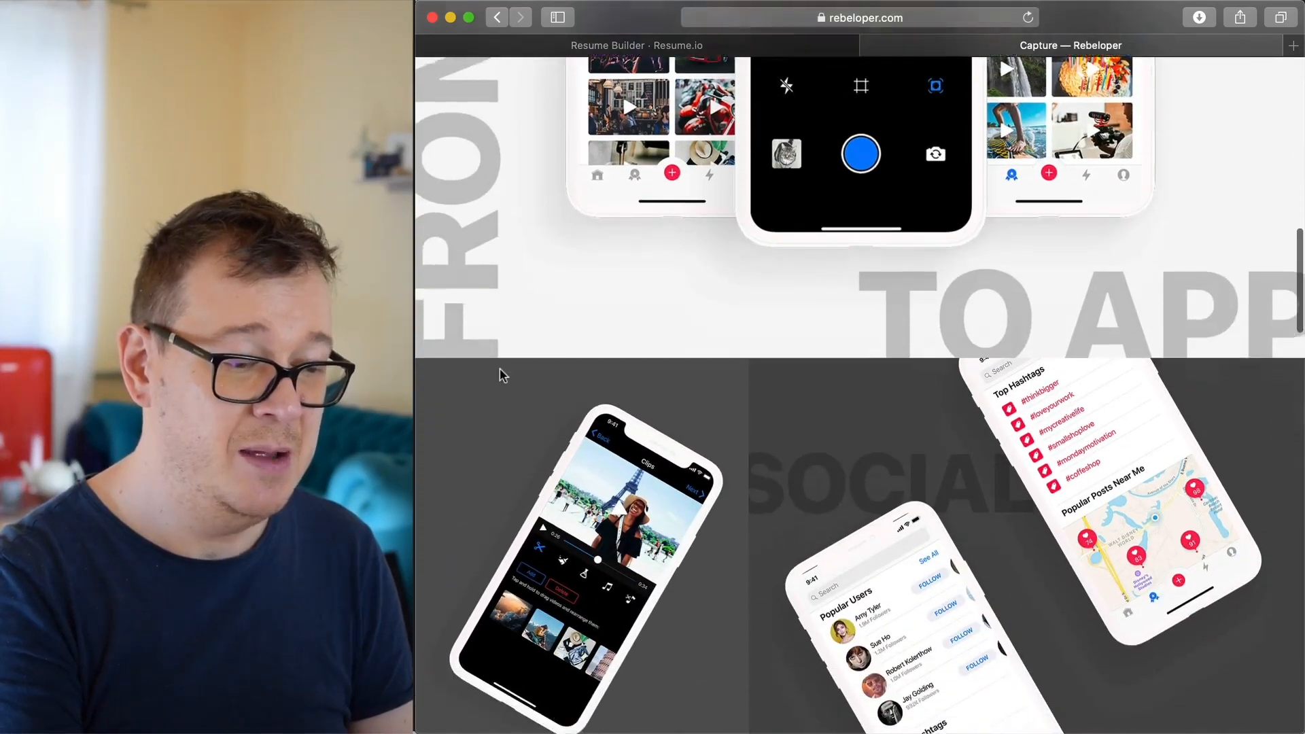
pyautogui.scroll(-3)
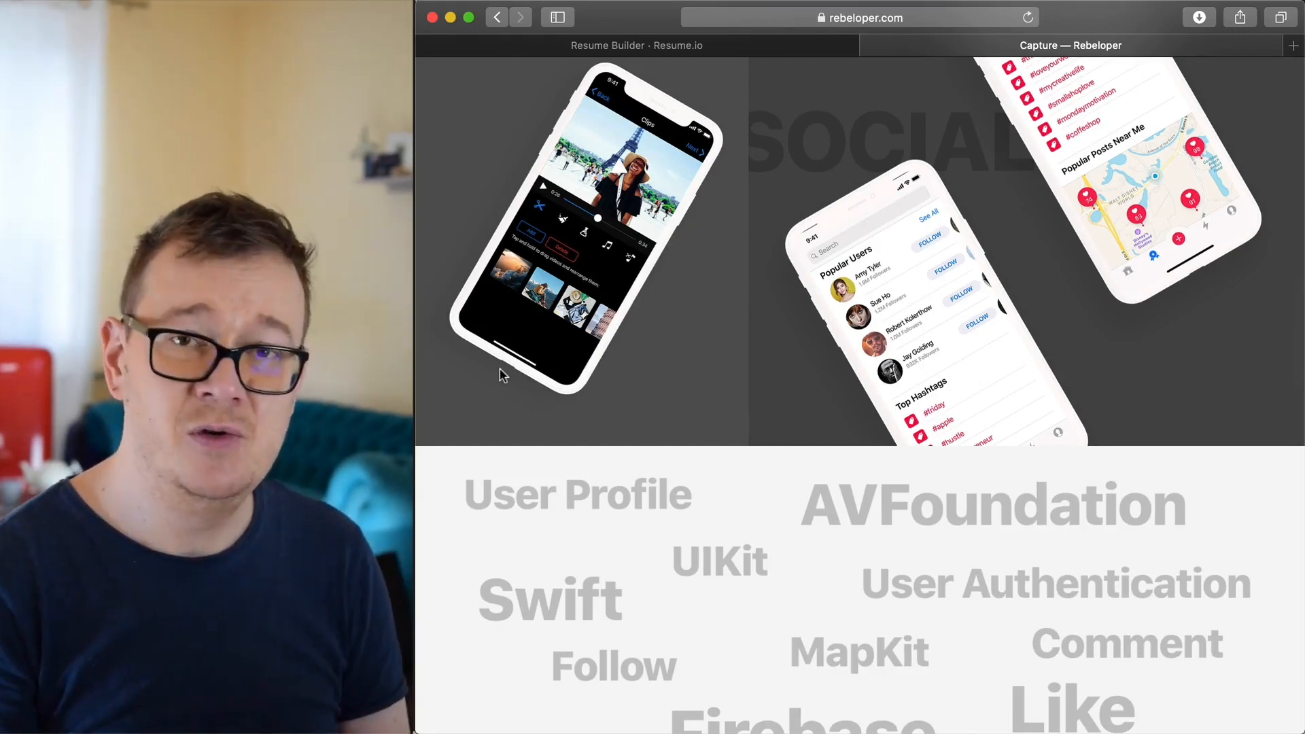
pyautogui.scroll(-3)
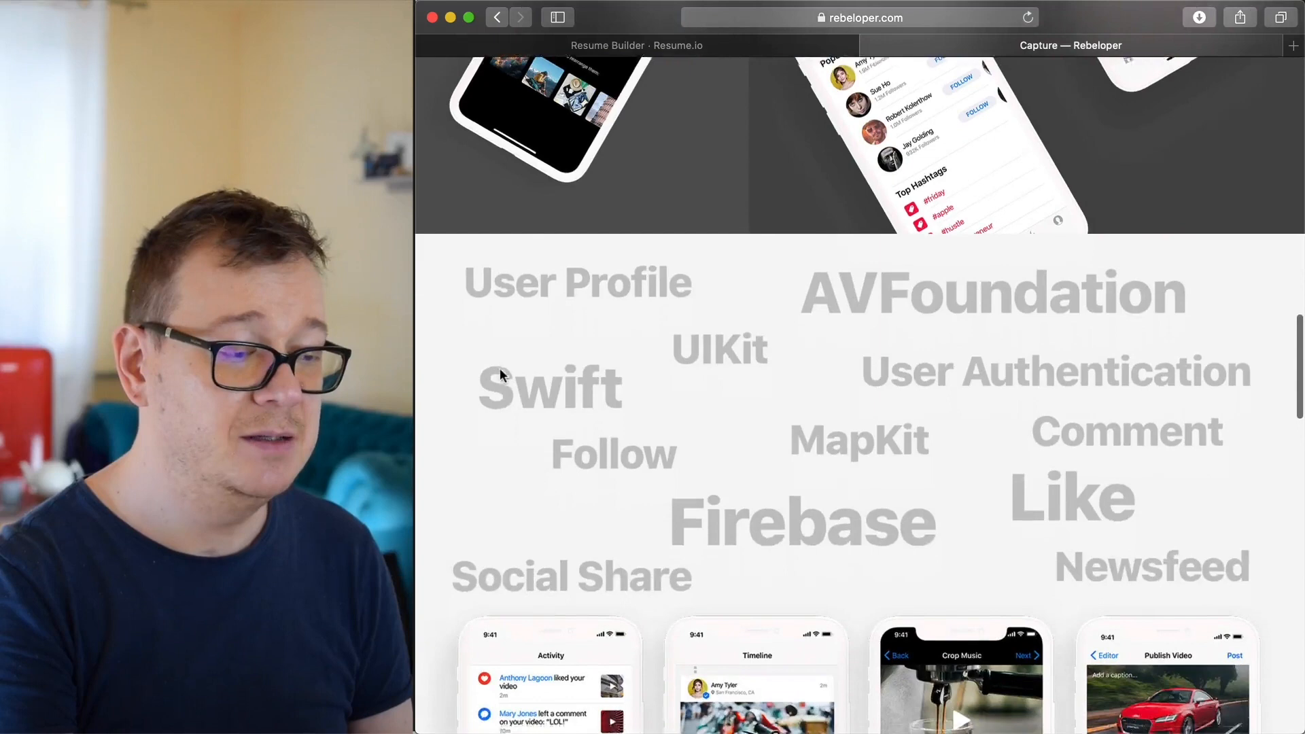
pyautogui.scroll(-3)
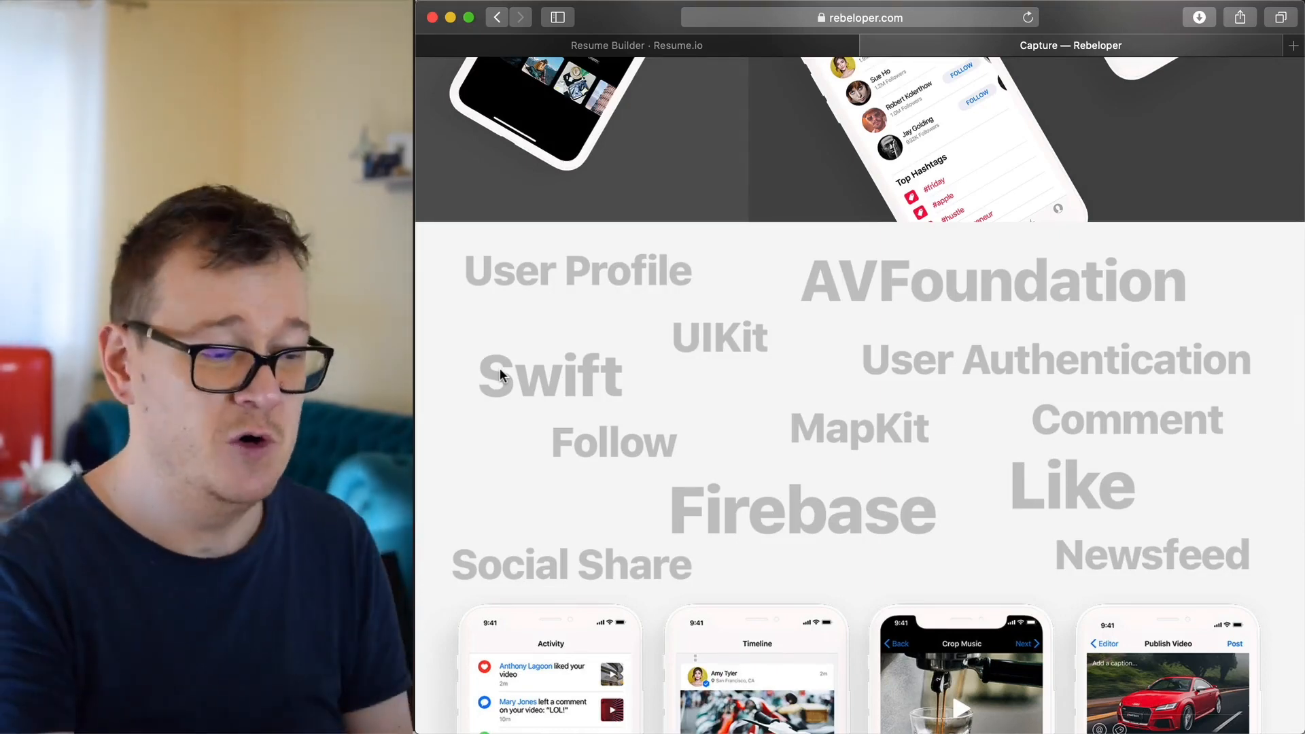
pyautogui.scroll(-3)
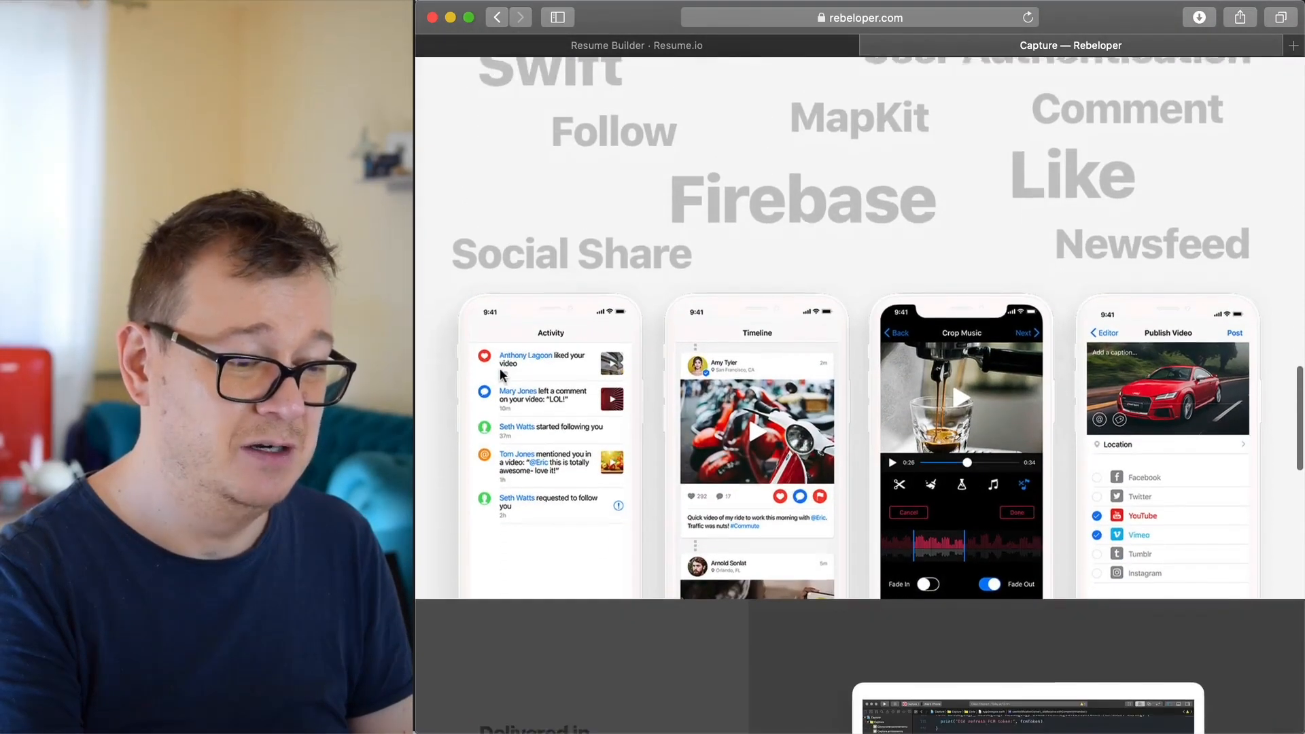
pyautogui.scroll(-3)
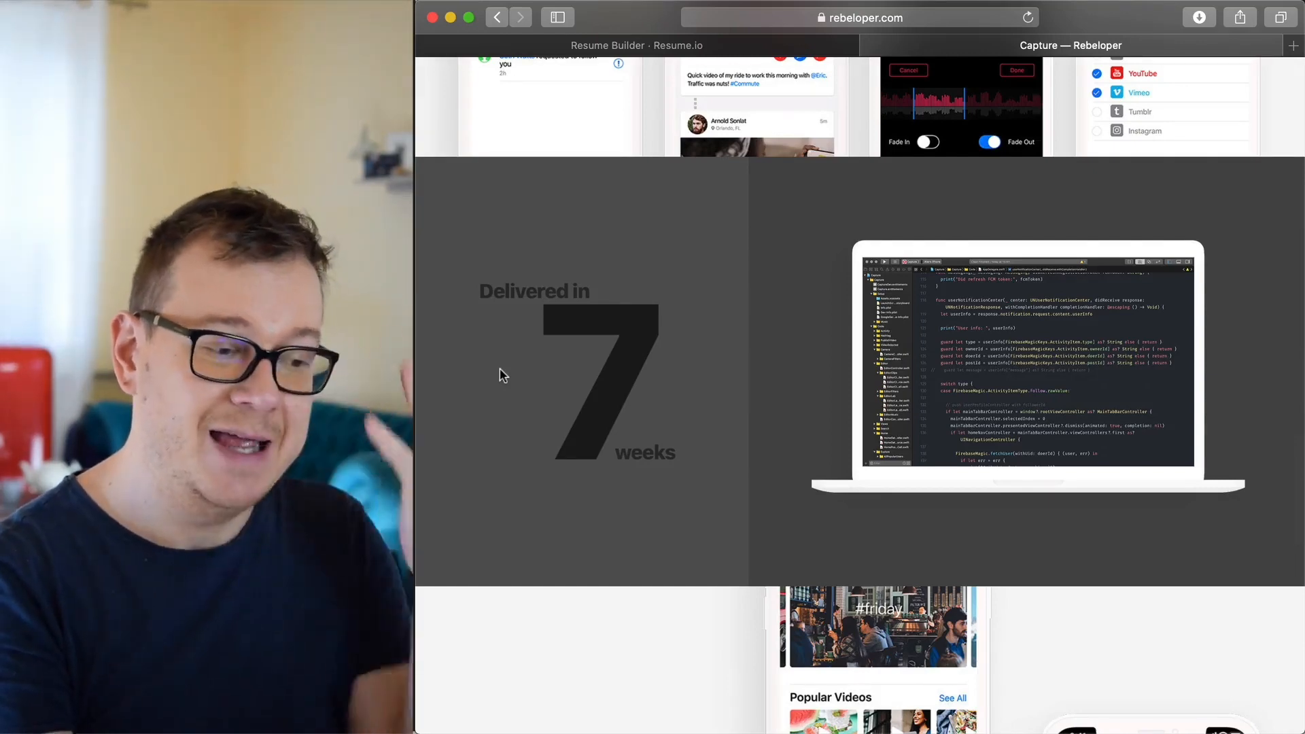
pyautogui.scroll(-3)
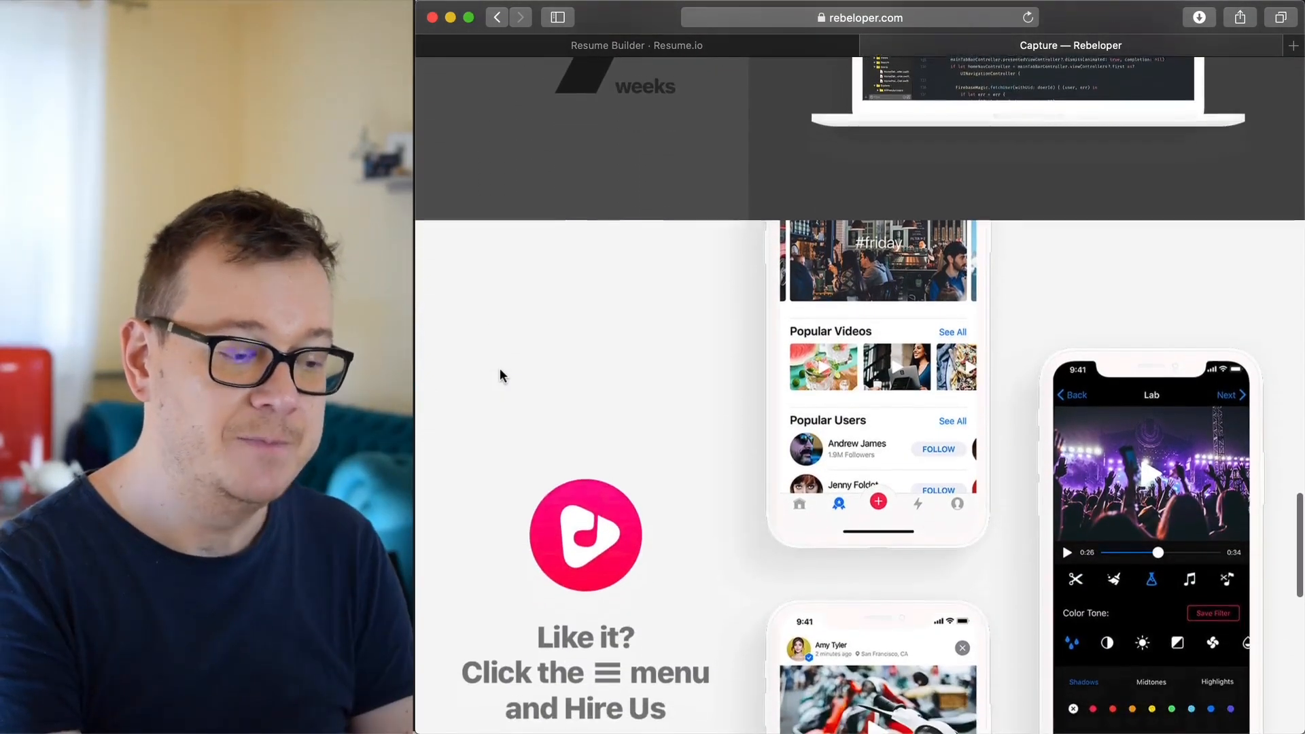
pyautogui.scroll(-3)
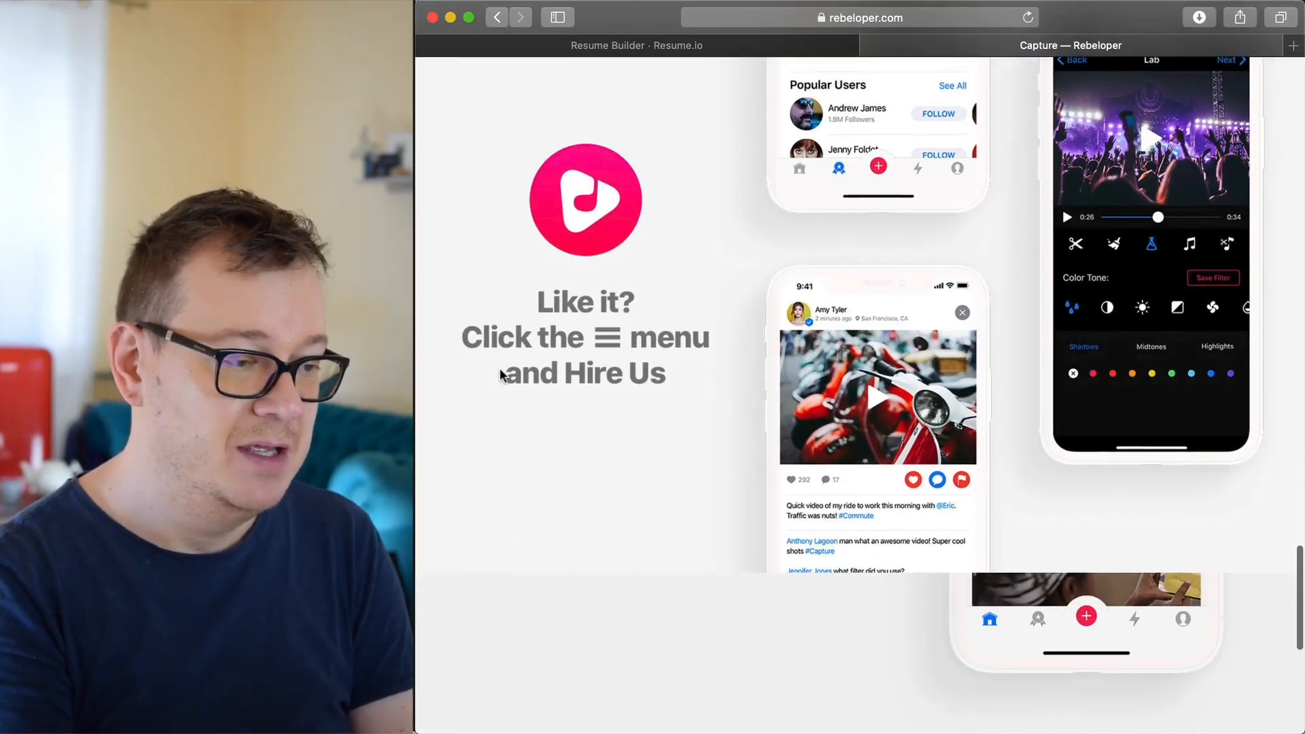
pyautogui.moveTo(697, 360)
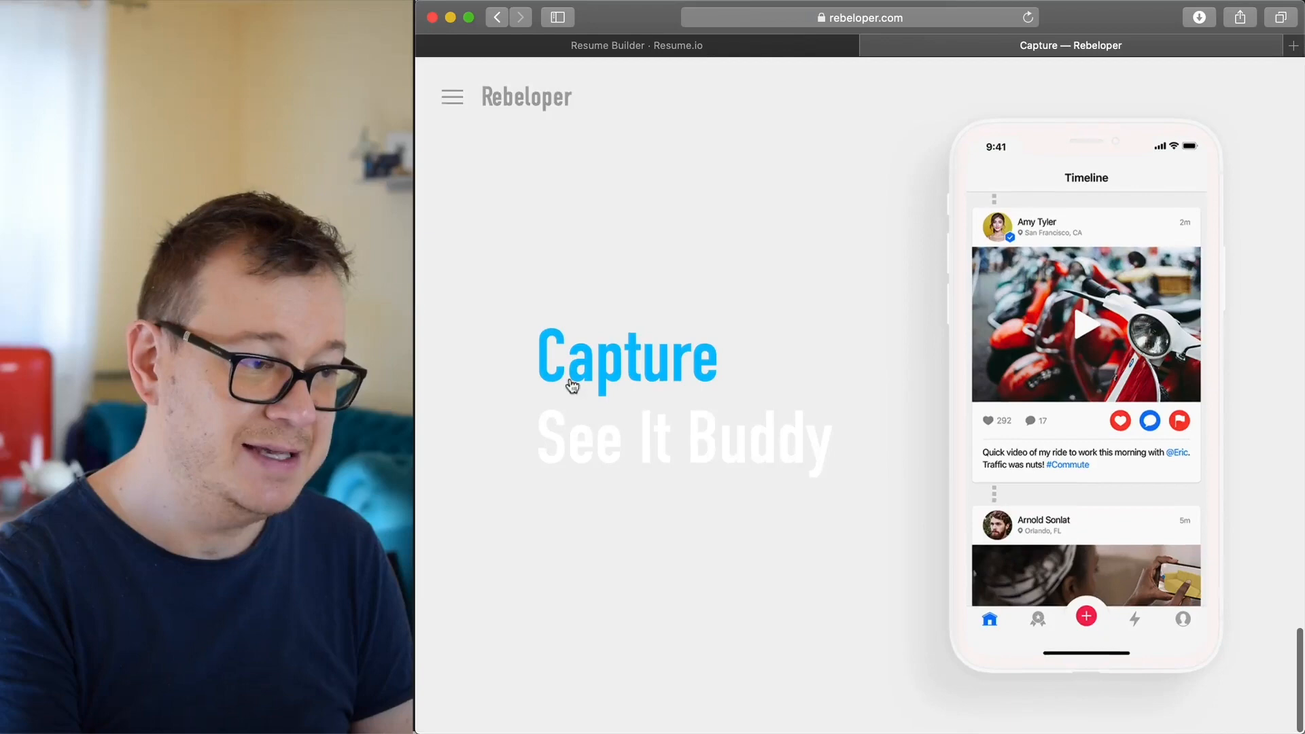
pyautogui.moveTo(452, 101)
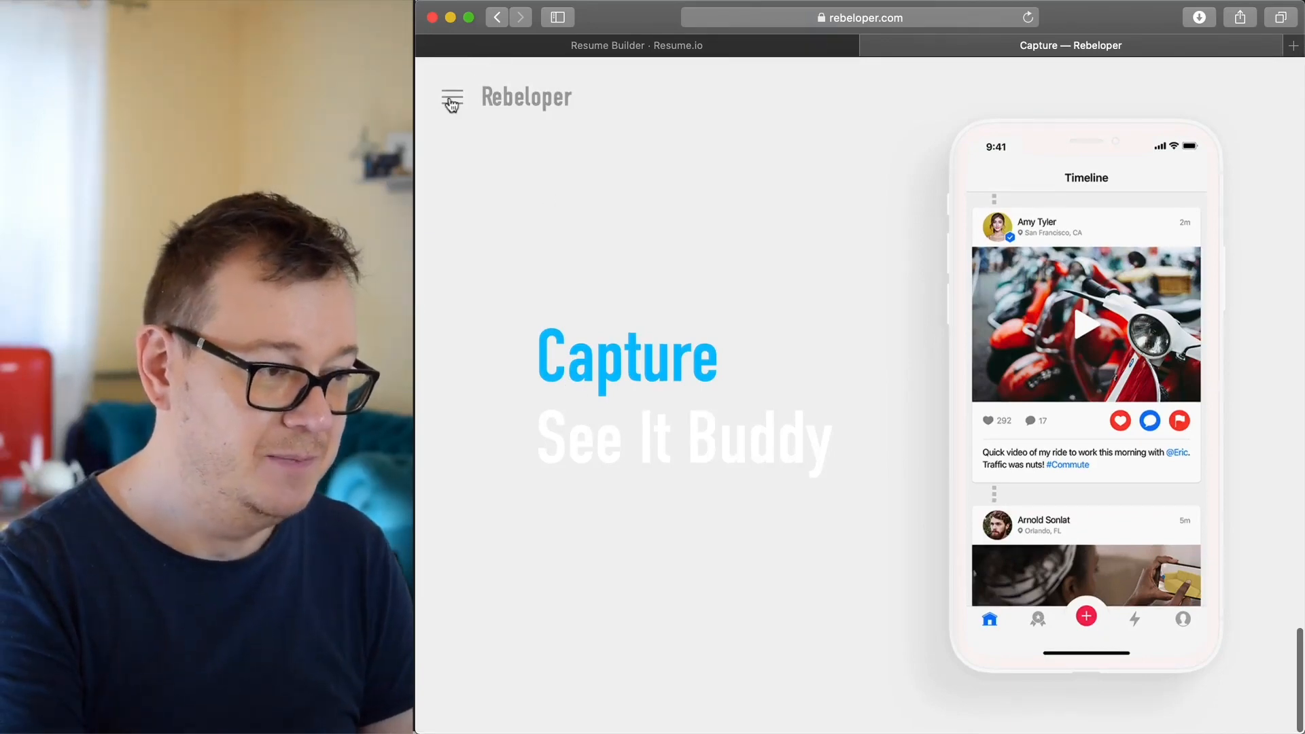
# - Browse Rebeloper's Hire Us contact form, then return to the Resume Builder tab
pyautogui.click(452, 99)
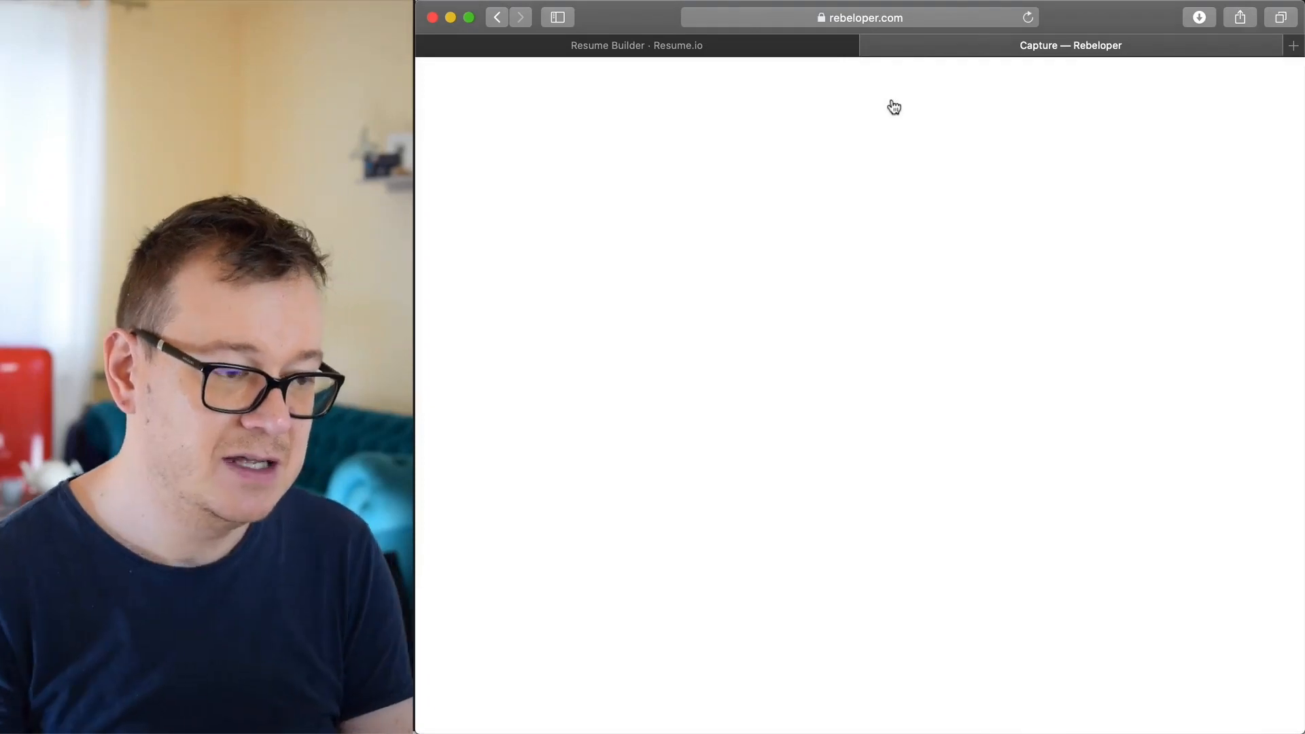
pyautogui.click(1071, 44)
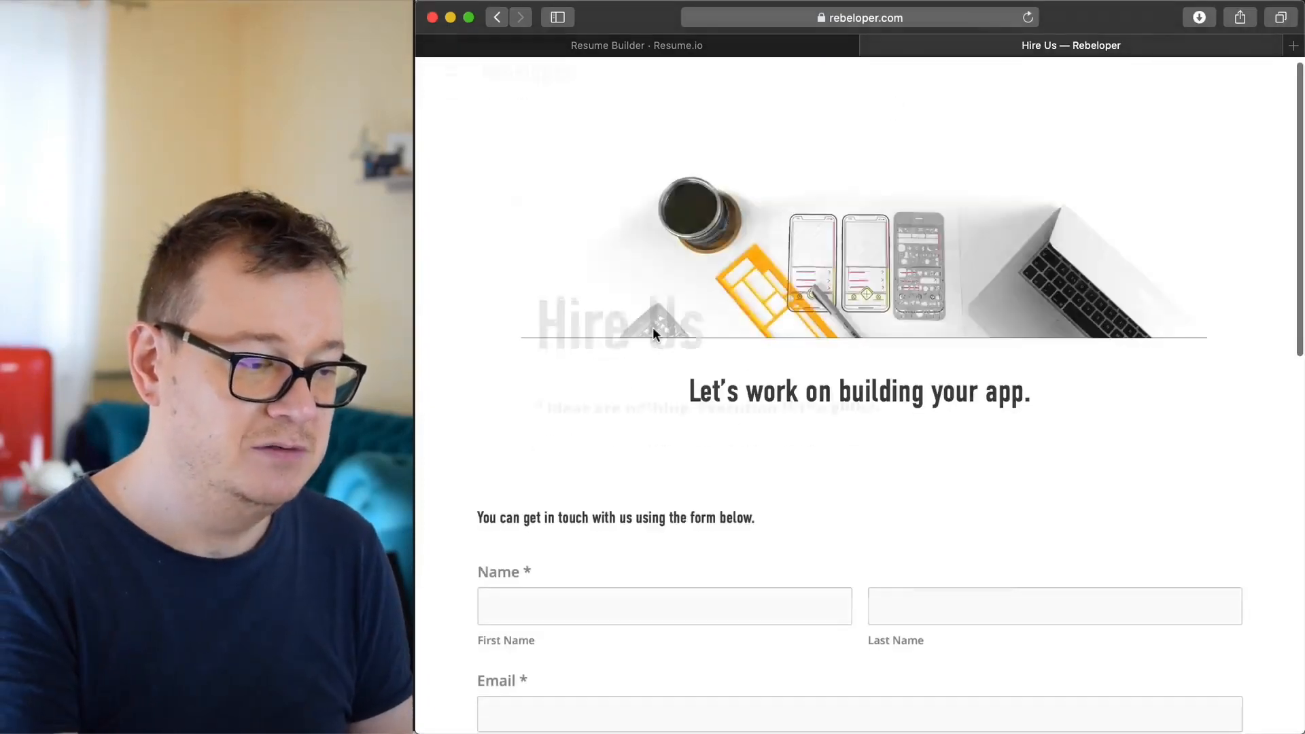
pyautogui.scroll(3)
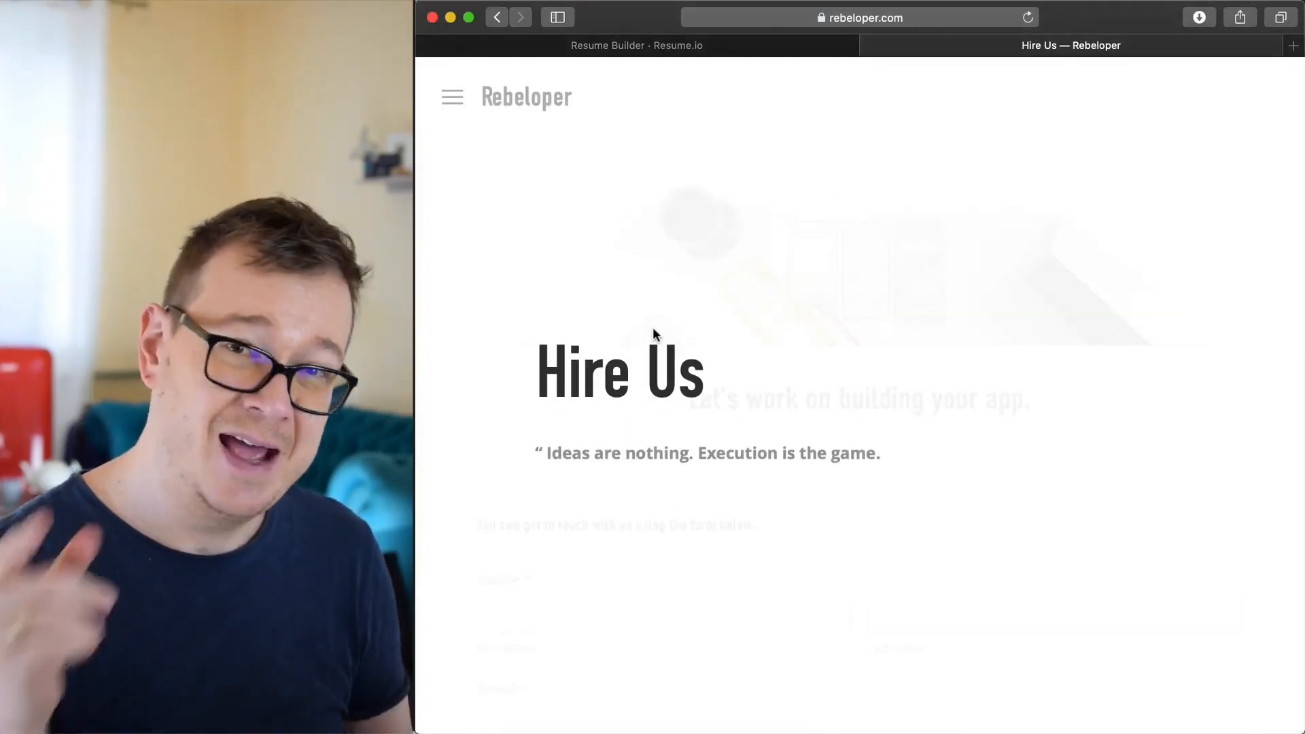
pyautogui.scroll(-3)
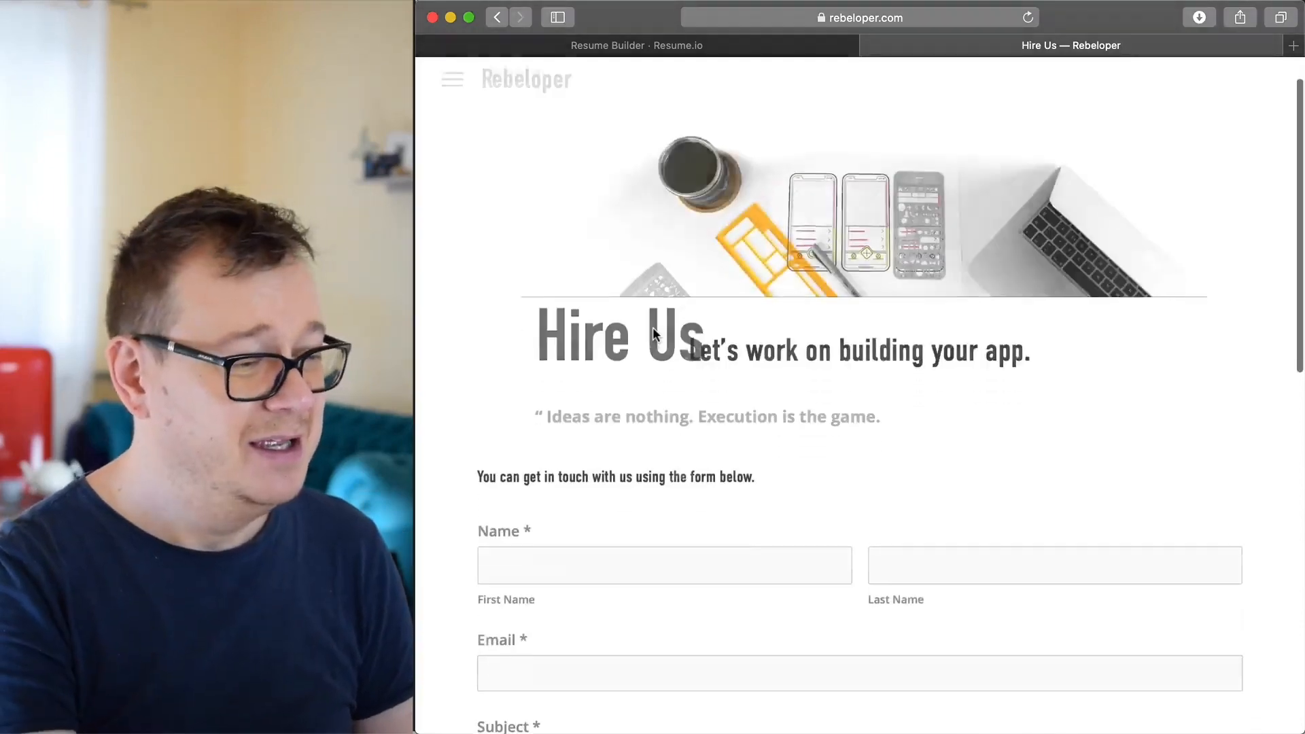
pyautogui.scroll(-3)
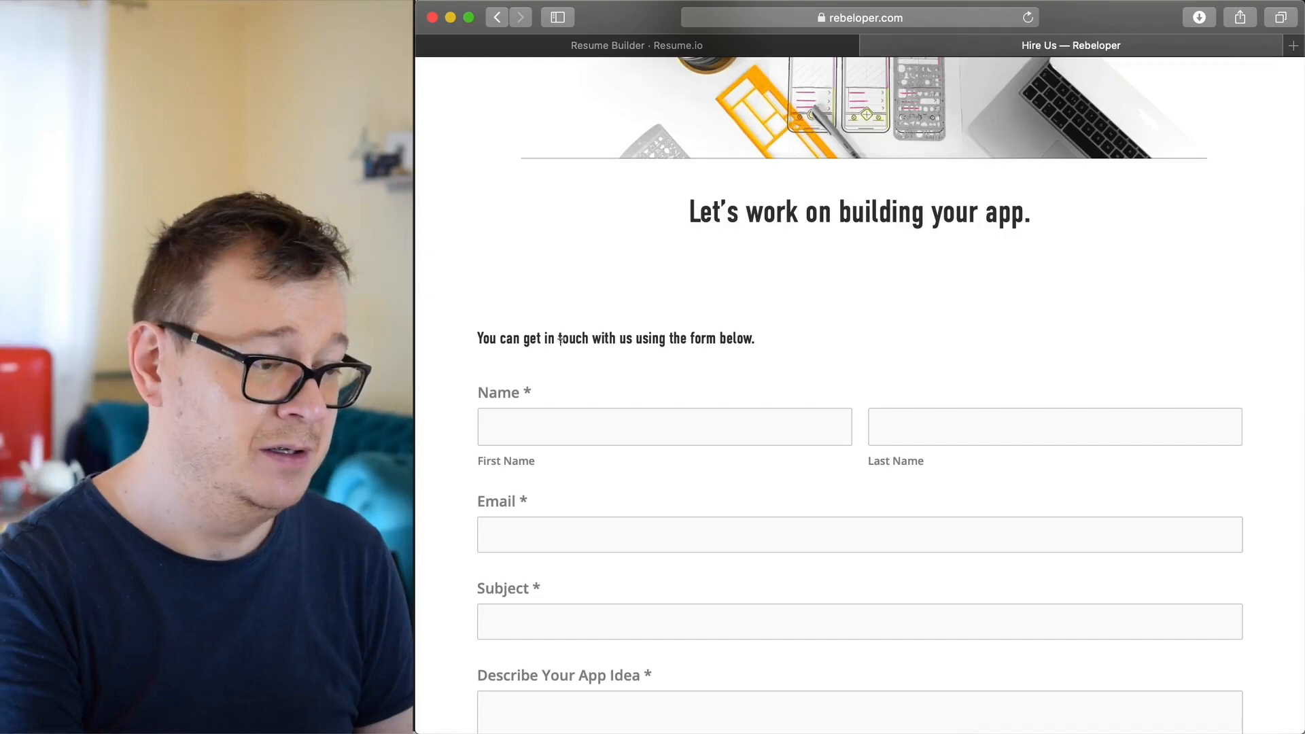
pyautogui.scroll(-3)
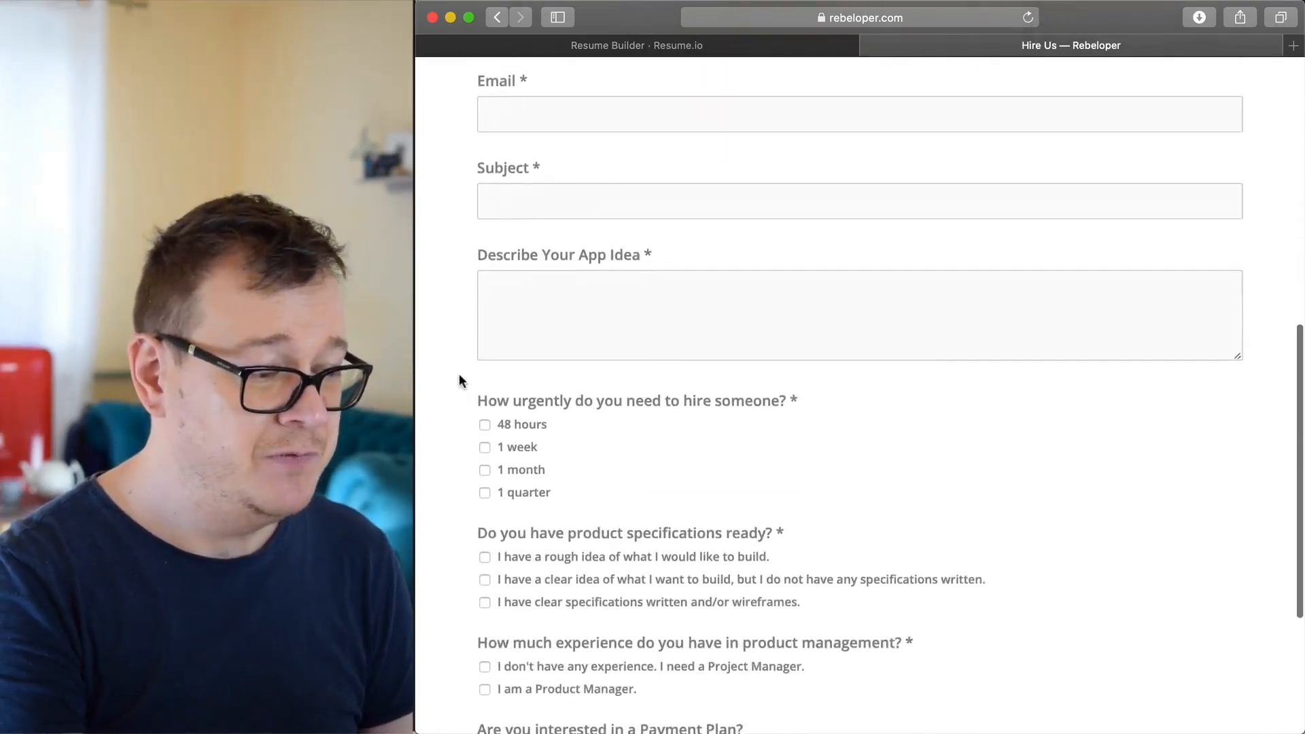
pyautogui.scroll(3)
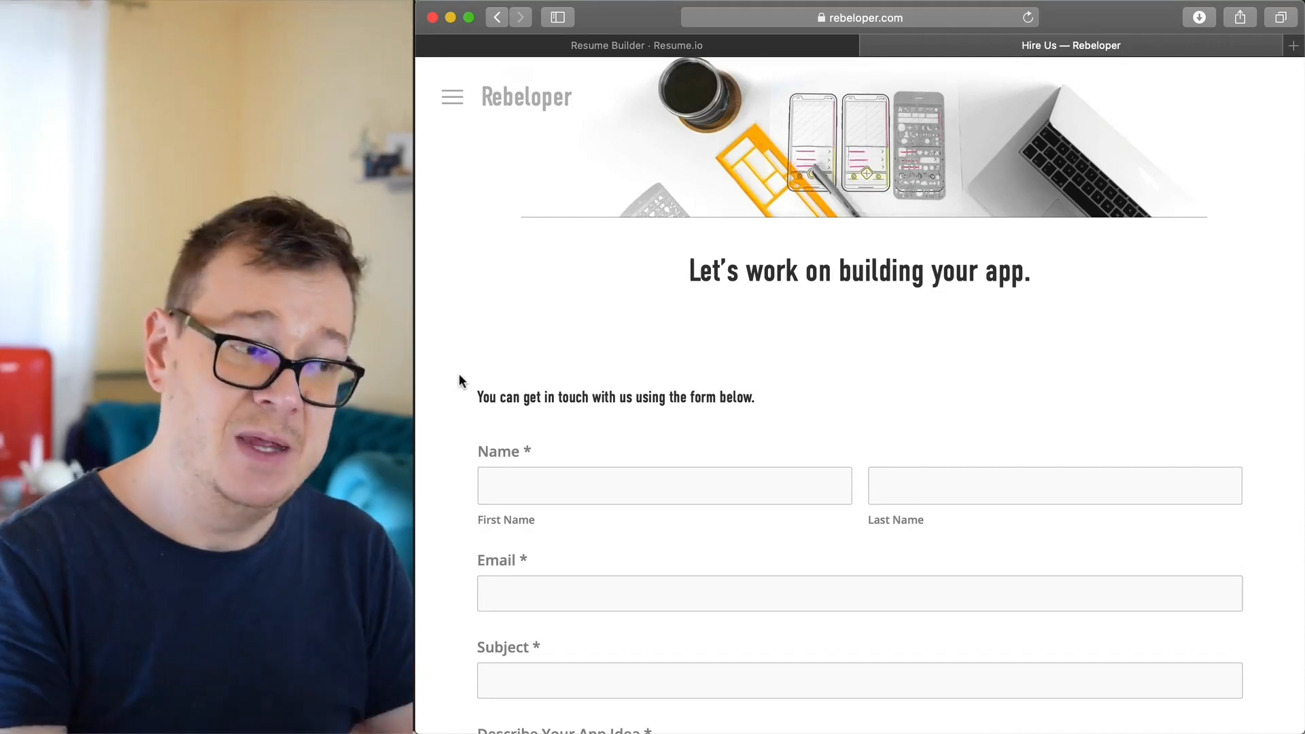
pyautogui.moveTo(631, 96)
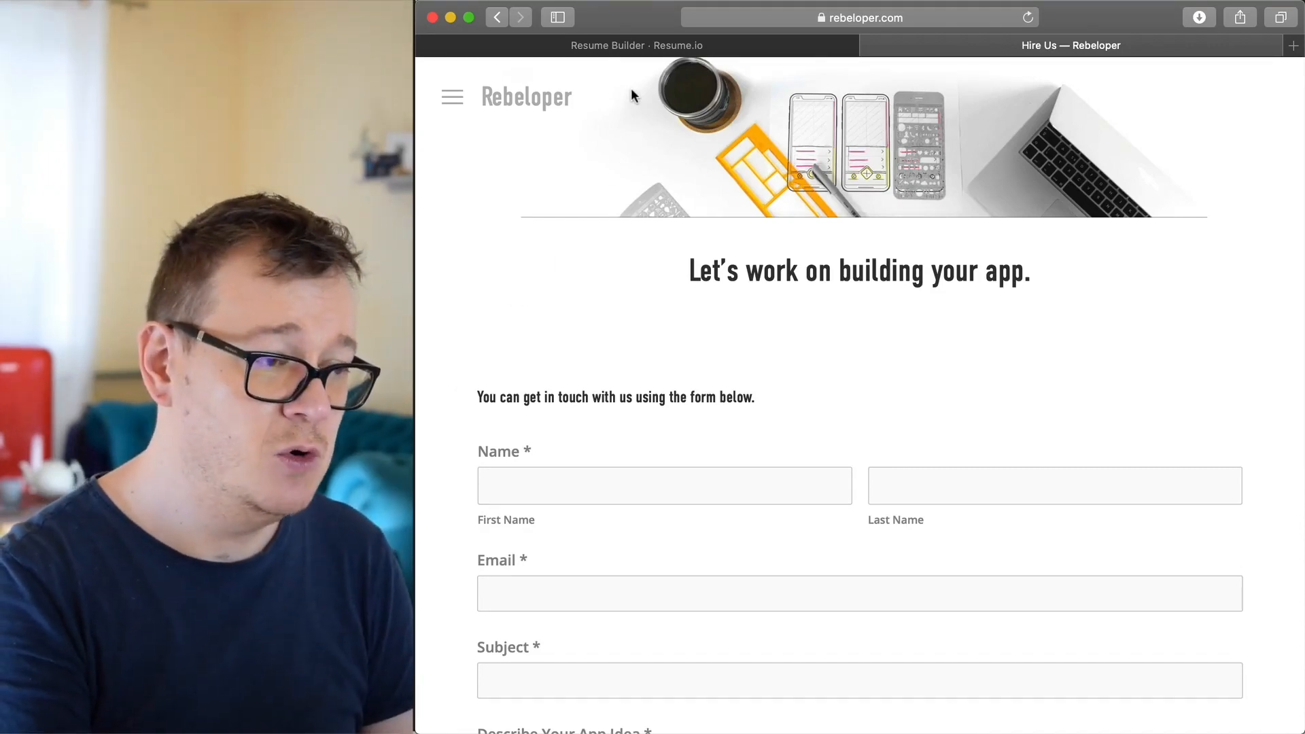
pyautogui.click(636, 45)
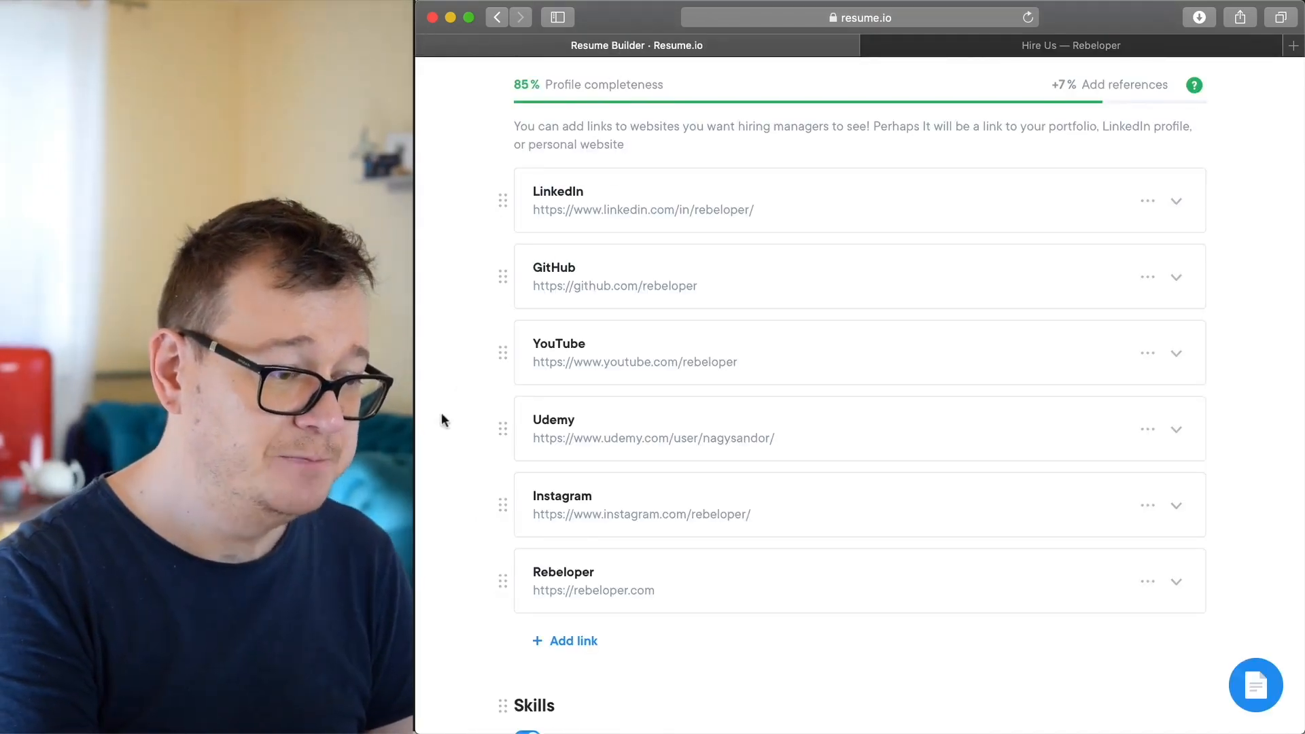
pyautogui.scroll(-3)
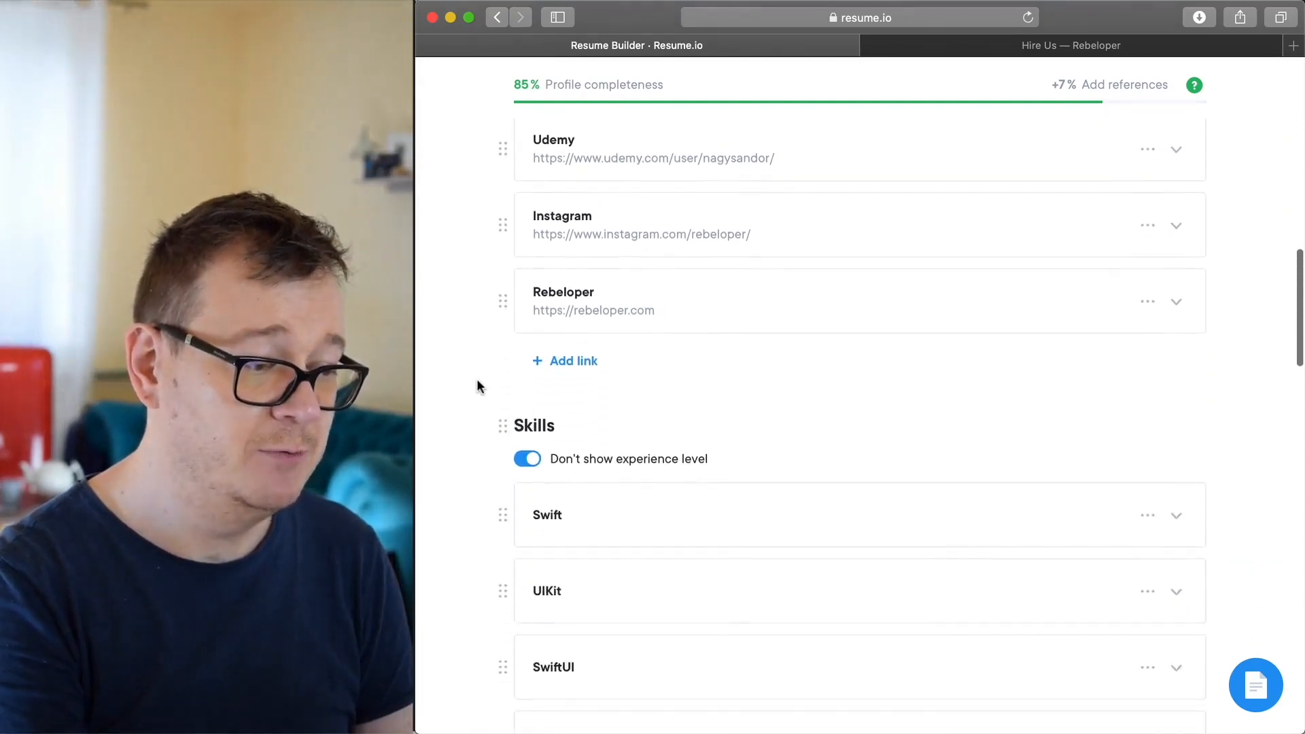
pyautogui.scroll(-3)
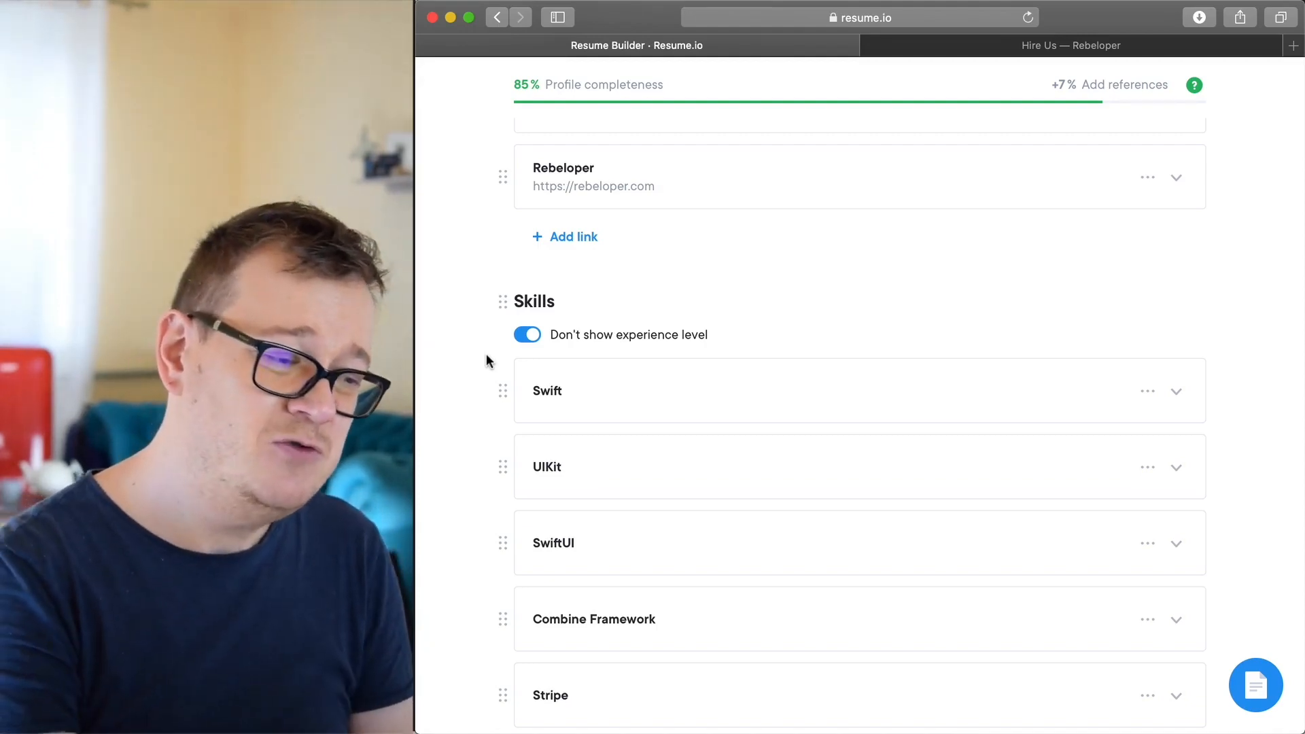
pyautogui.scroll(-3)
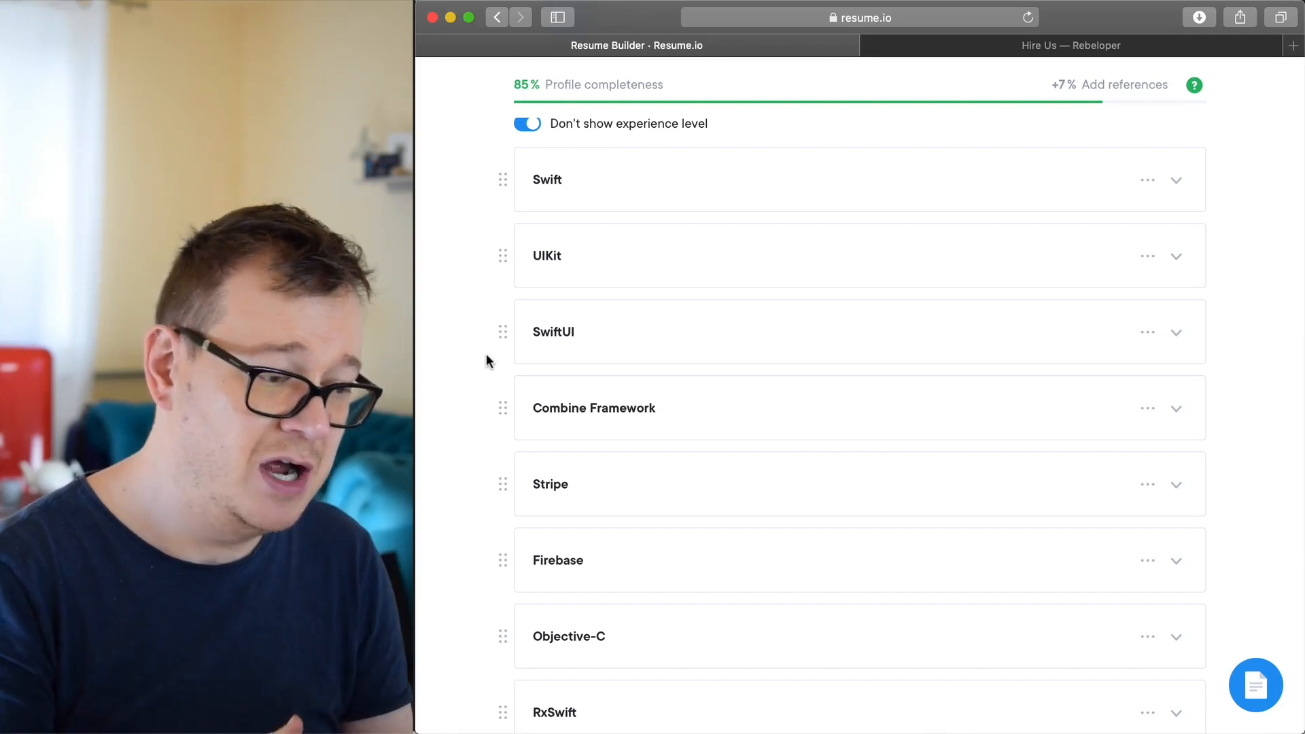
pyautogui.scroll(-3)
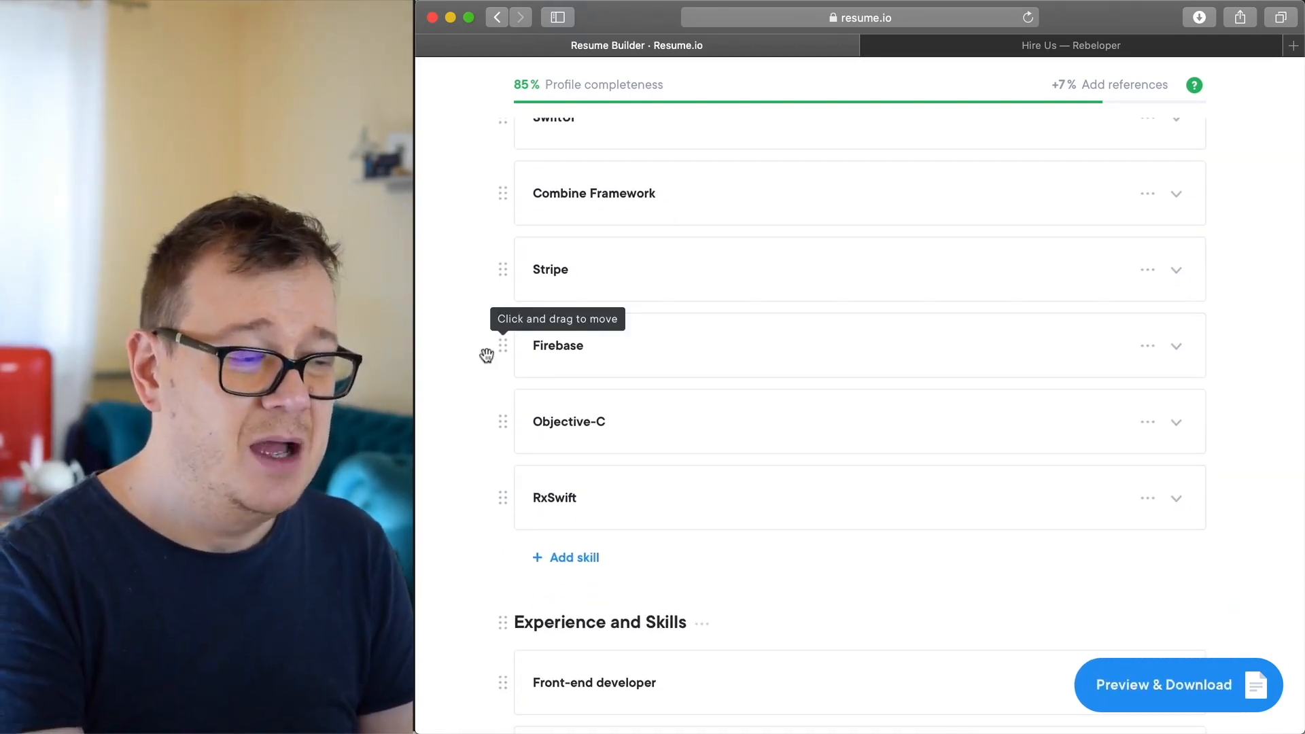
pyautogui.scroll(3)
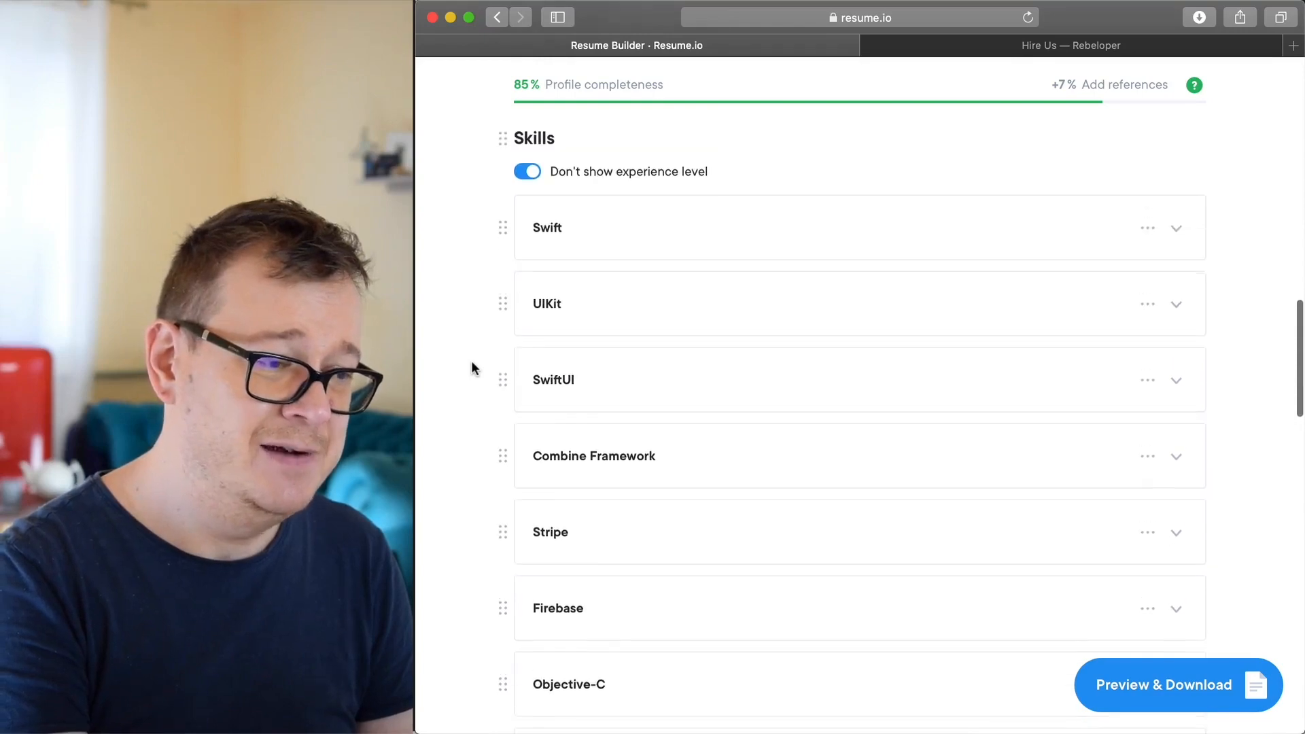
pyautogui.scroll(-3)
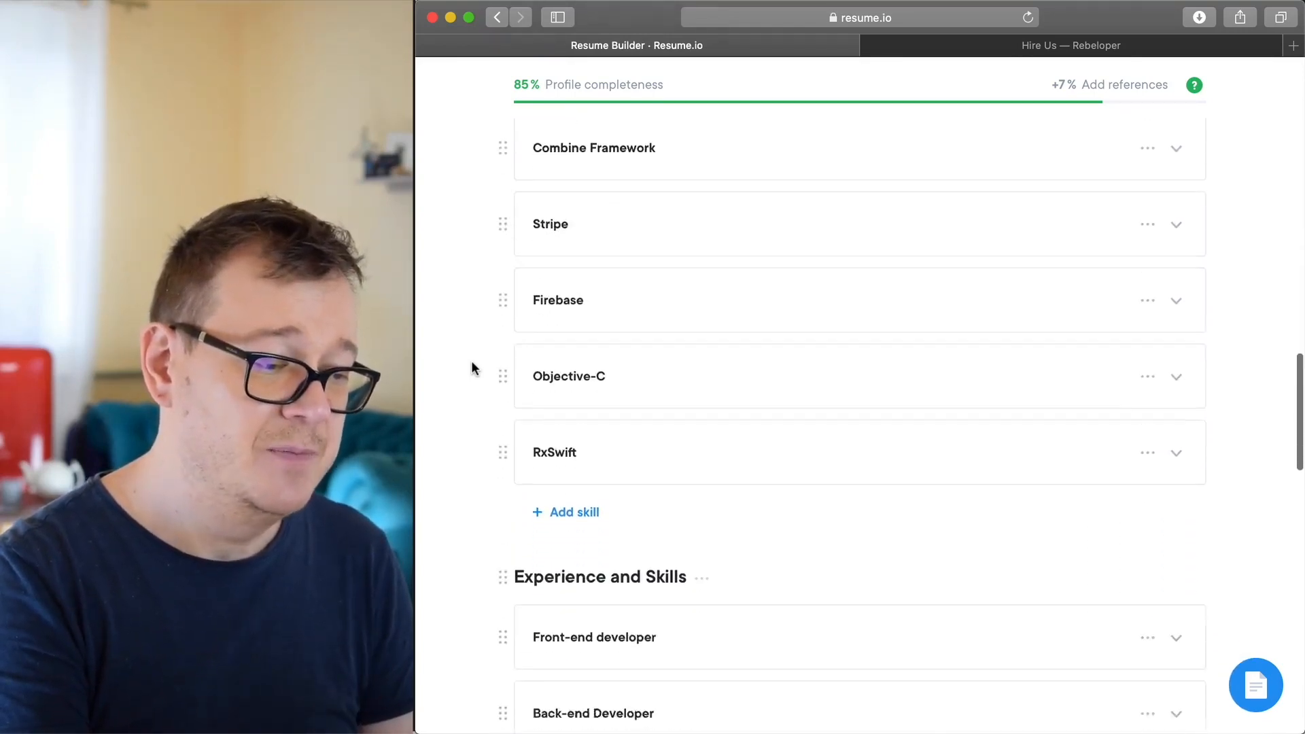
# - Expand and then collapse the Front-end developer entry, leaving only Experience and Skills titles
pyautogui.scroll(-3)
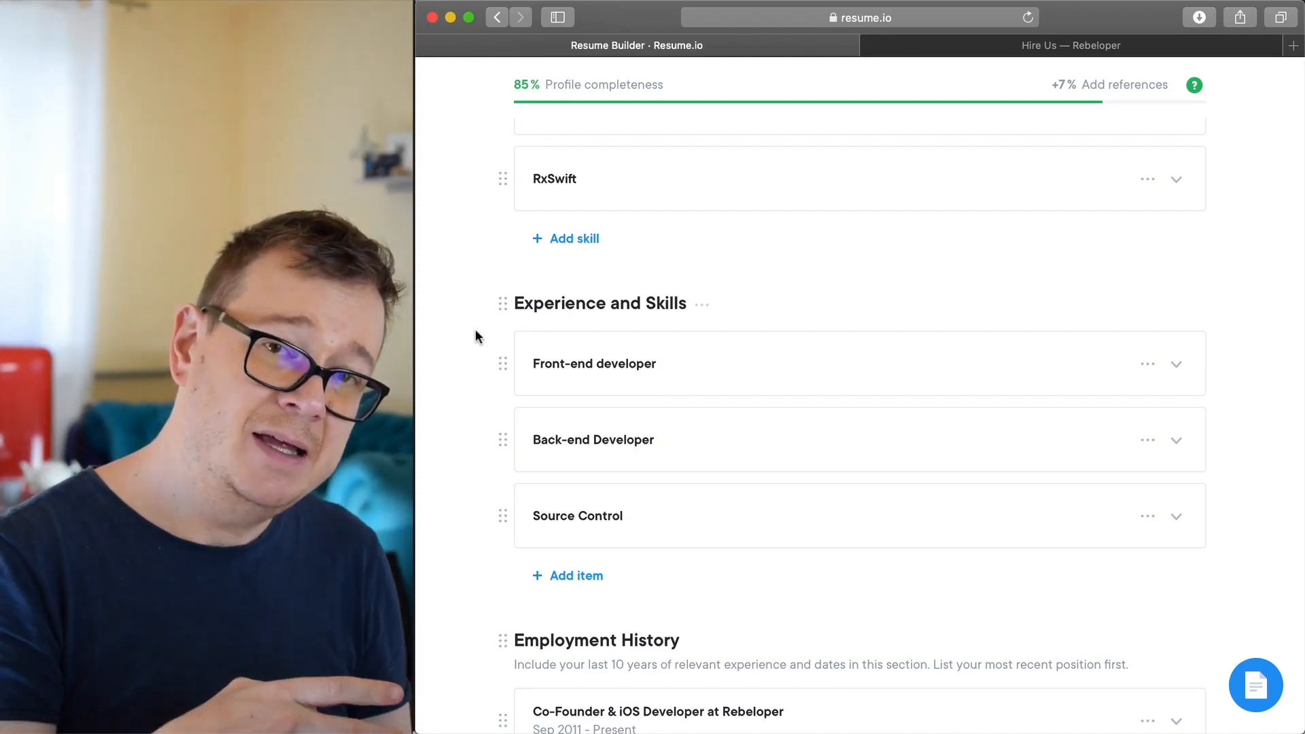
pyautogui.moveTo(570, 352)
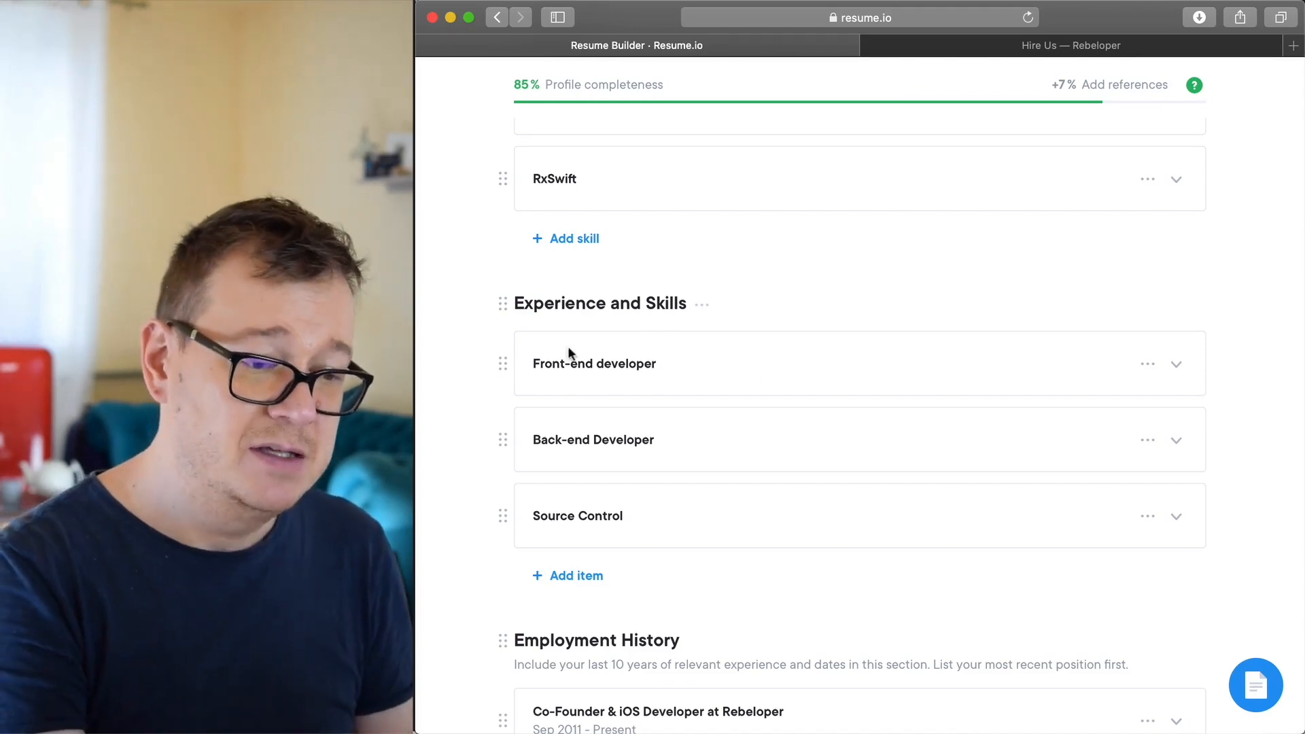
pyautogui.click(1176, 364)
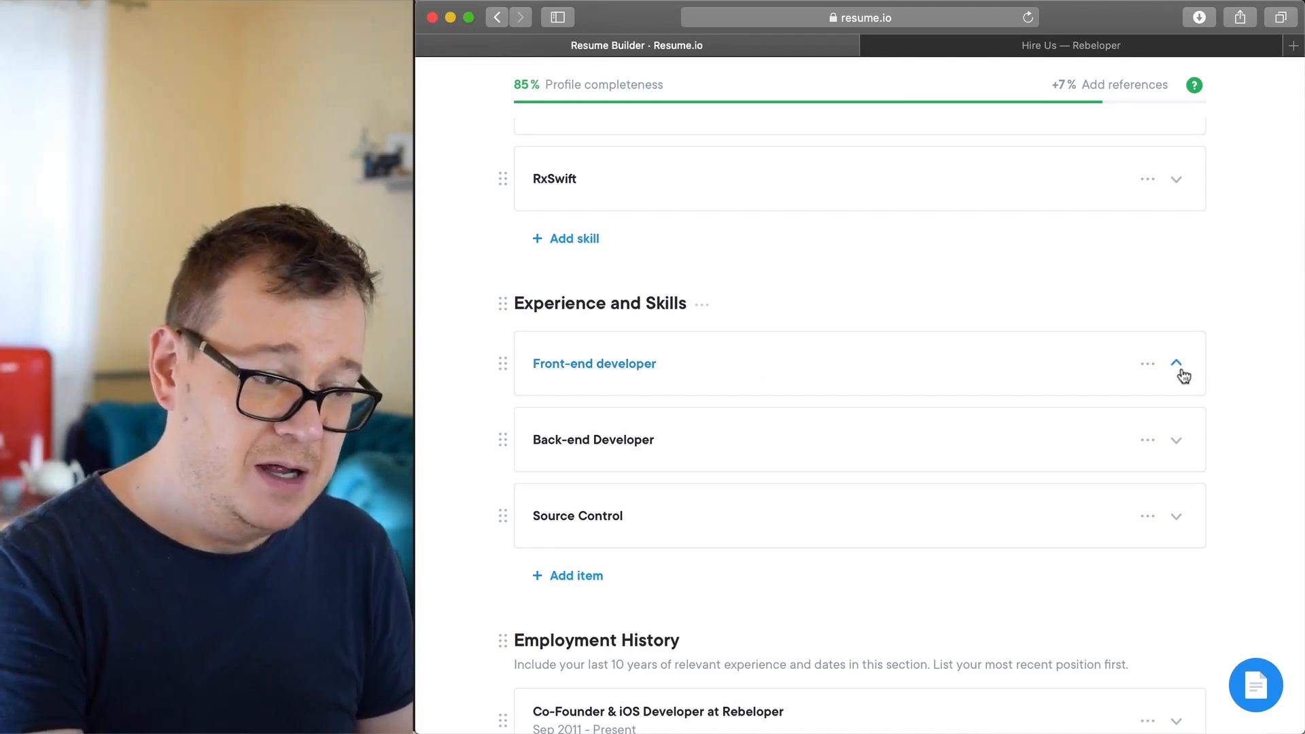
pyautogui.click(1176, 363)
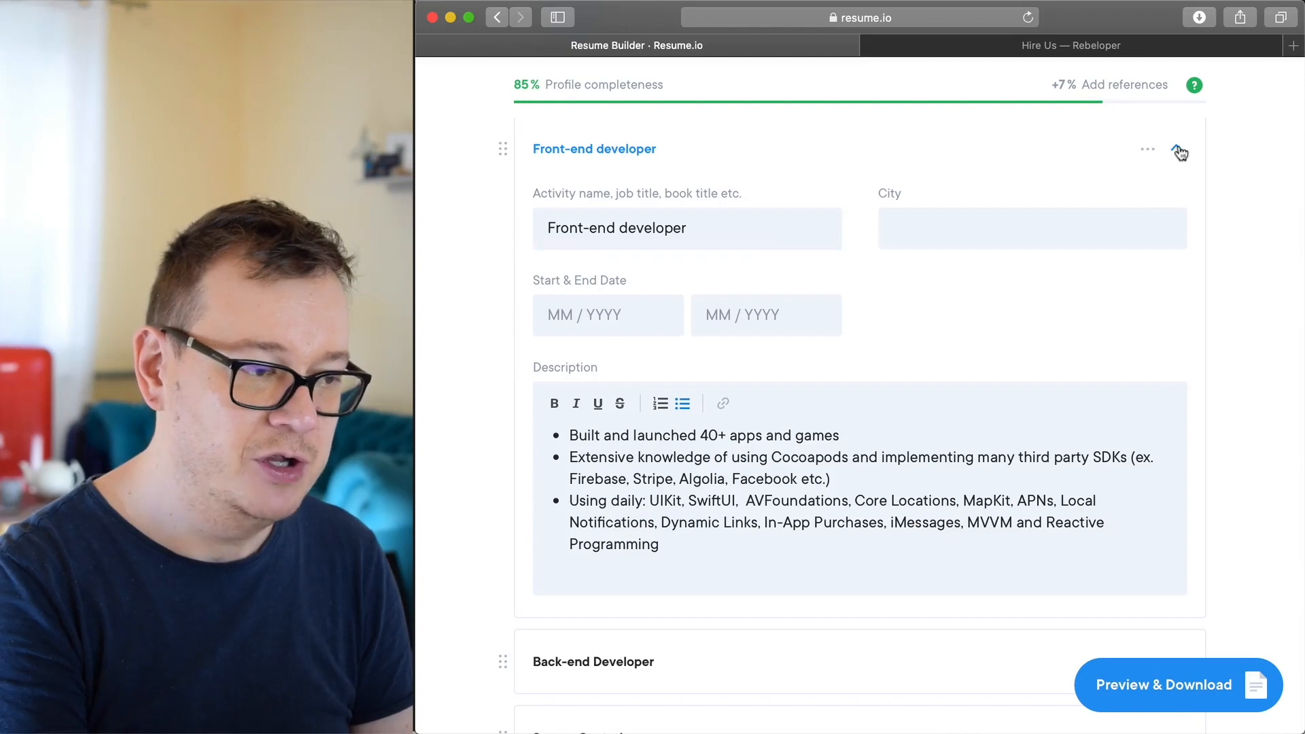
pyautogui.click(1177, 149)
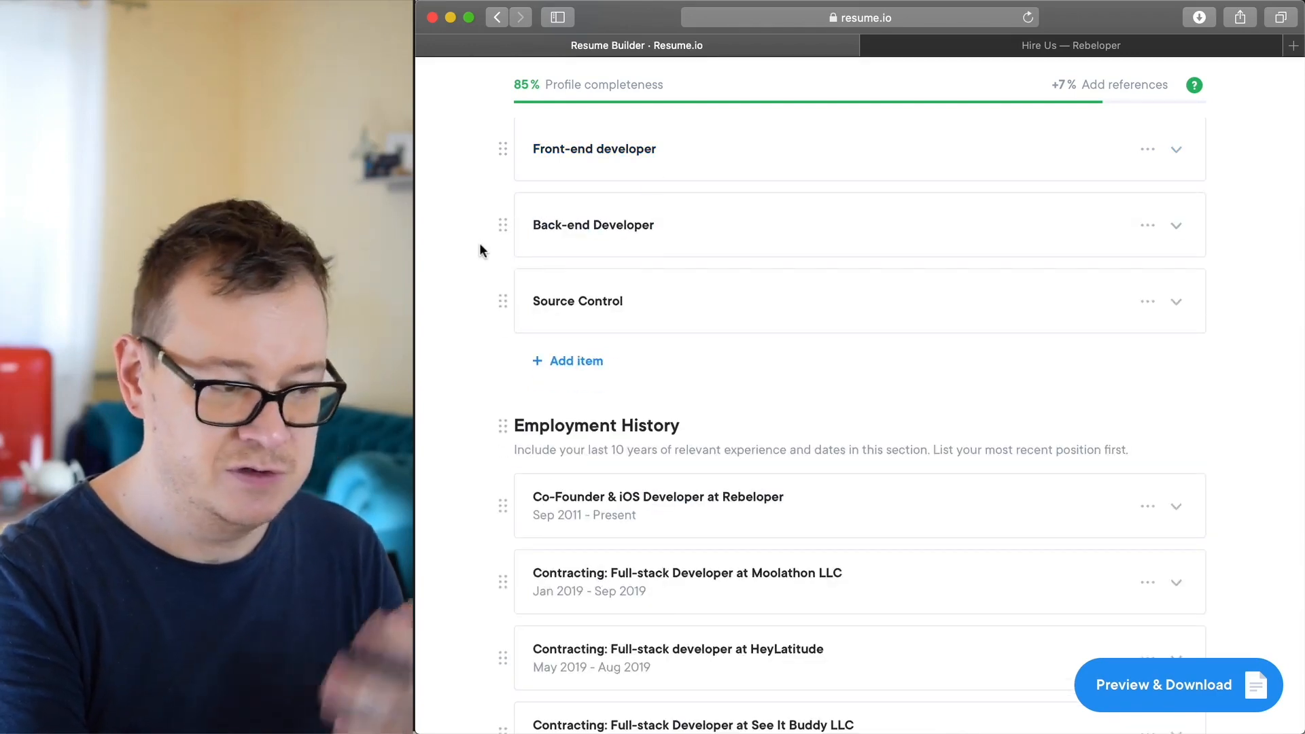
pyautogui.scroll(3)
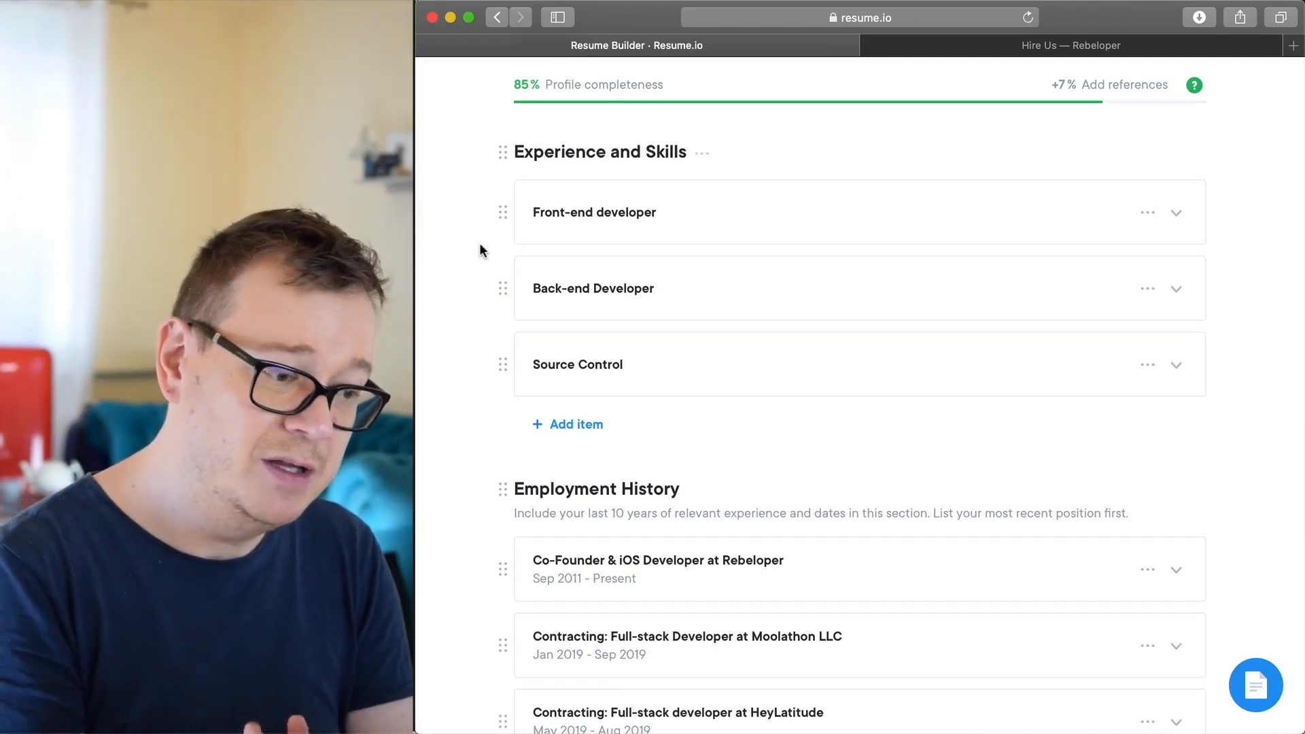
pyautogui.scroll(-3)
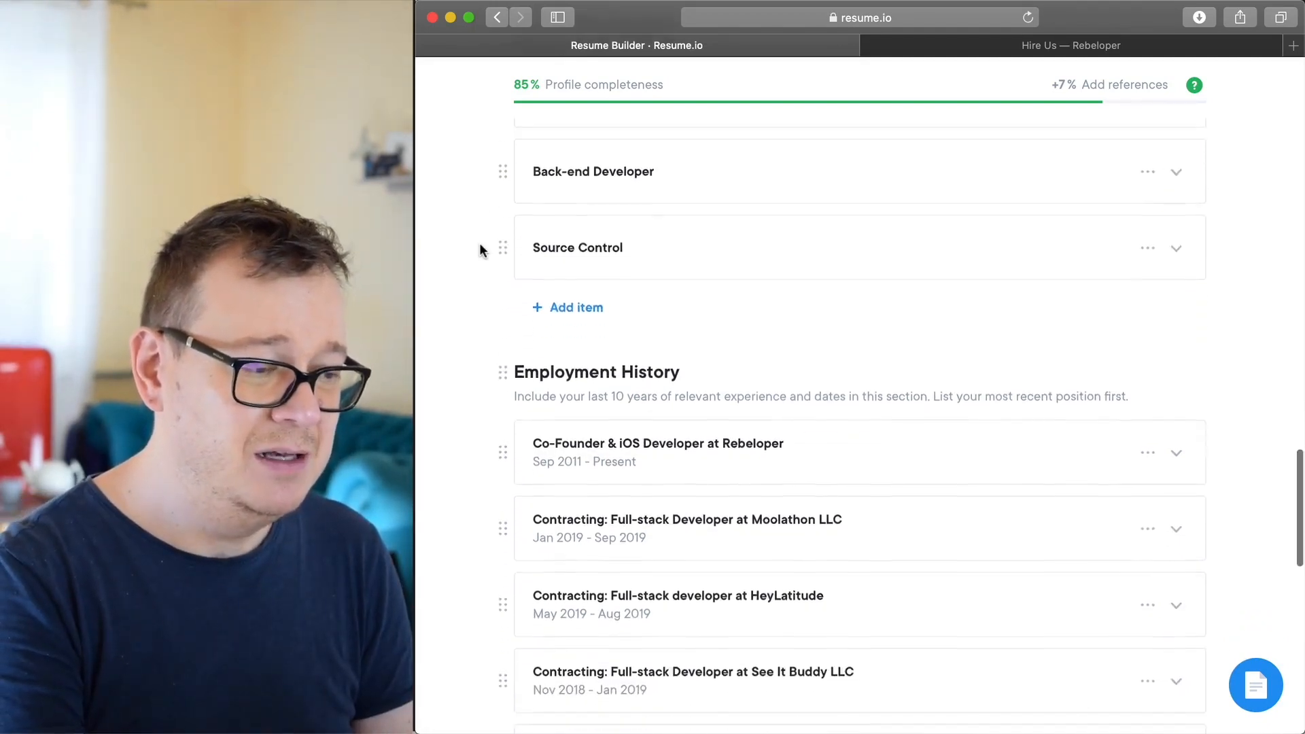
pyautogui.scroll(-3)
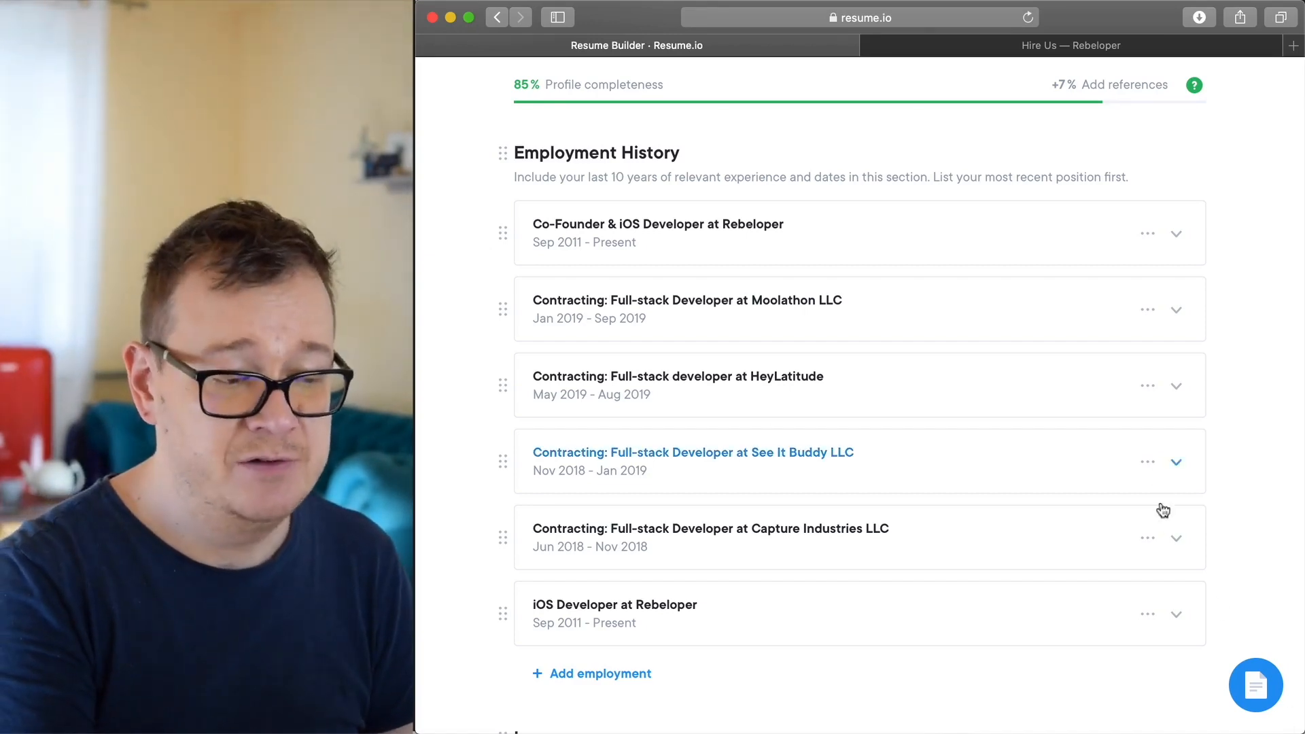
pyautogui.click(1176, 538)
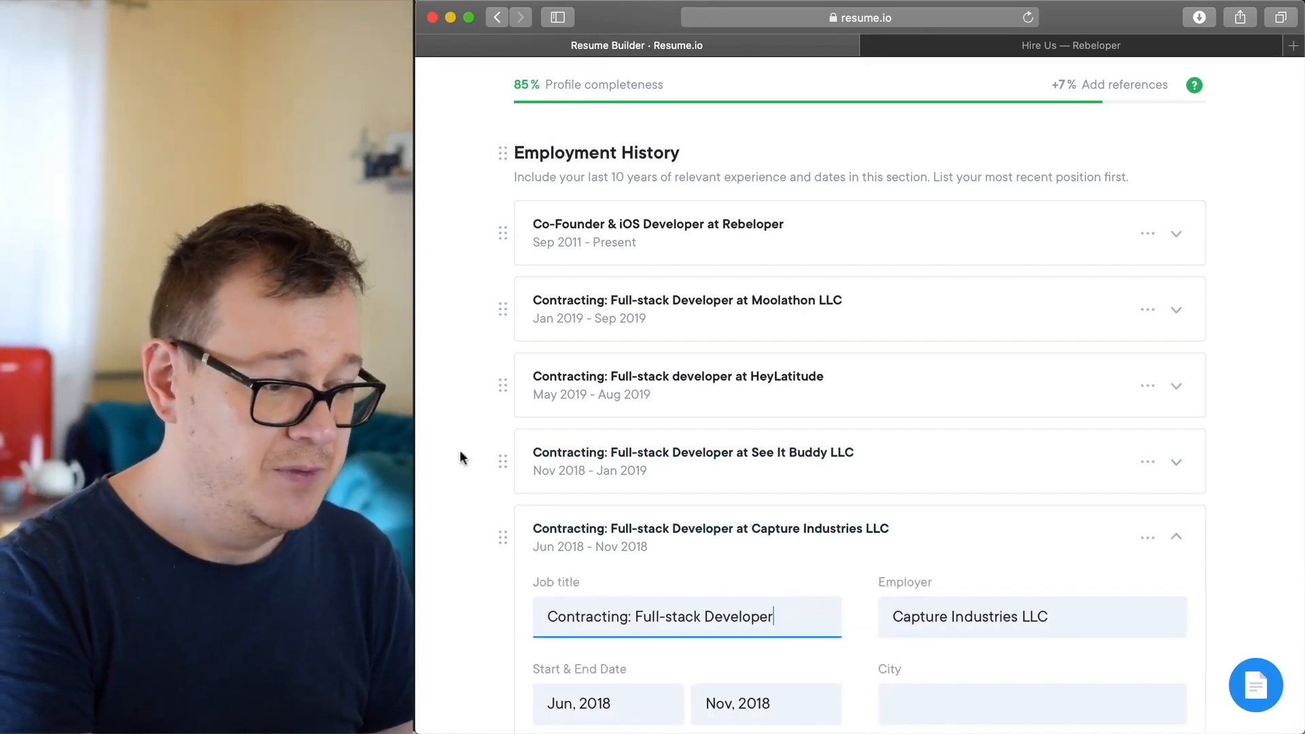
pyautogui.scroll(-3)
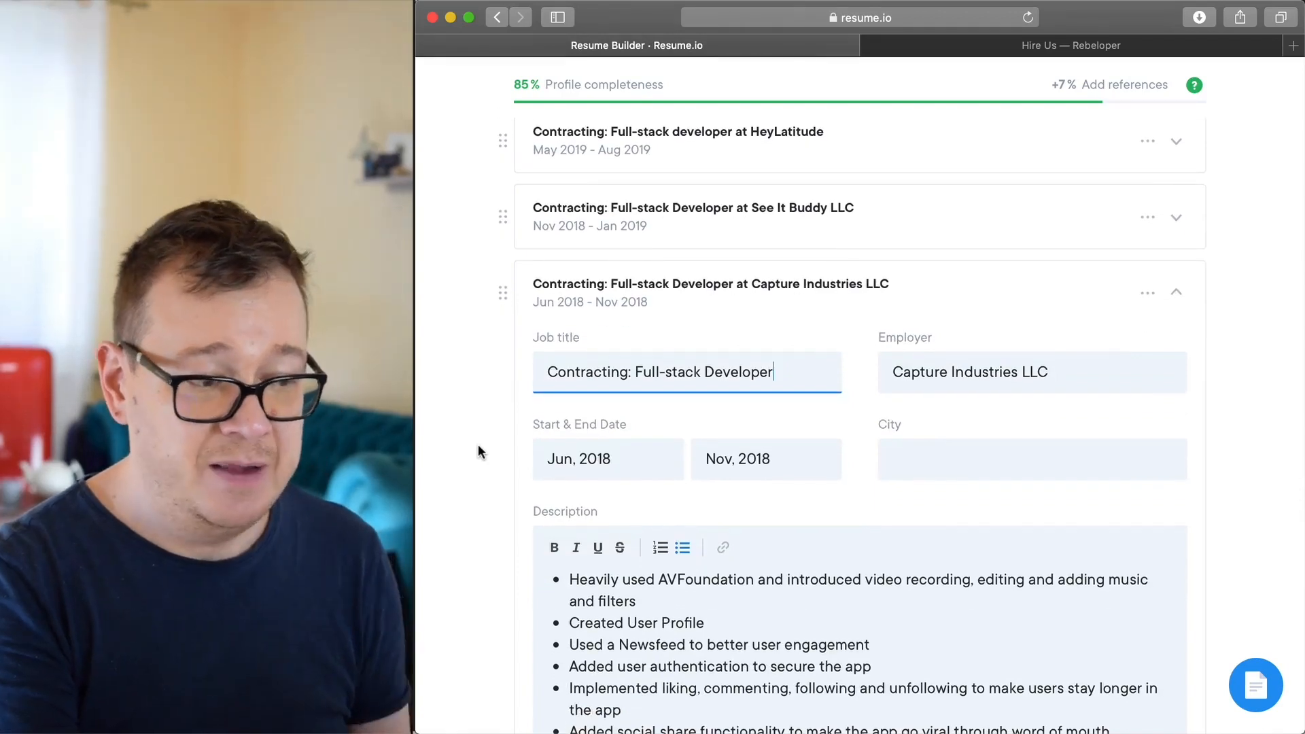
pyautogui.scroll(-3)
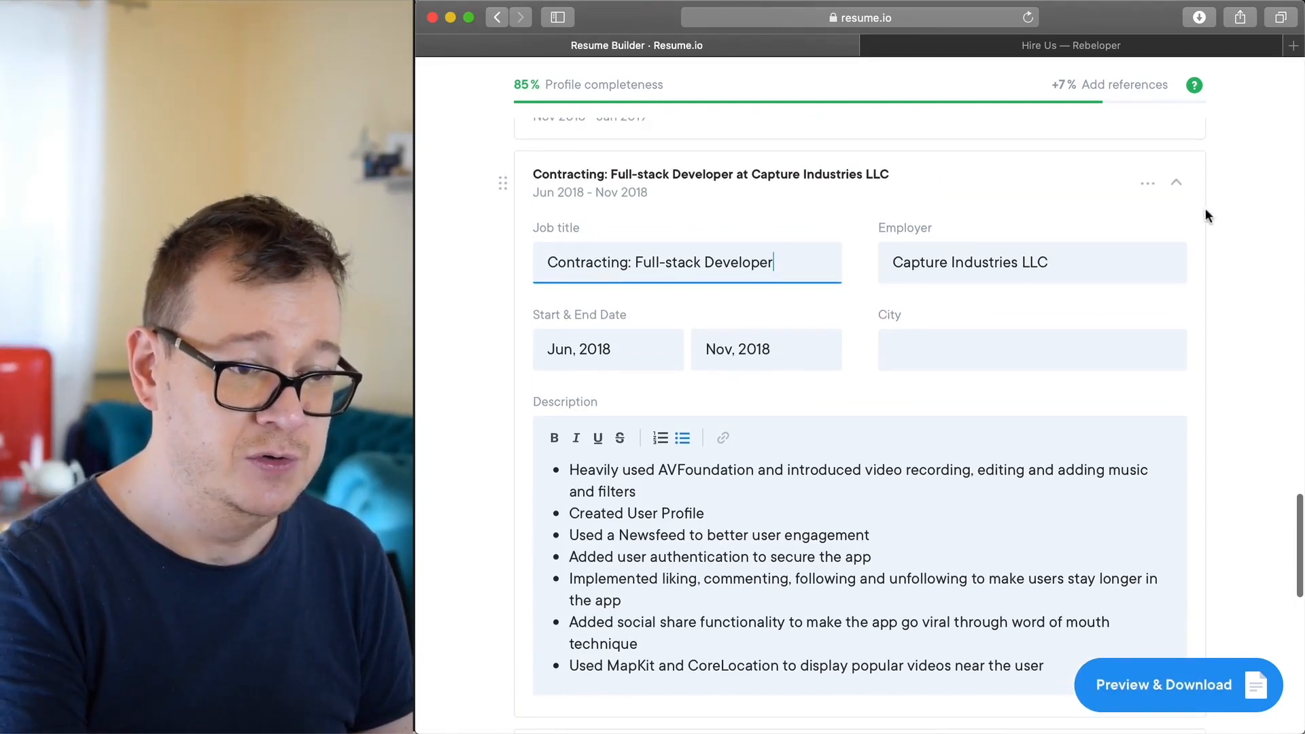
pyautogui.click(1176, 182)
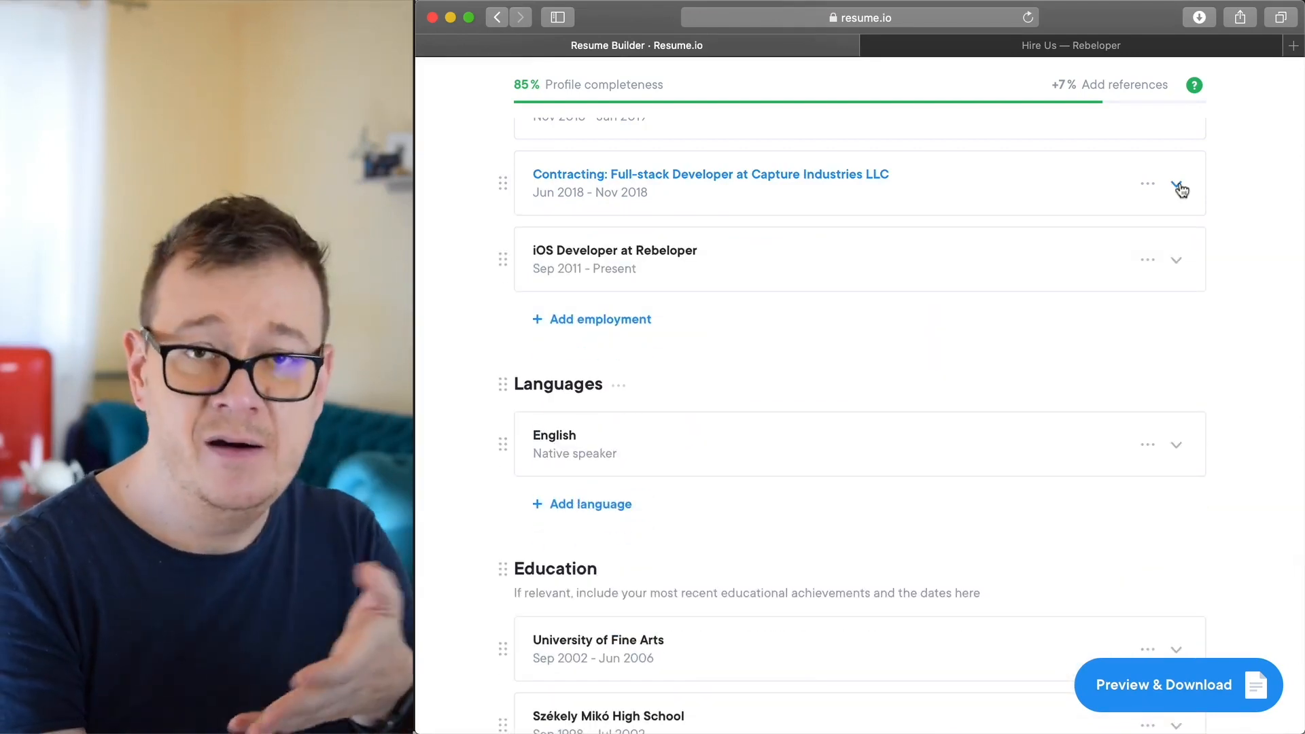
pyautogui.moveTo(1225, 197)
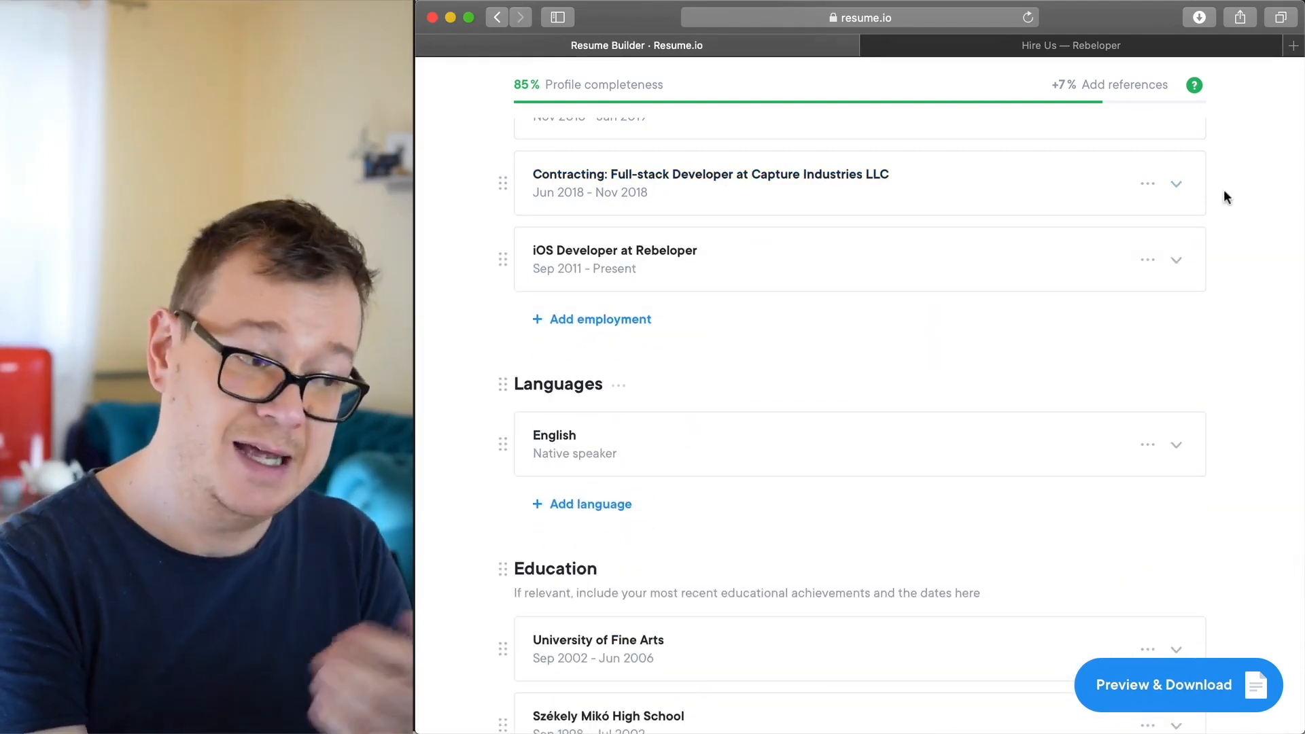
pyautogui.scroll(-3)
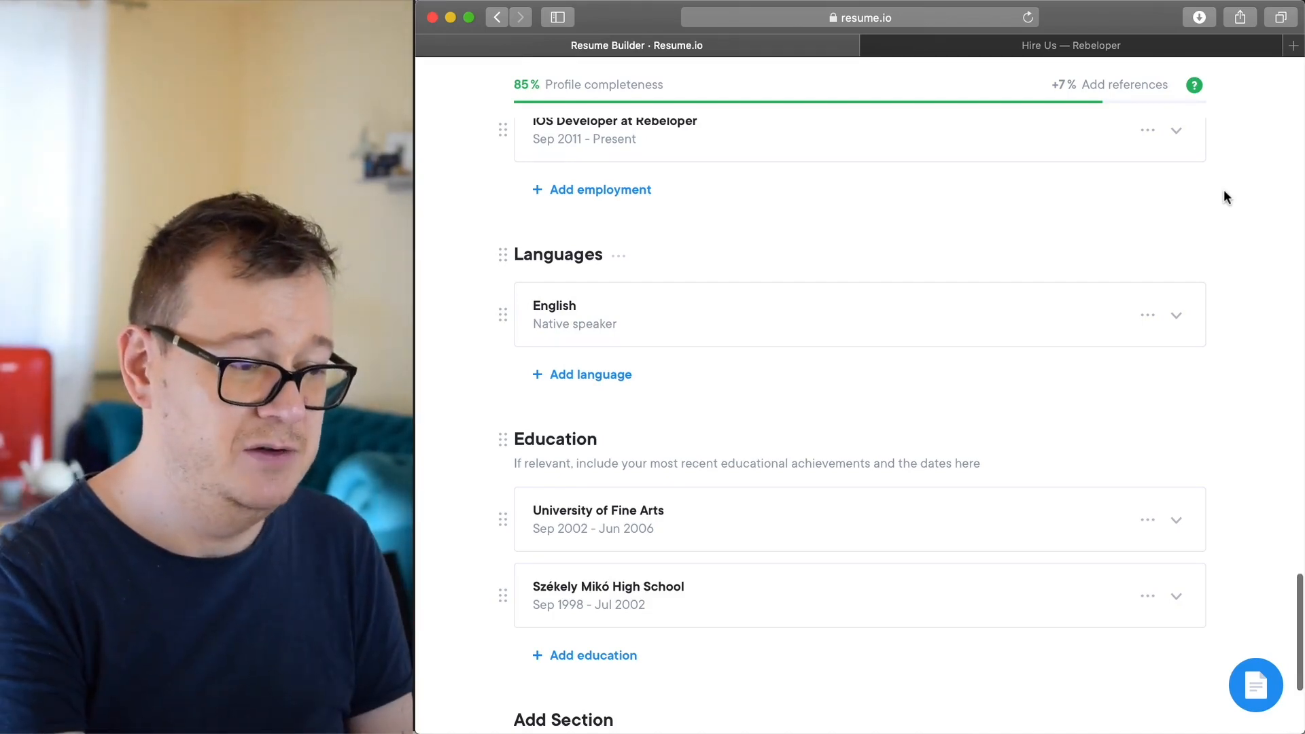
pyautogui.scroll(-3)
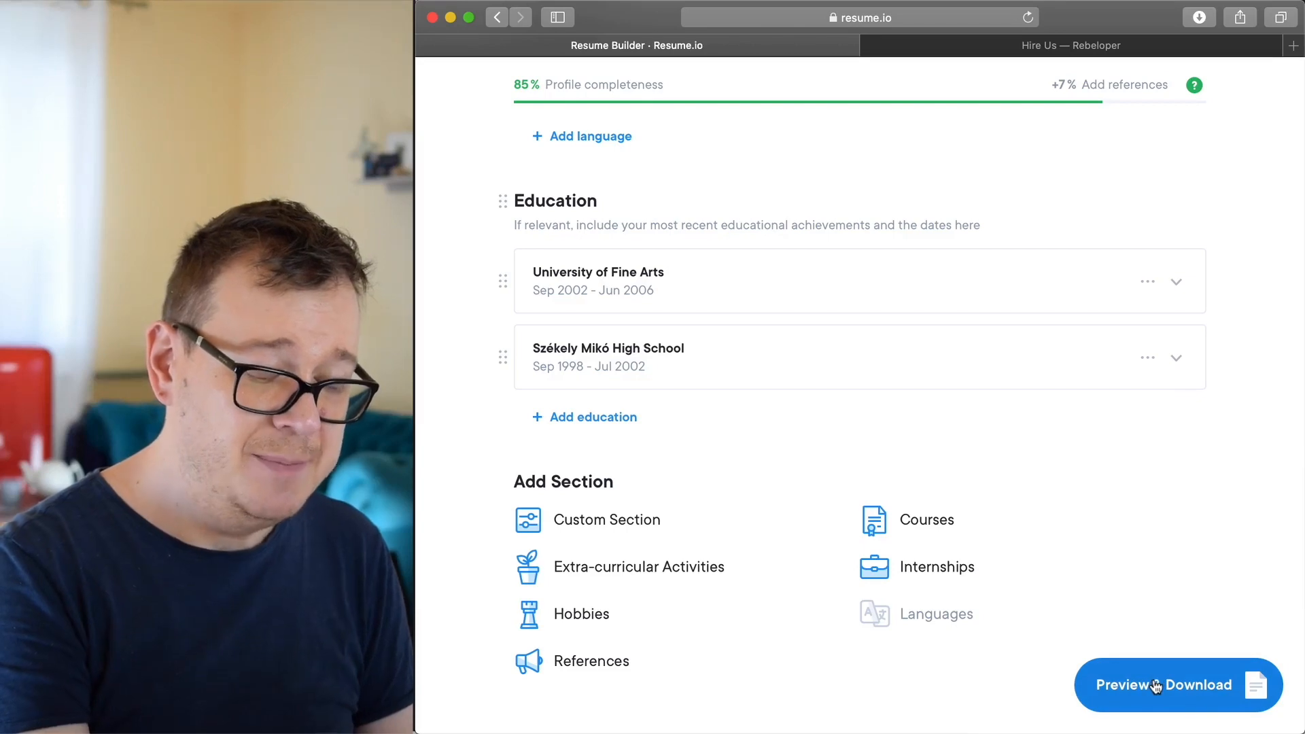
# - Preview the Master resume, page through its three pages, and show the export/share menu
pyautogui.click(1163, 685)
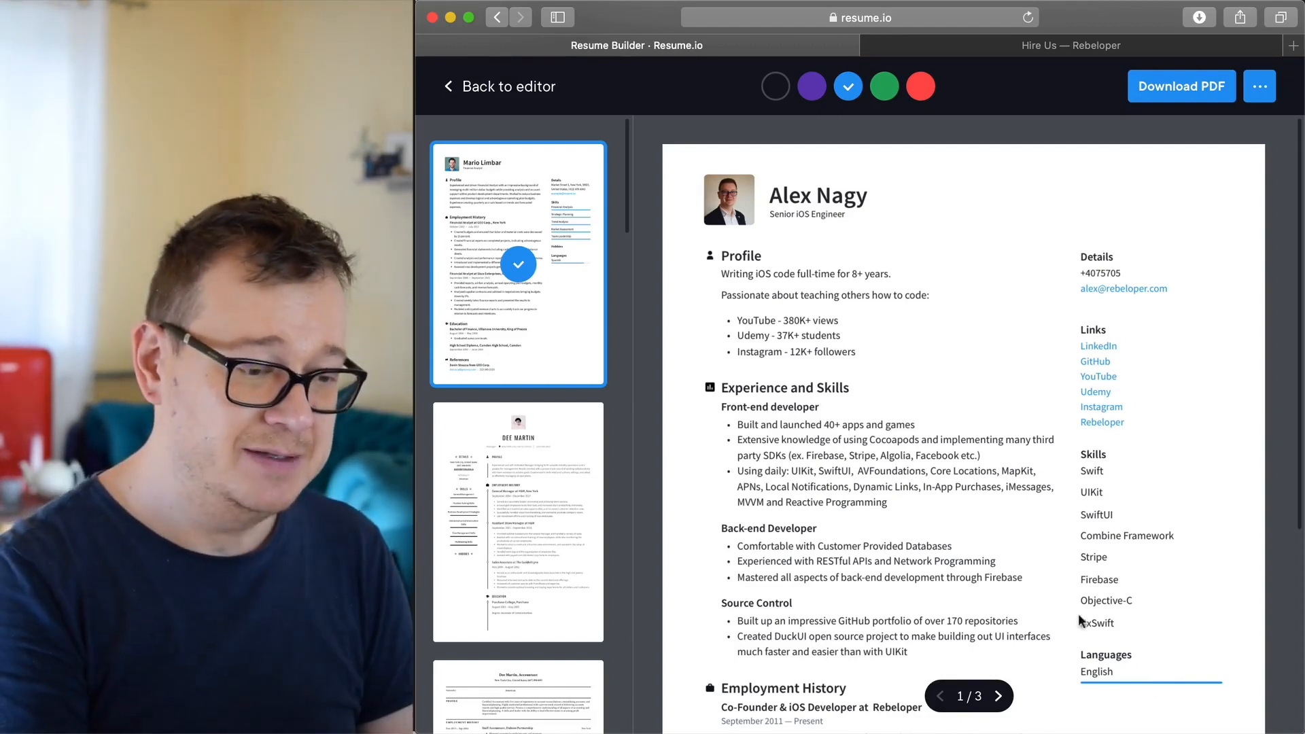
pyautogui.scroll(-3)
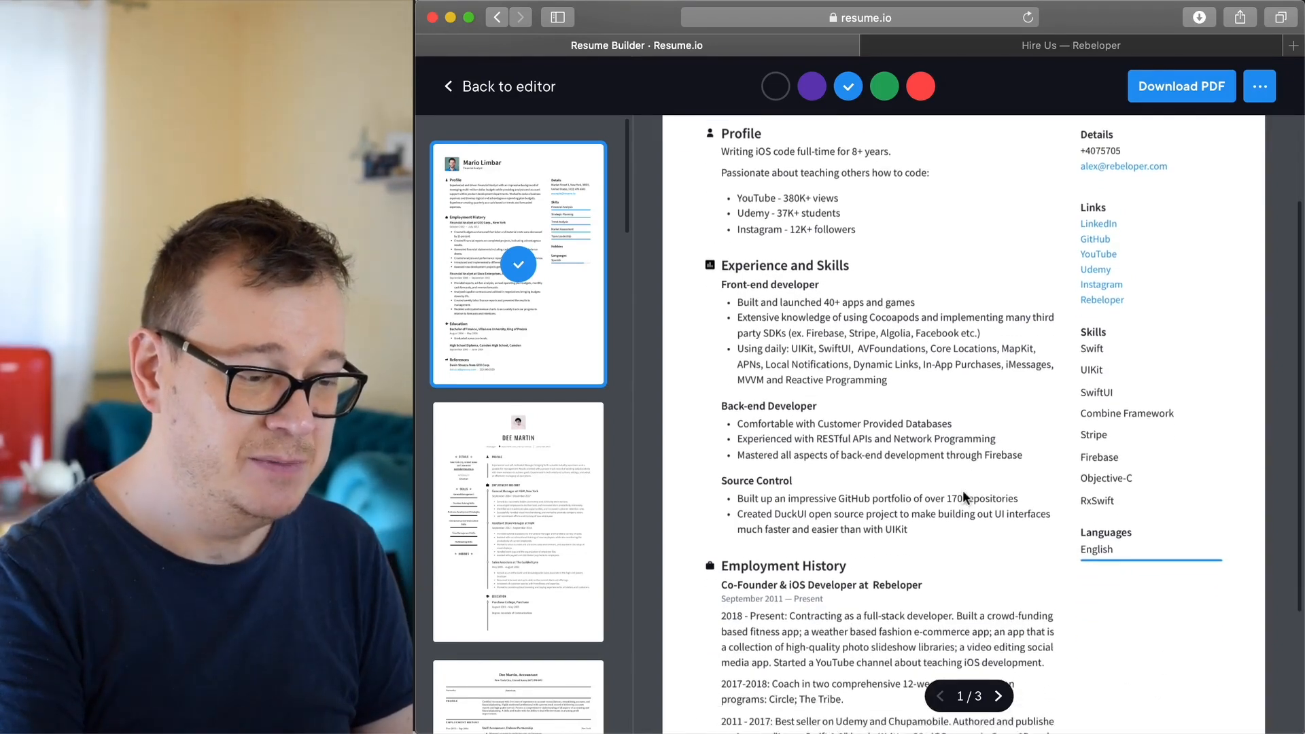
pyautogui.scroll(-3)
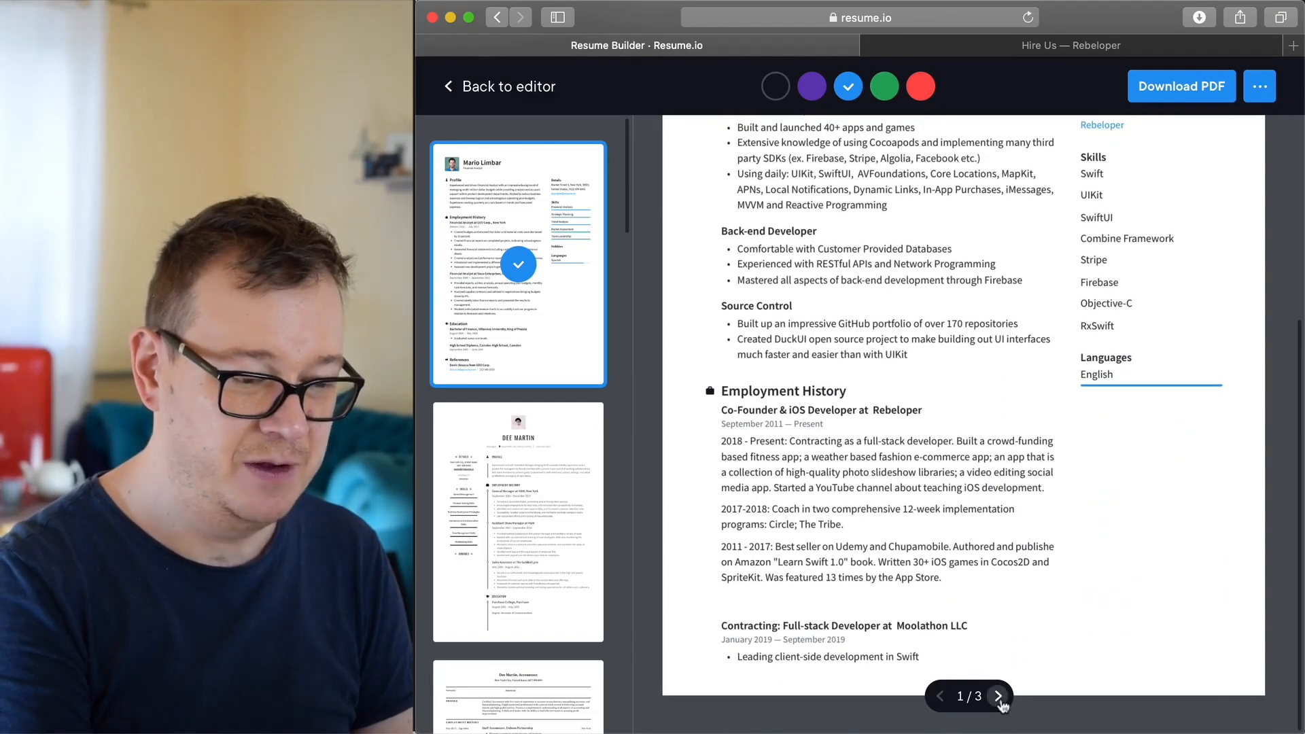
pyautogui.click(998, 696)
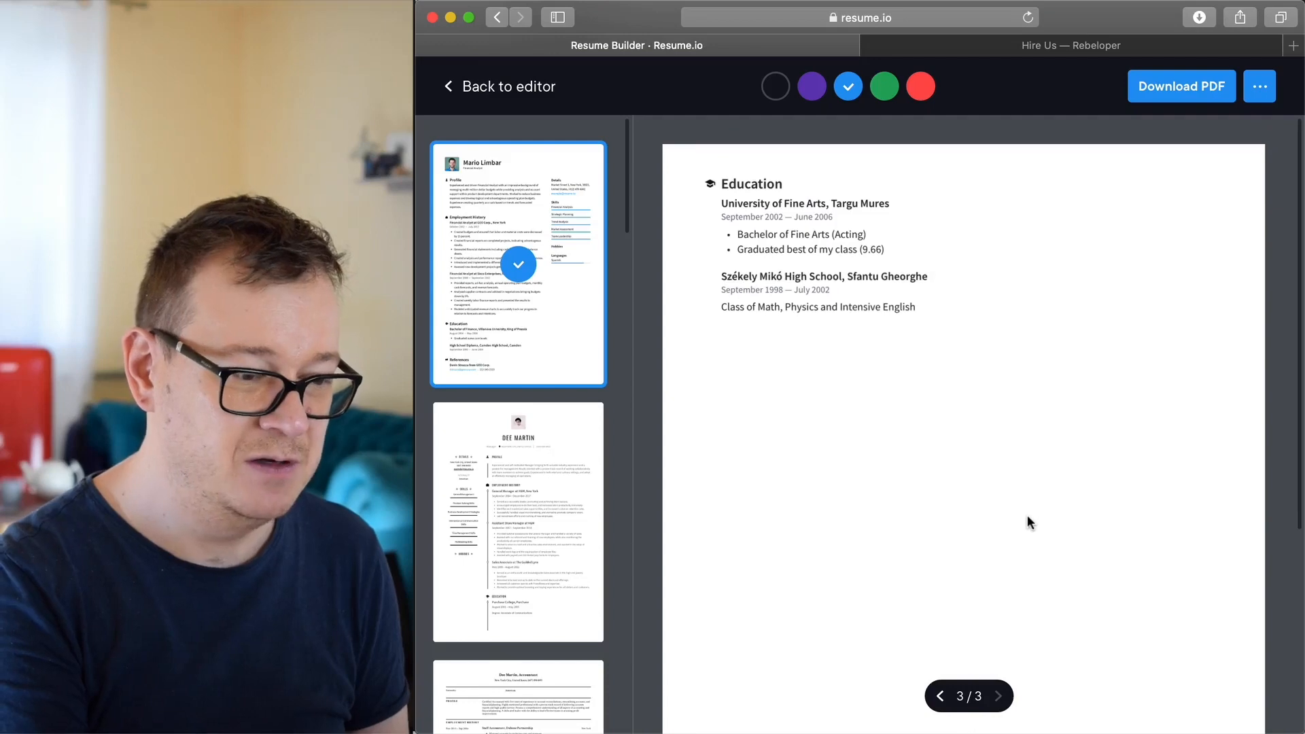
pyautogui.click(939, 696)
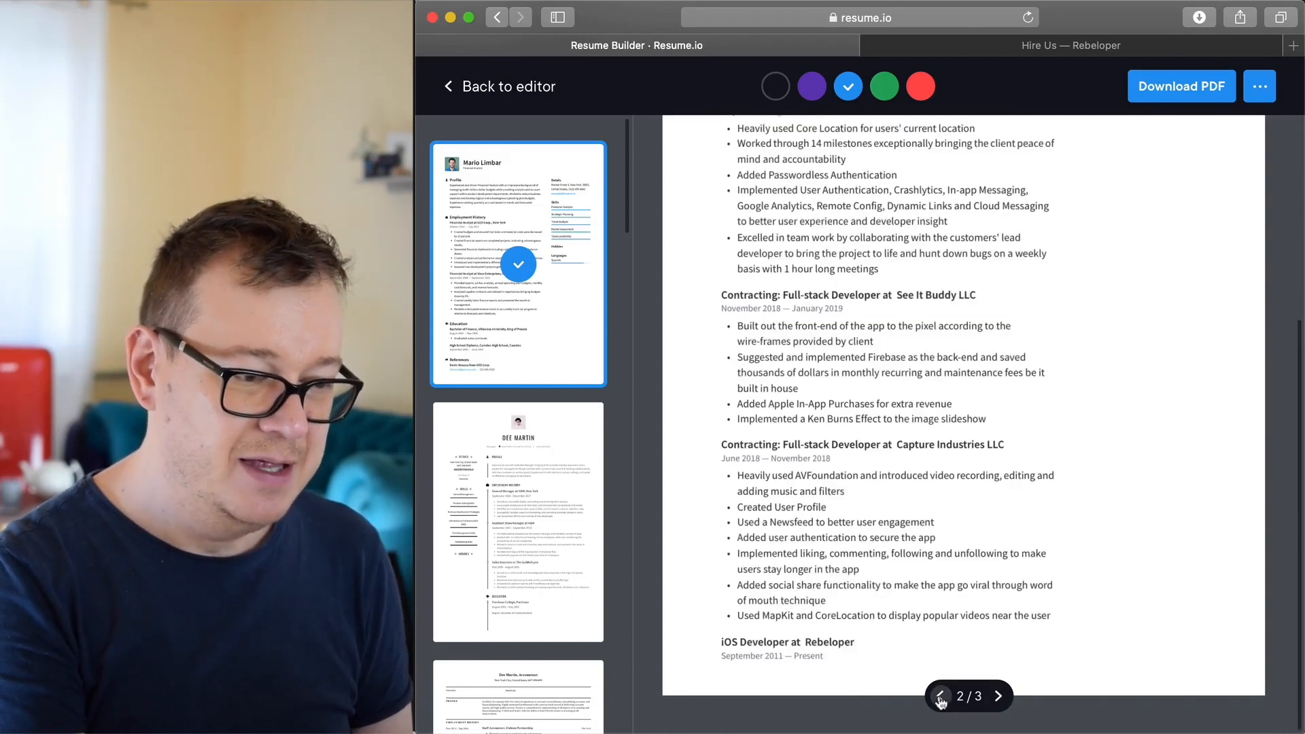
pyautogui.click(939, 696)
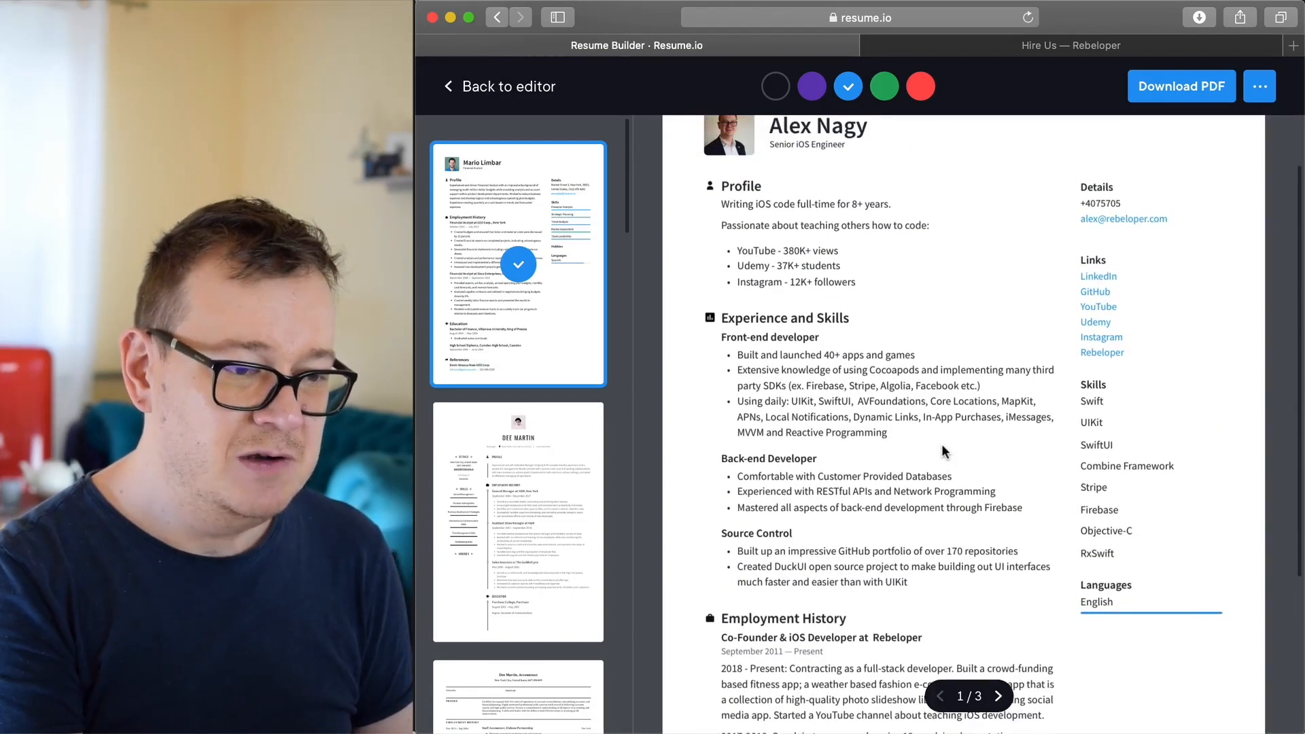
pyautogui.scroll(3)
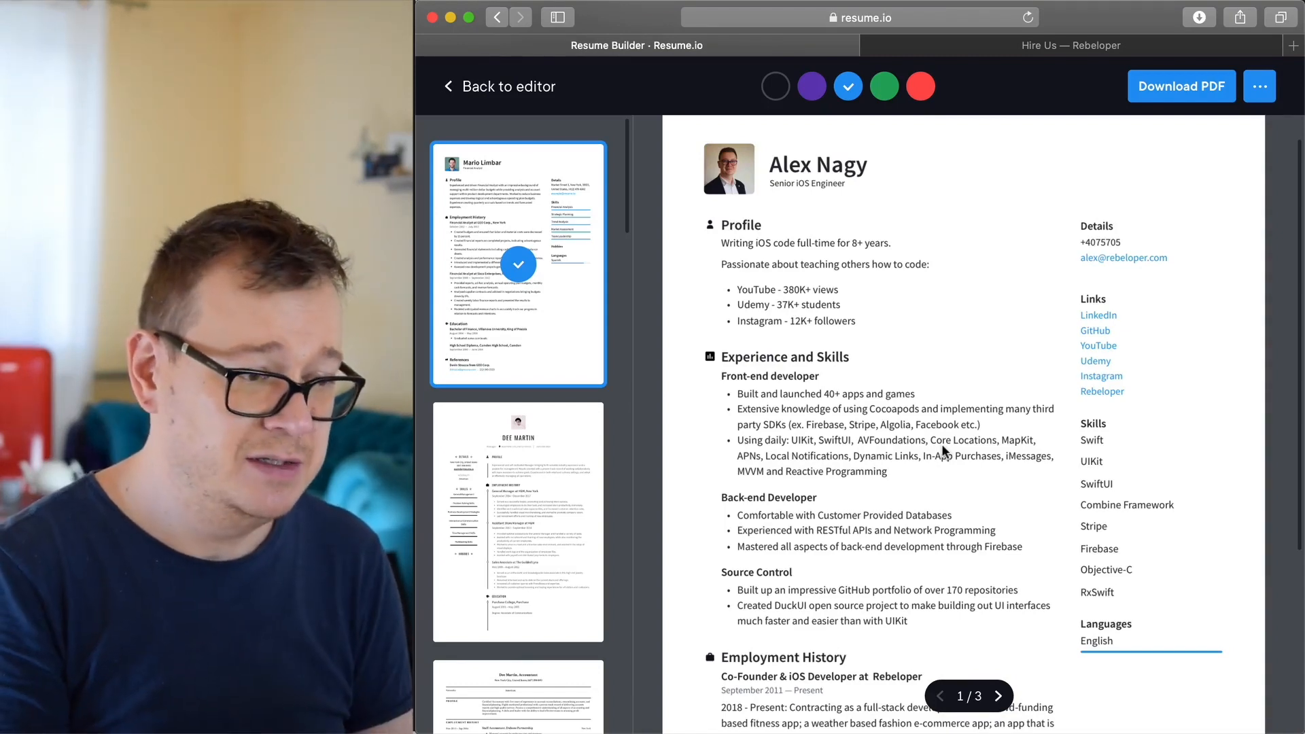
pyautogui.moveTo(1286, 102)
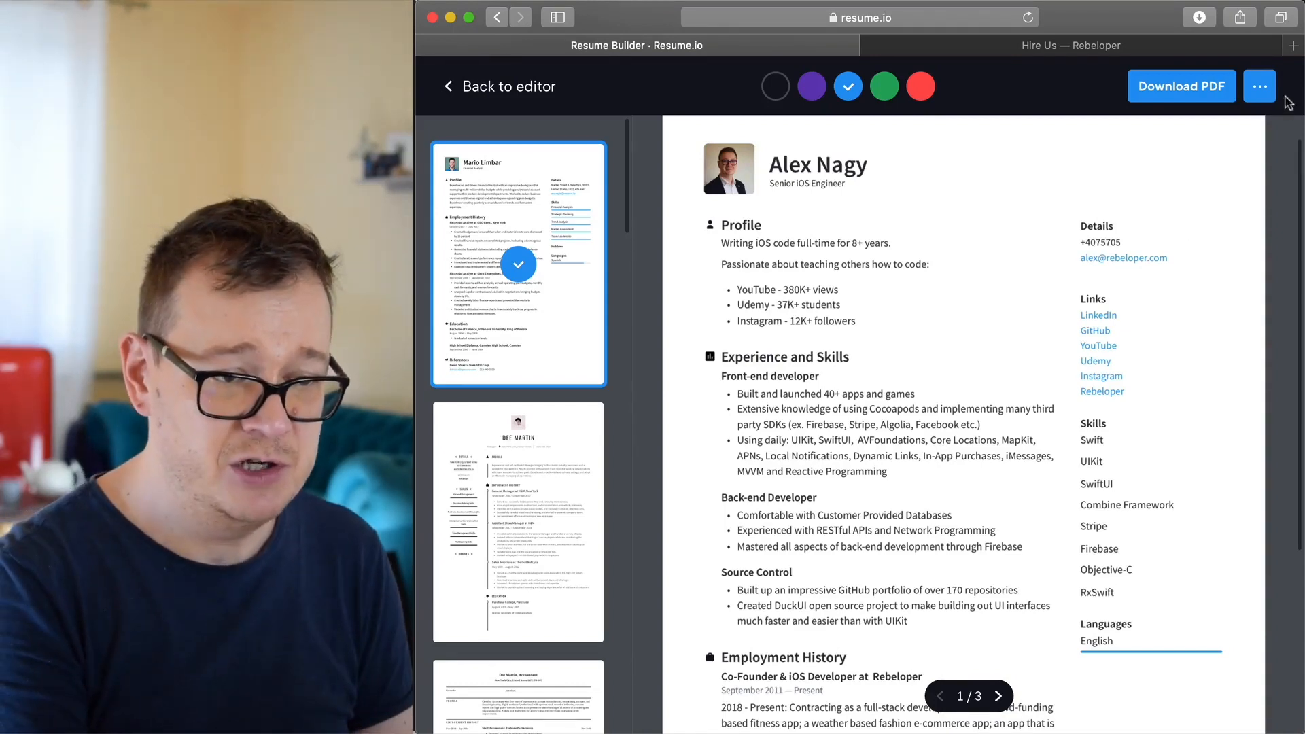
pyautogui.click(1260, 85)
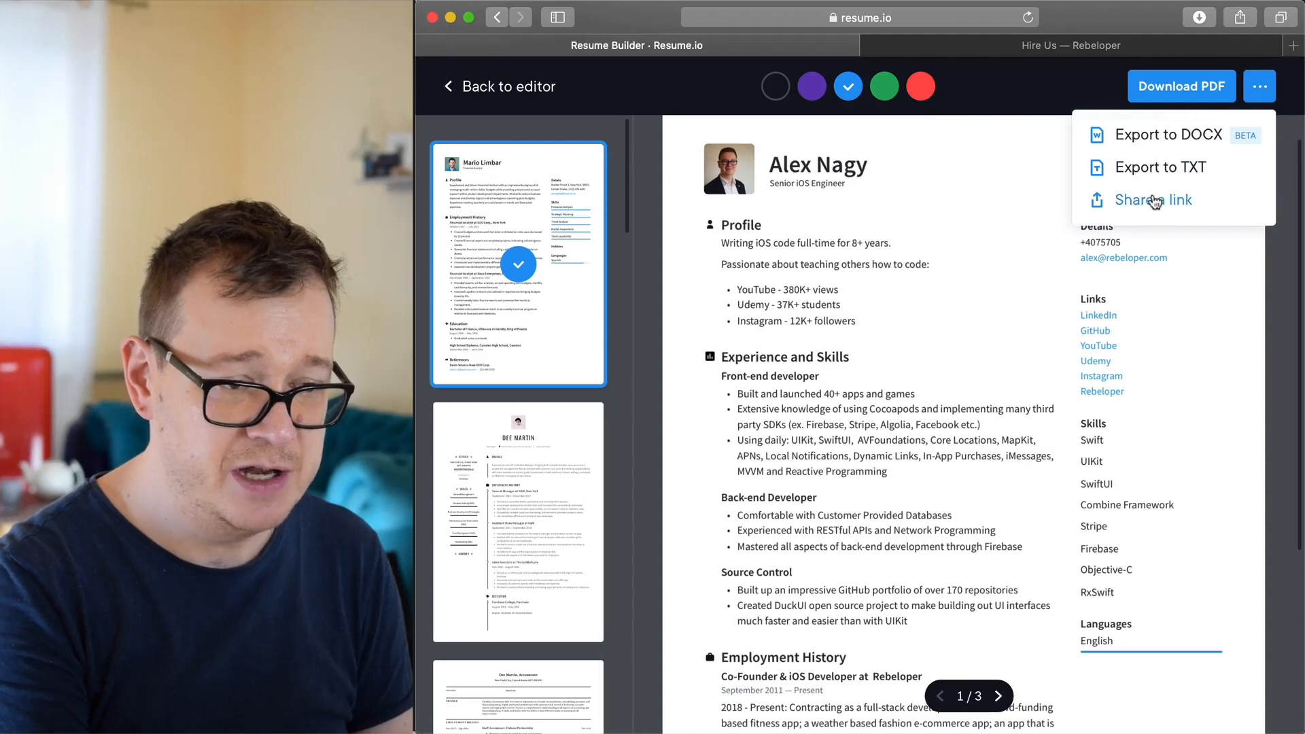
pyautogui.moveTo(949, 278)
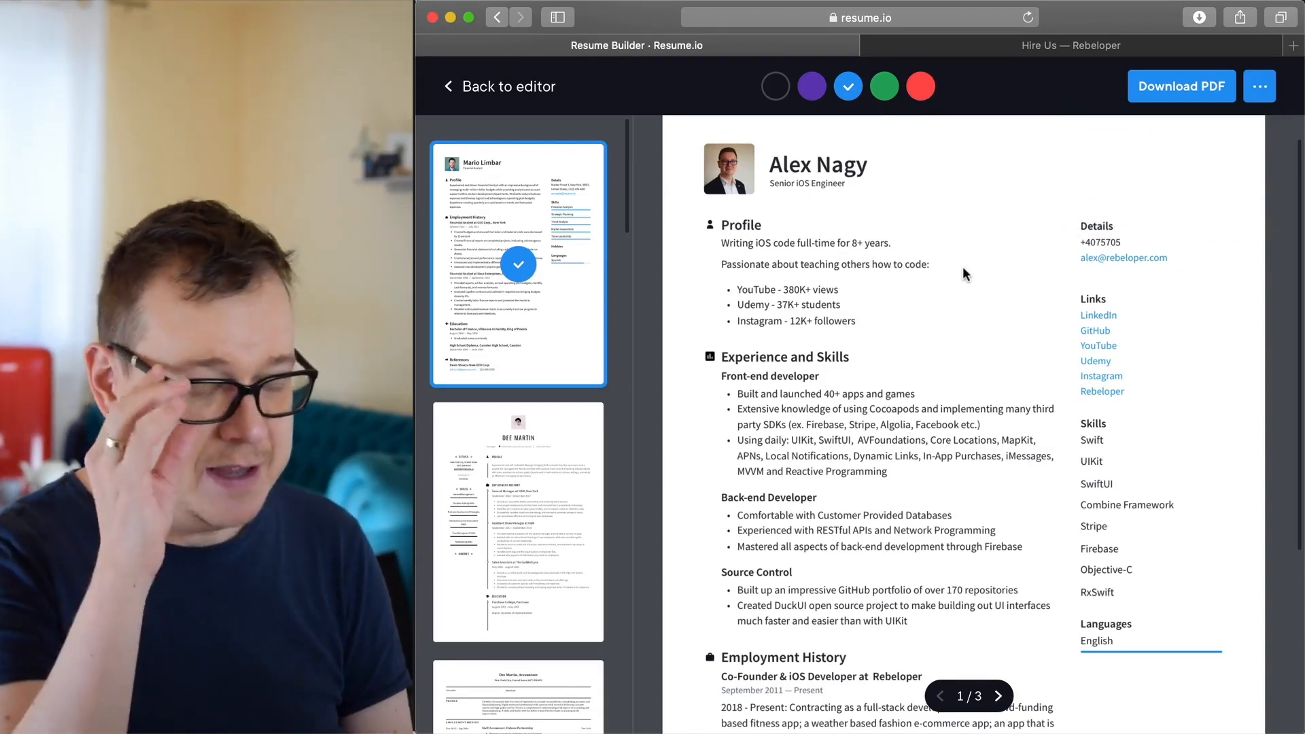
pyautogui.moveTo(545, 119)
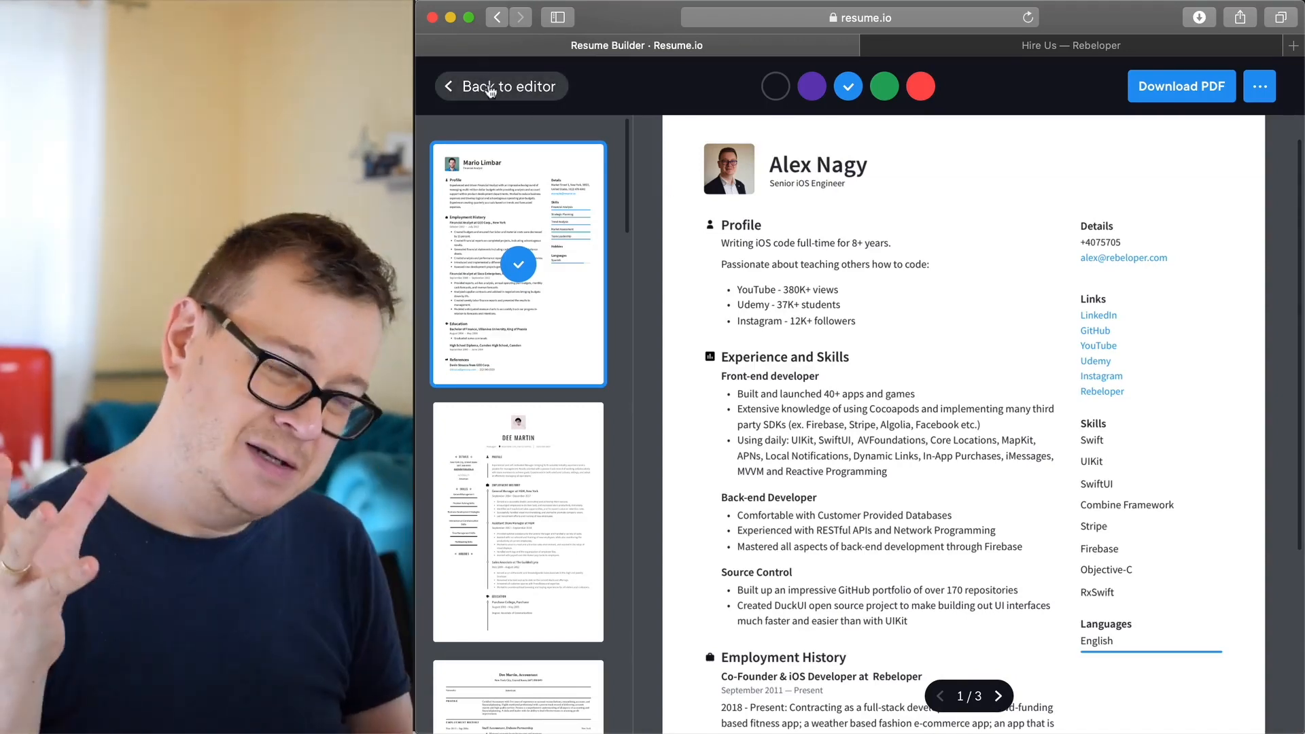
# - Leave the preview and close the Master resume to reach the Dashboard
pyautogui.click(500, 86)
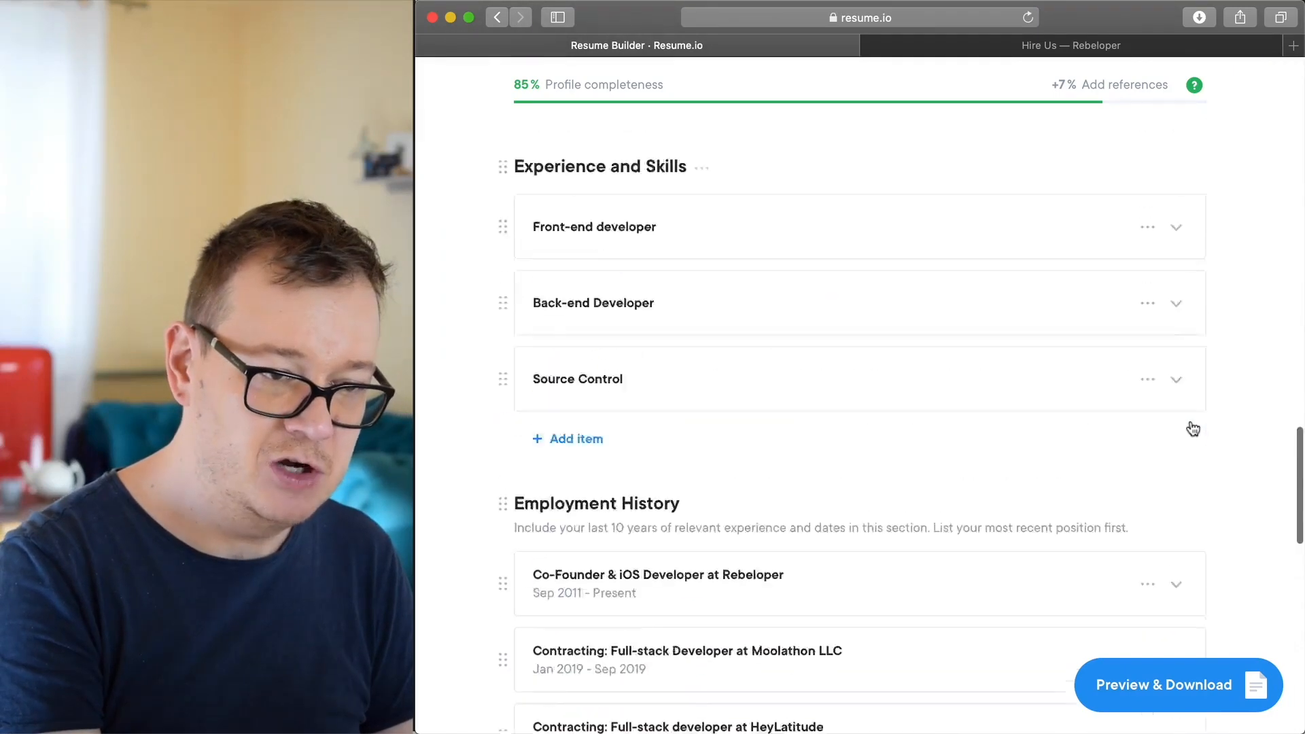
pyautogui.scroll(3)
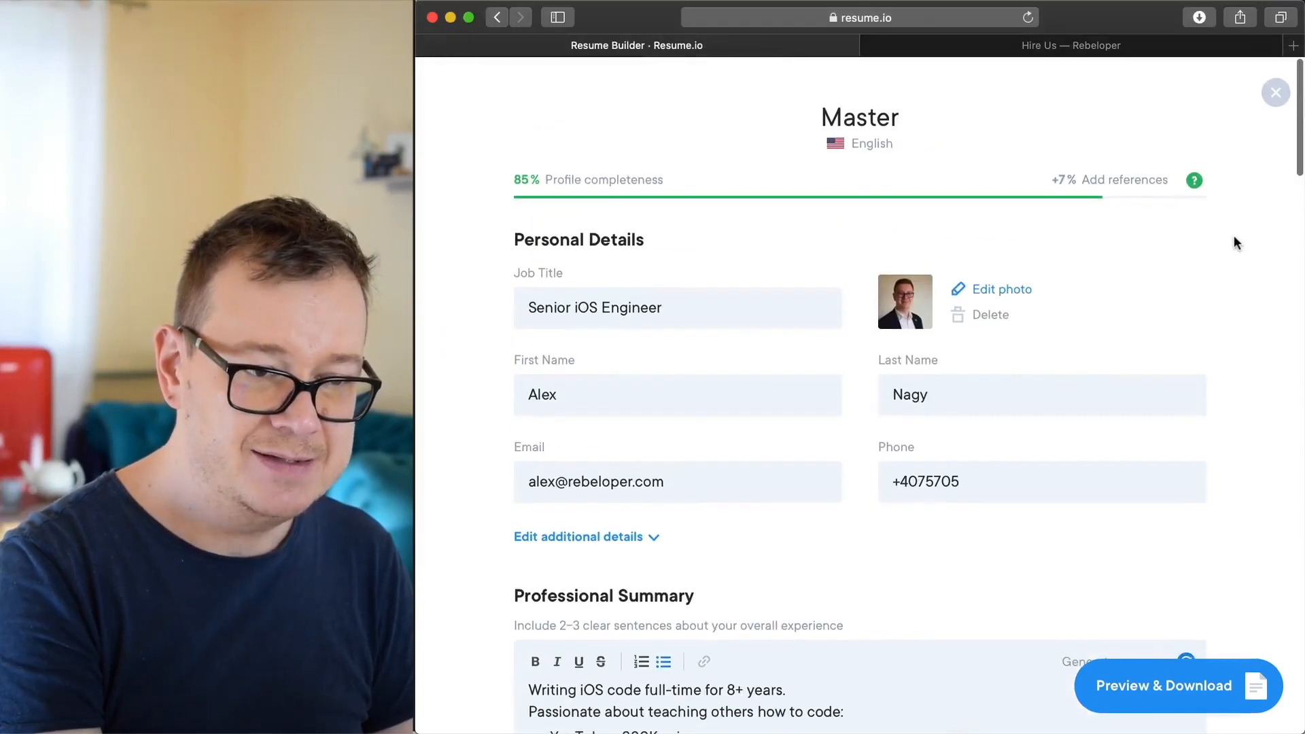
pyautogui.click(1275, 92)
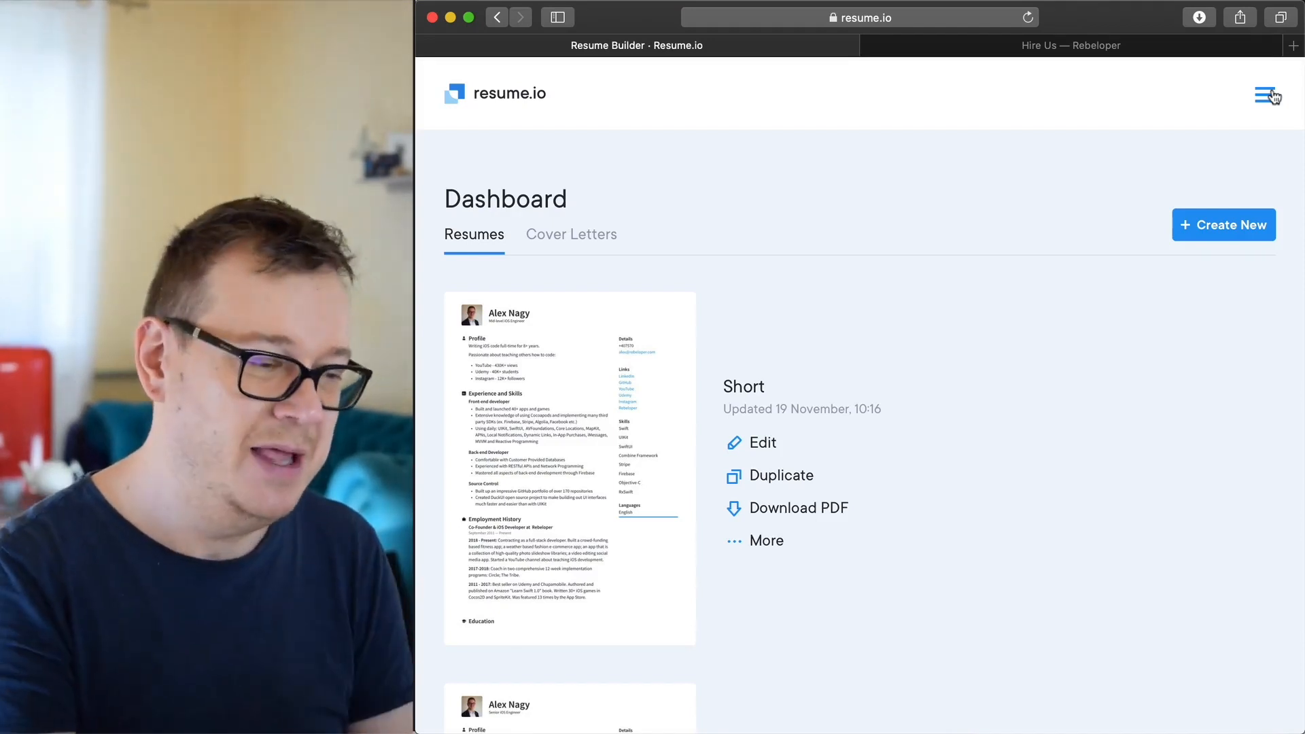
pyautogui.moveTo(546, 486)
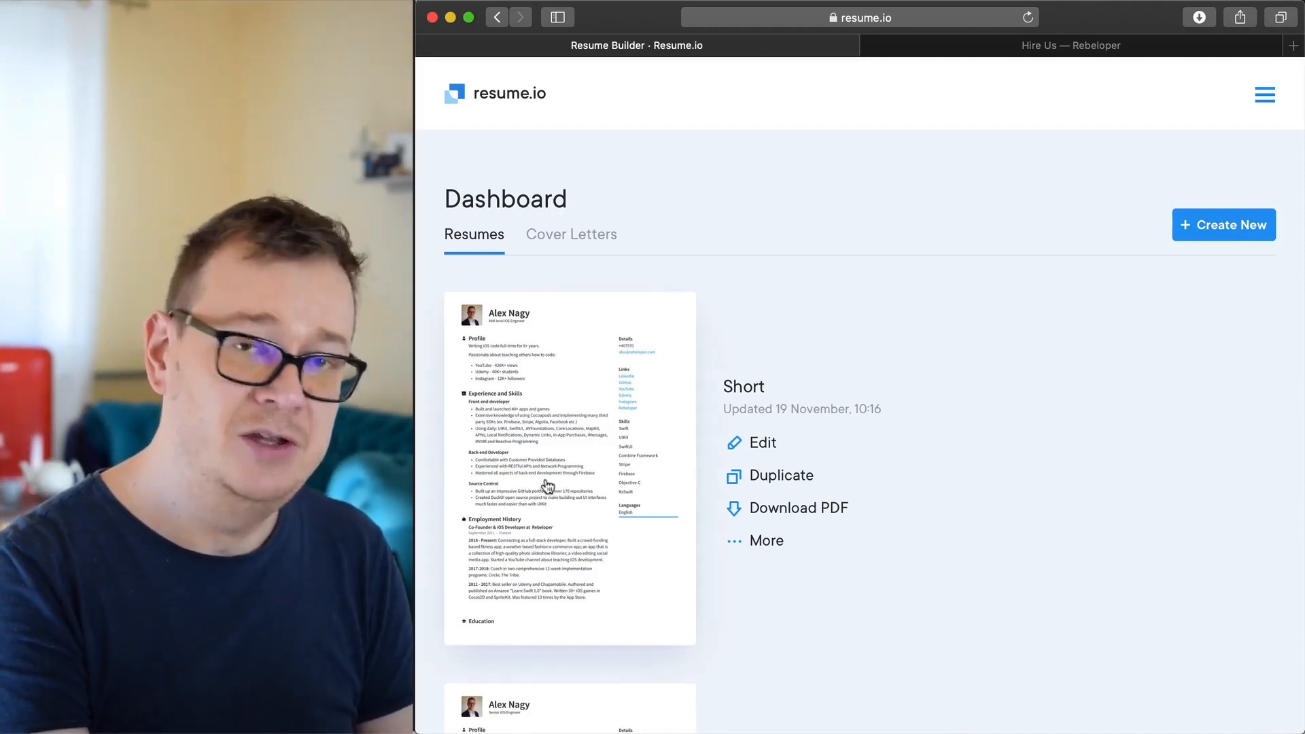
pyautogui.click(761, 442)
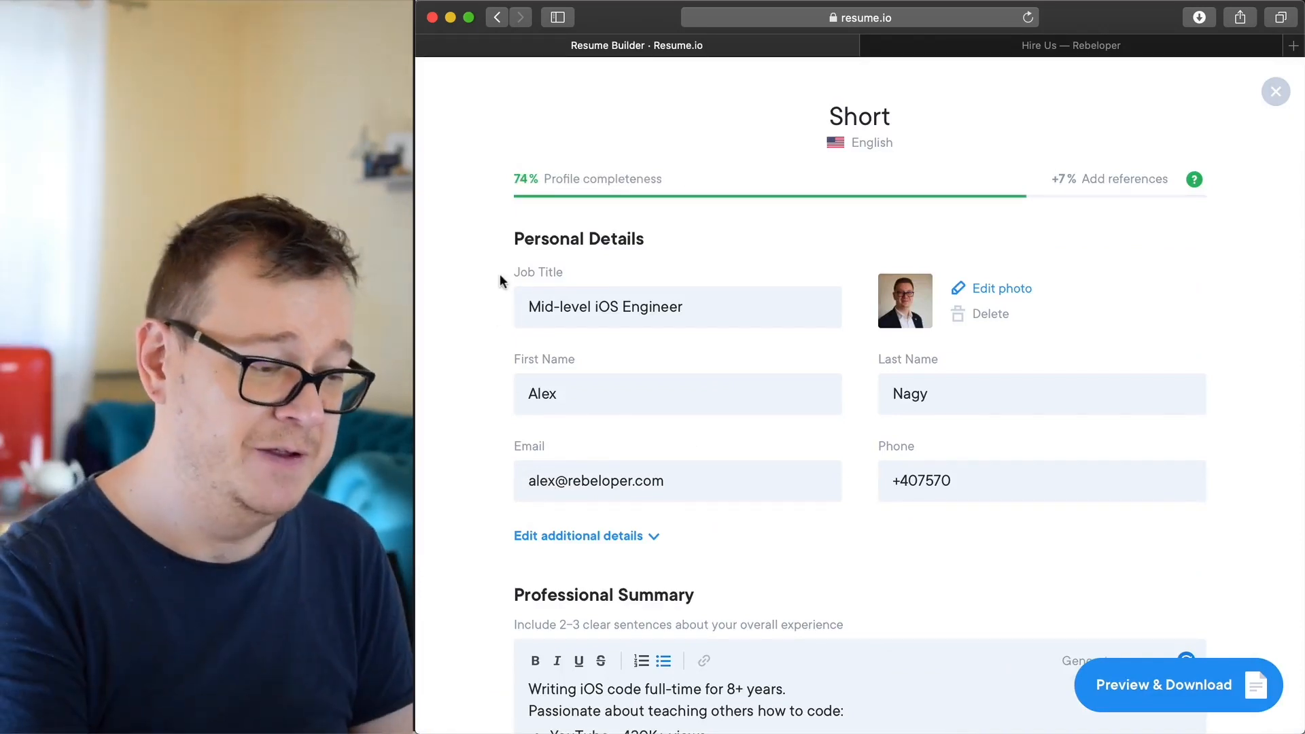
pyautogui.scroll(-3)
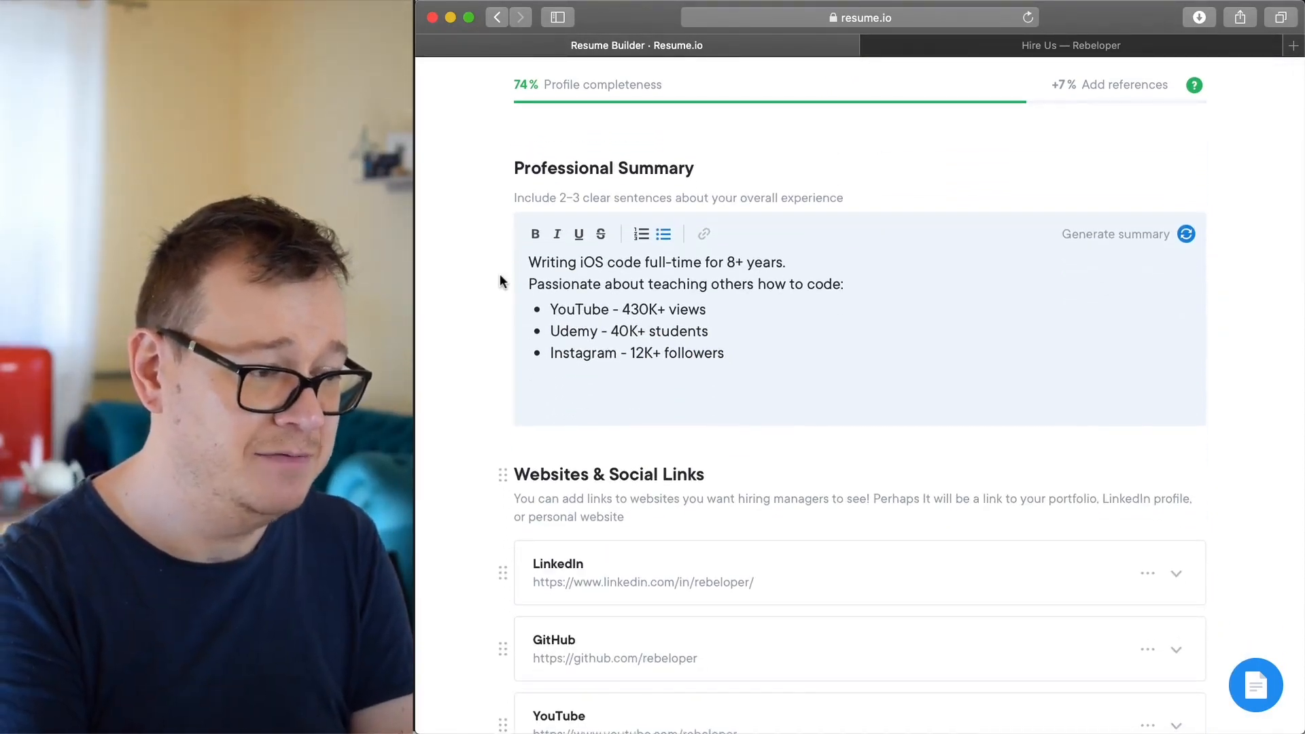
pyautogui.scroll(-3)
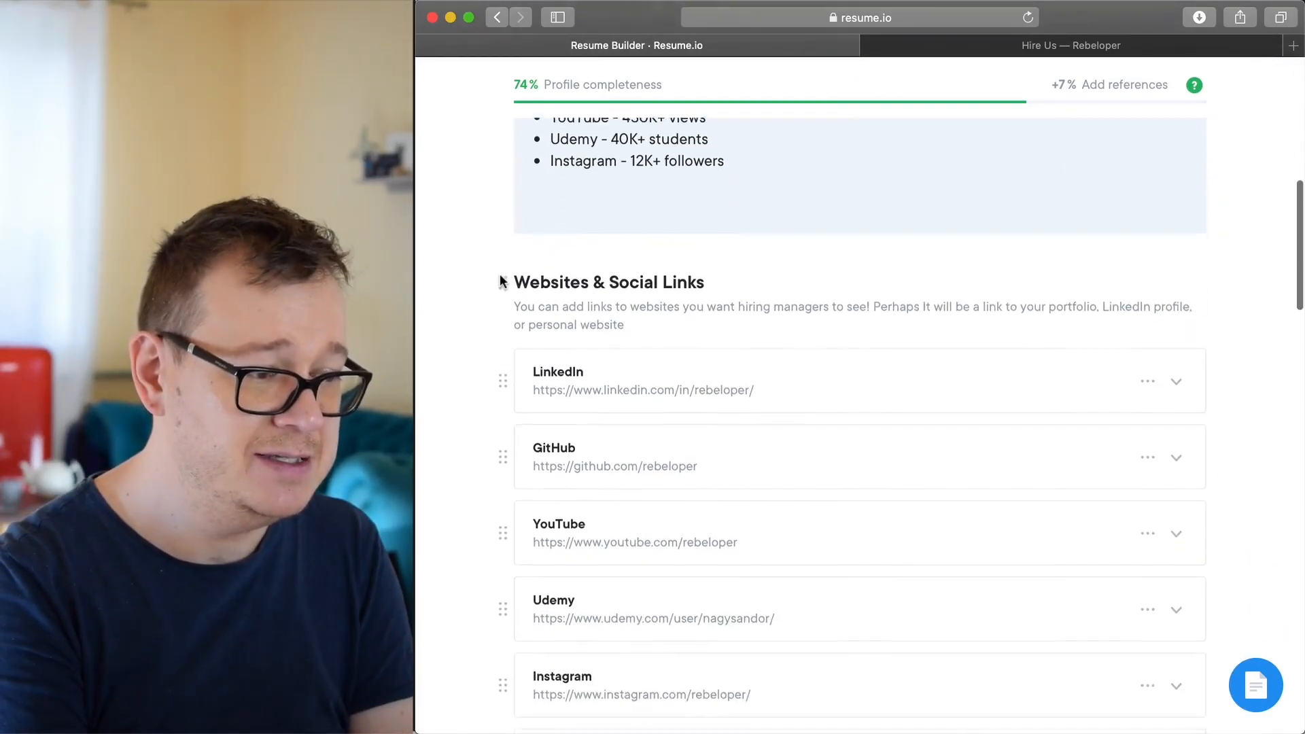
pyautogui.scroll(-3)
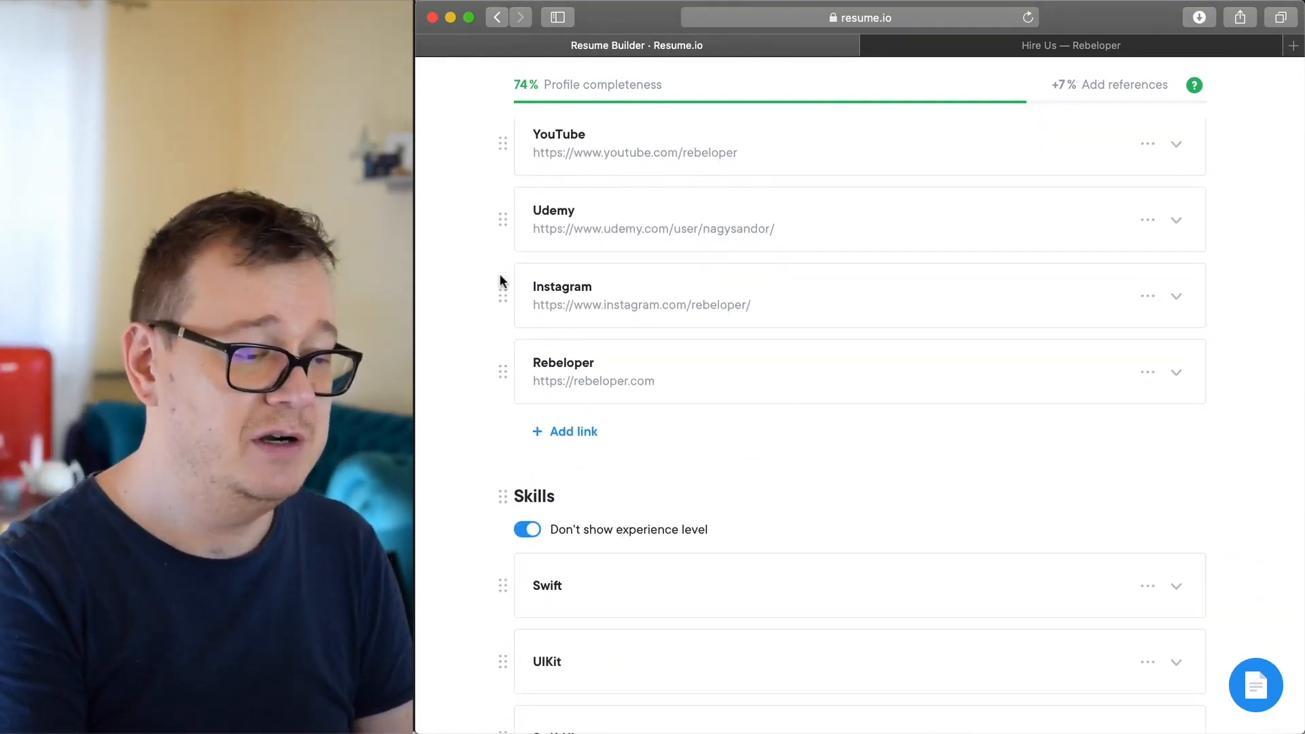
pyautogui.scroll(-3)
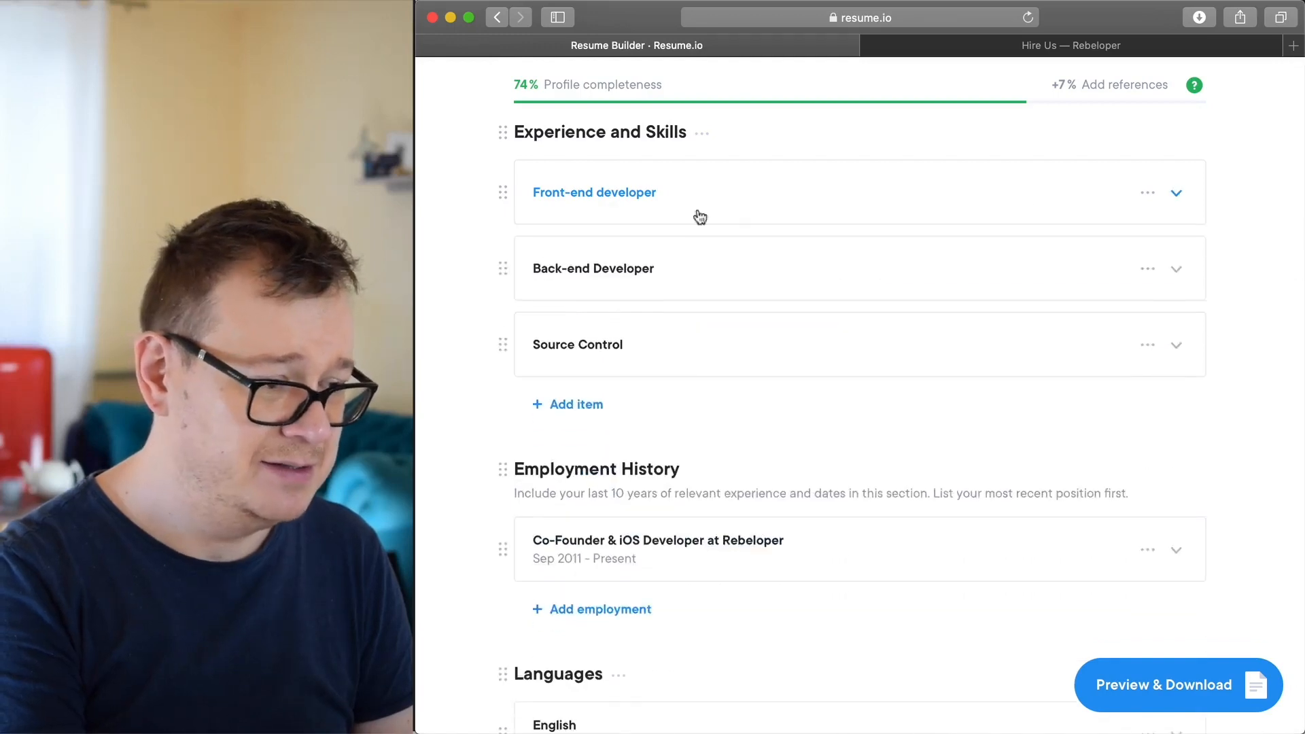
pyautogui.scroll(-3)
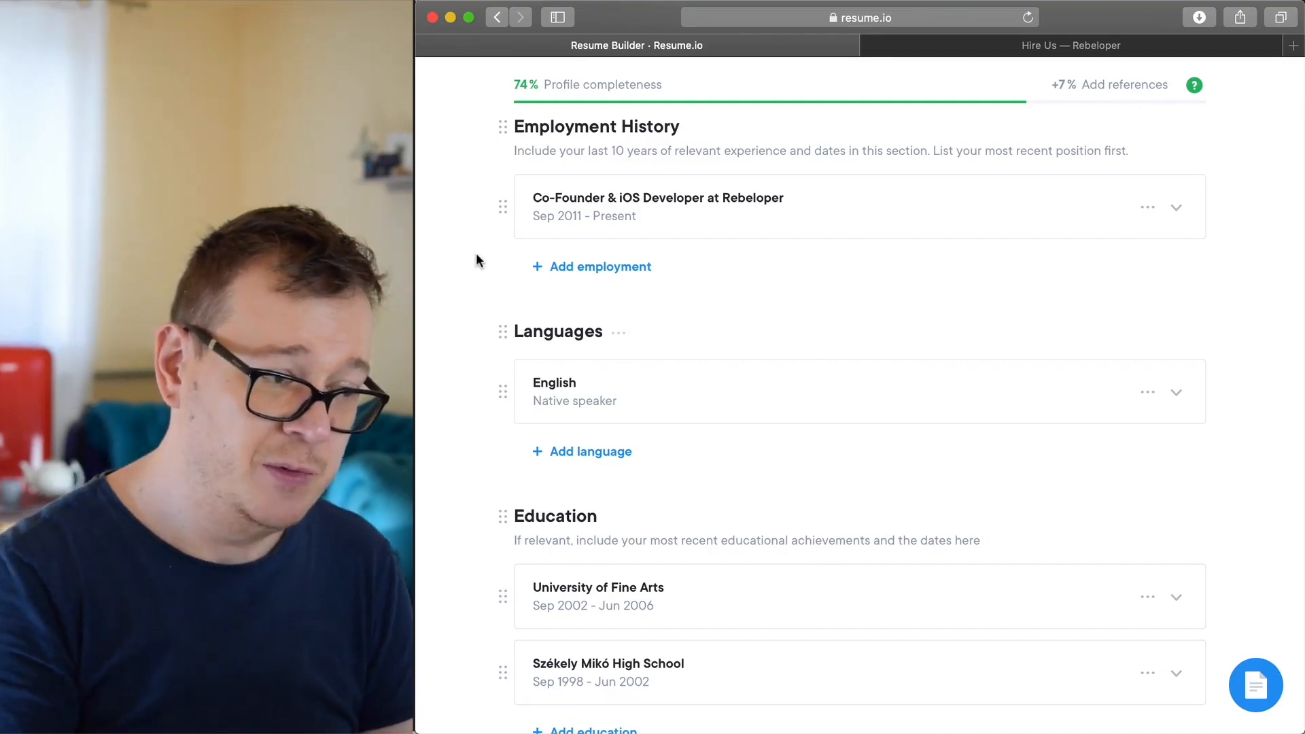
pyautogui.moveTo(658, 197)
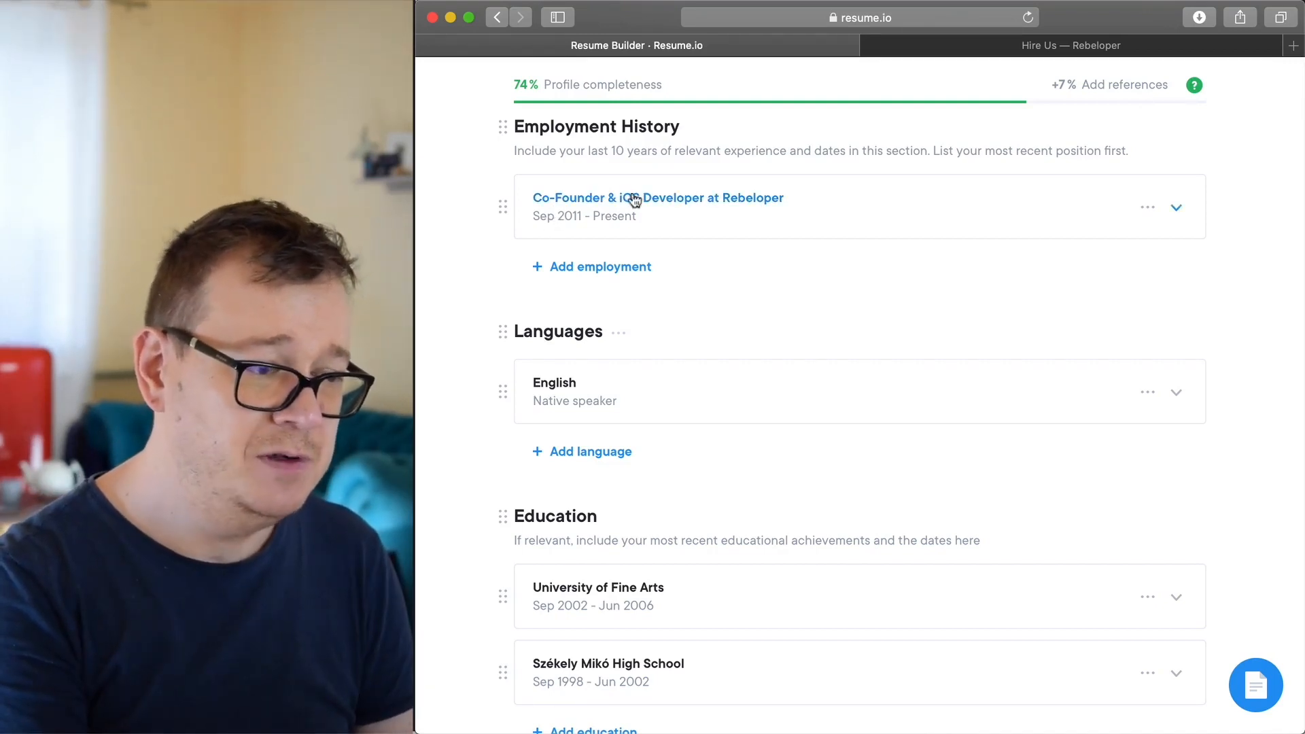
pyautogui.moveTo(764, 207)
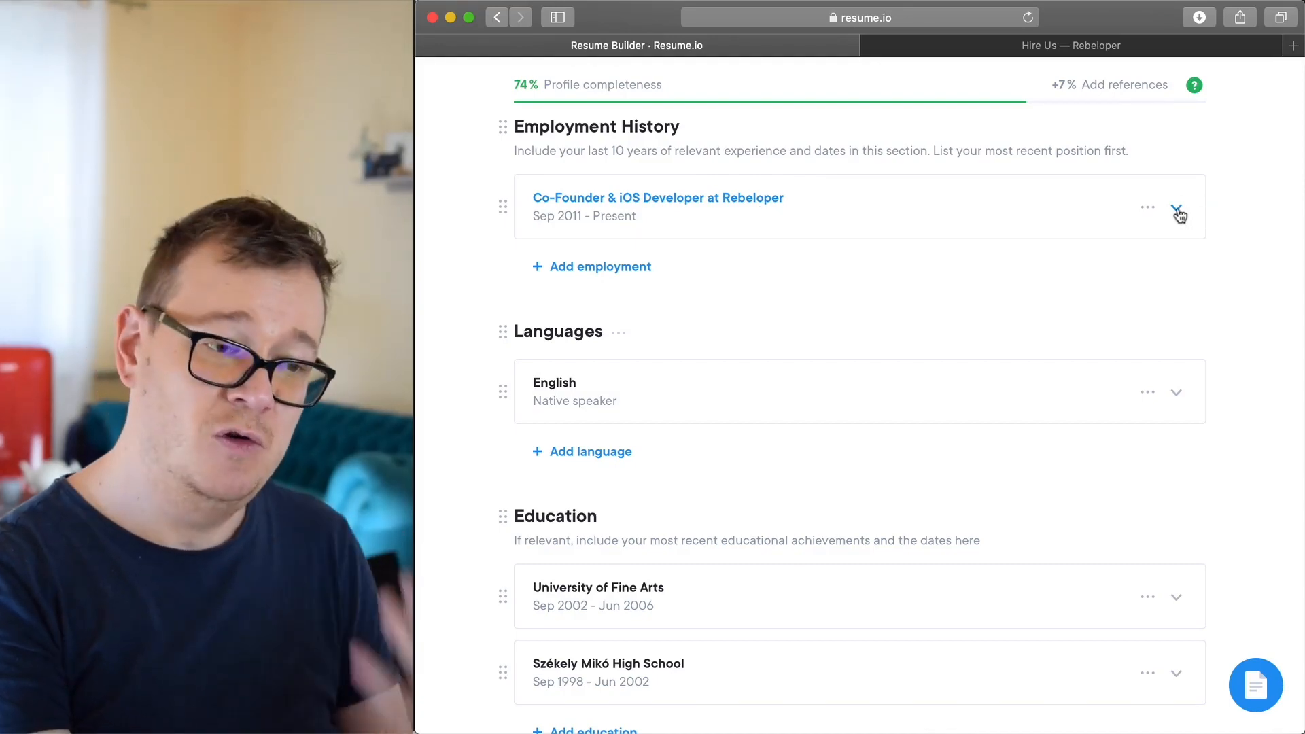
# - Expand the Rebeloper Co-Founder & iOS Developer entry and scroll back to Professional Summary
pyautogui.click(1176, 207)
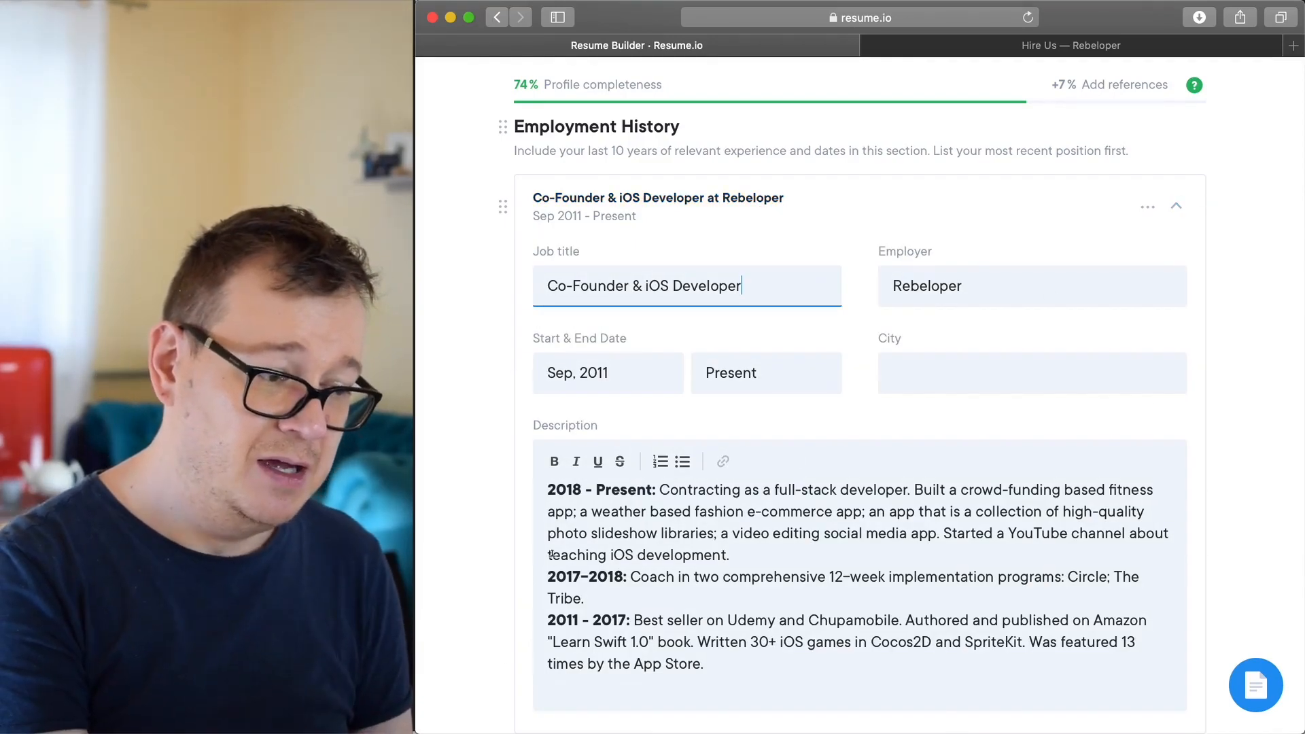
pyautogui.scroll(-3)
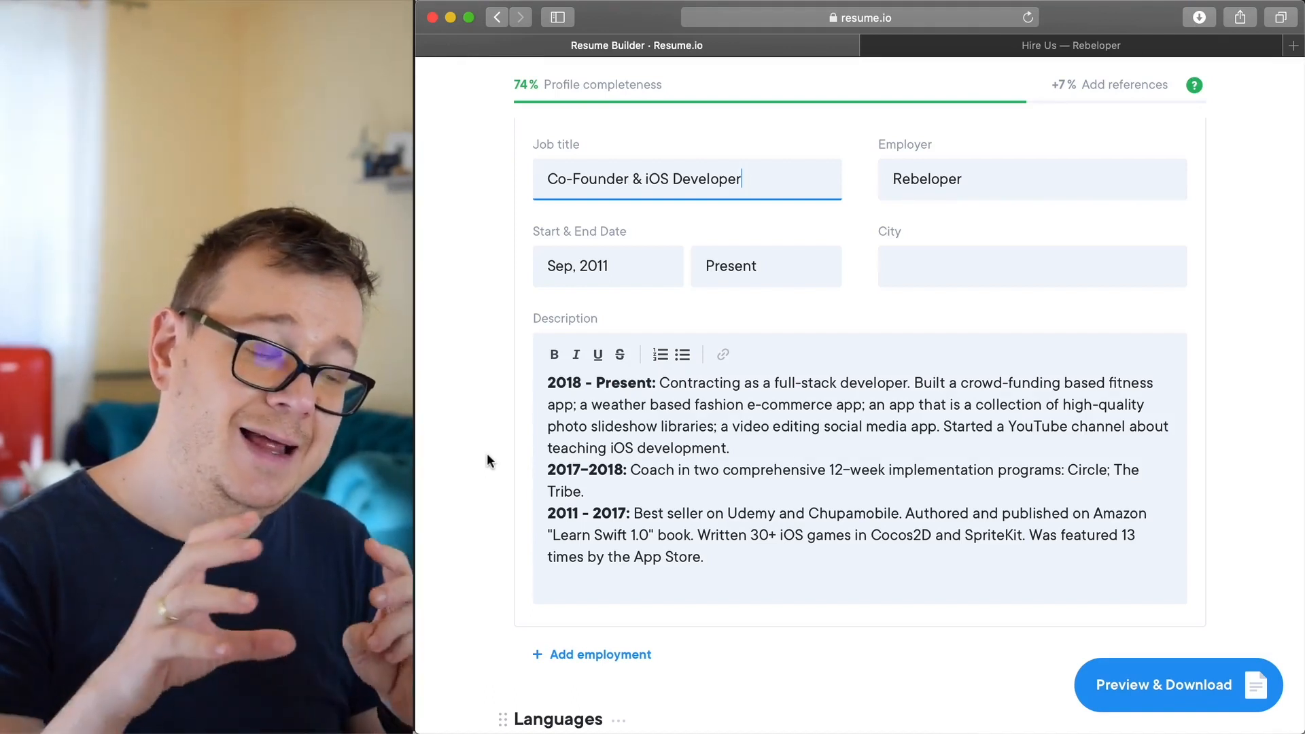
pyautogui.scroll(-3)
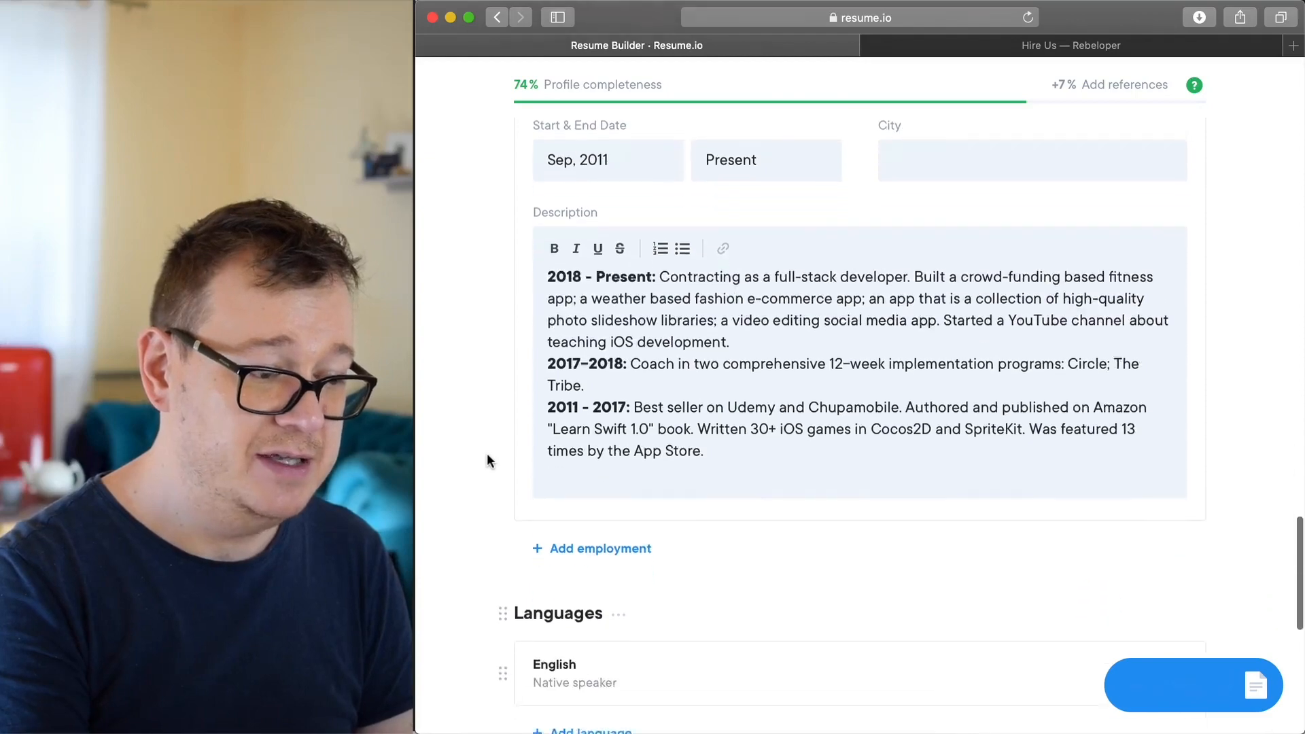
pyautogui.scroll(-3)
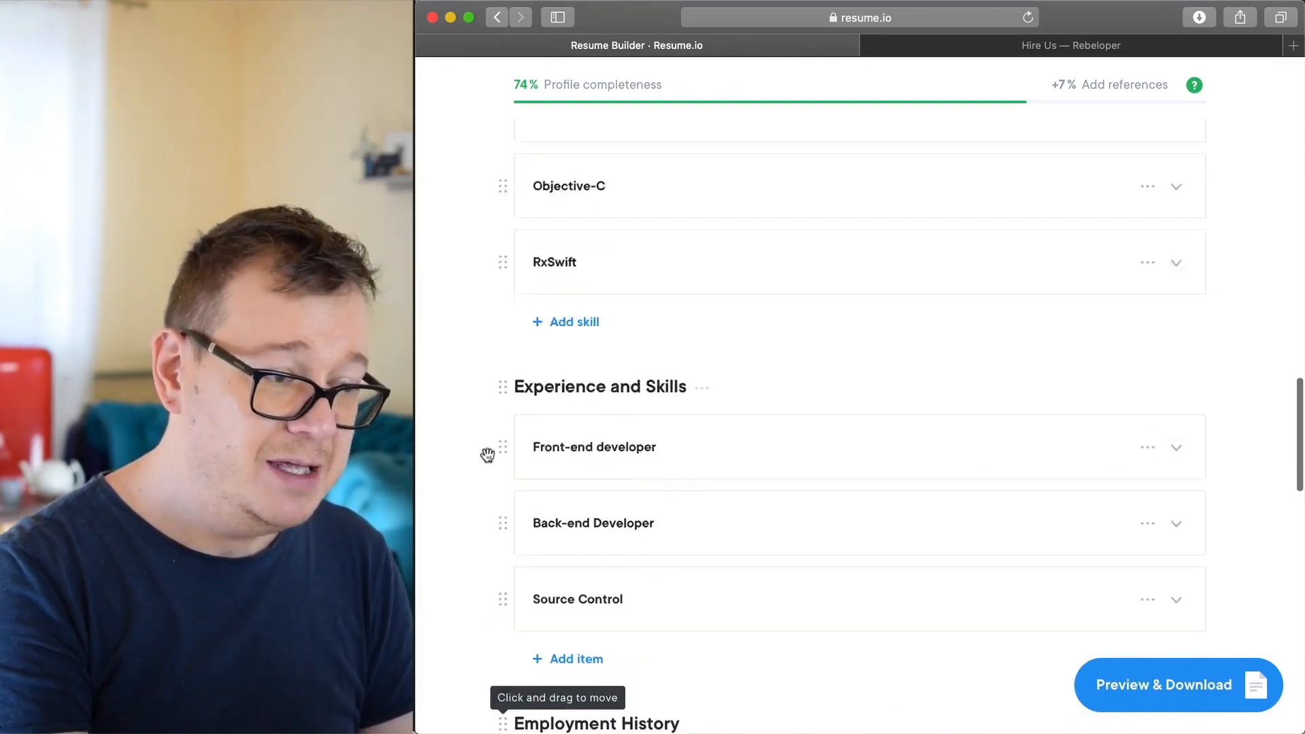
pyautogui.scroll(3)
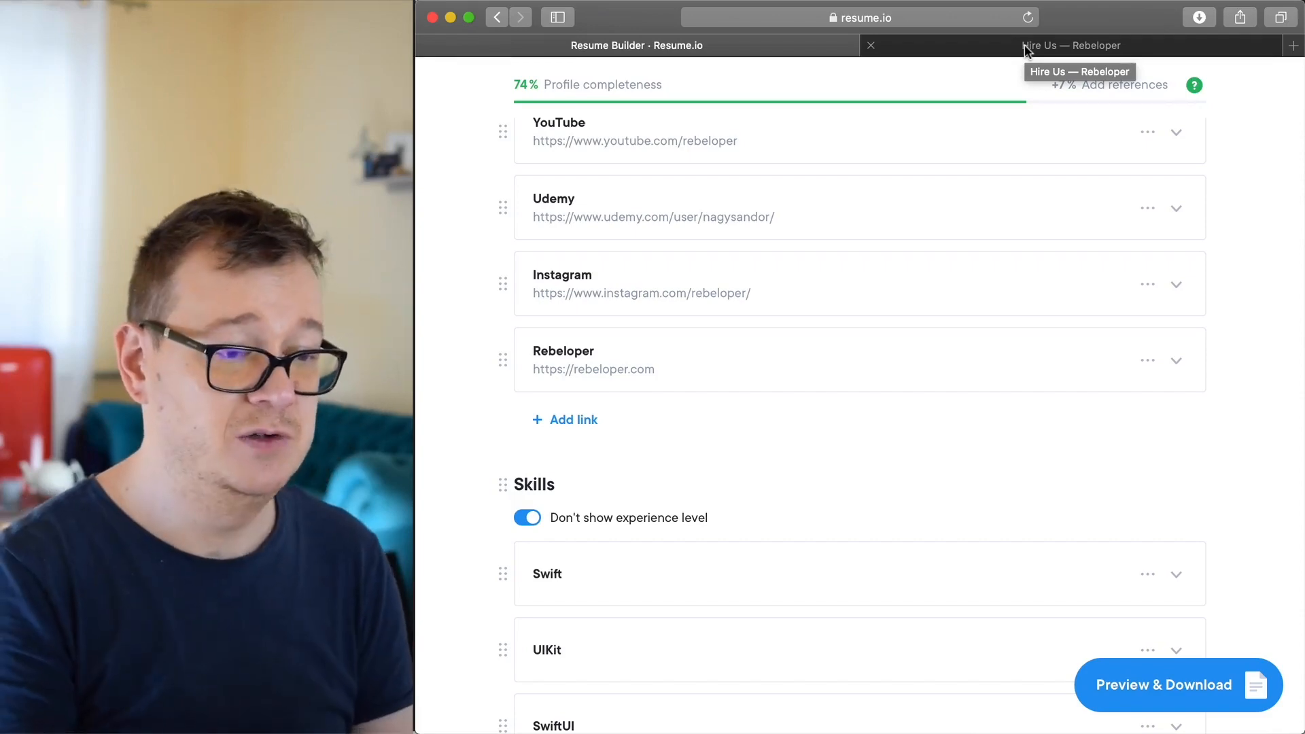
pyautogui.scroll(3)
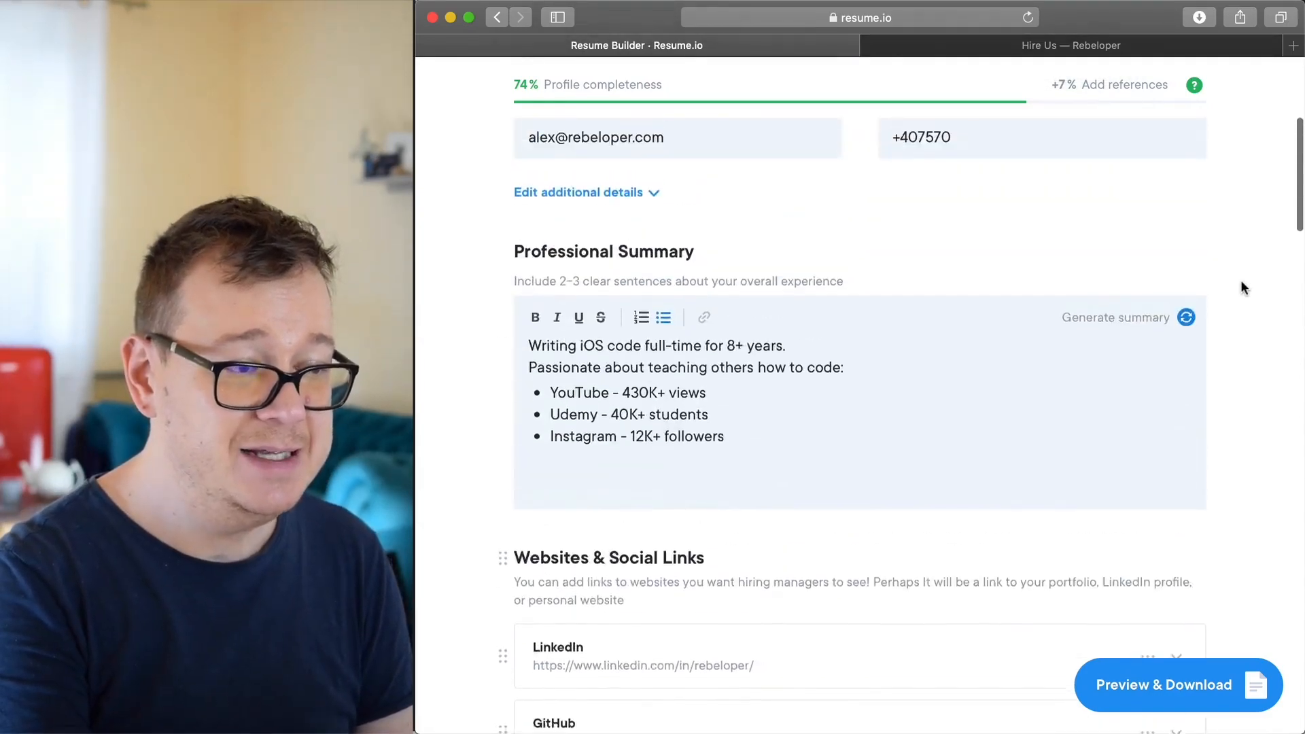
pyautogui.scroll(-3)
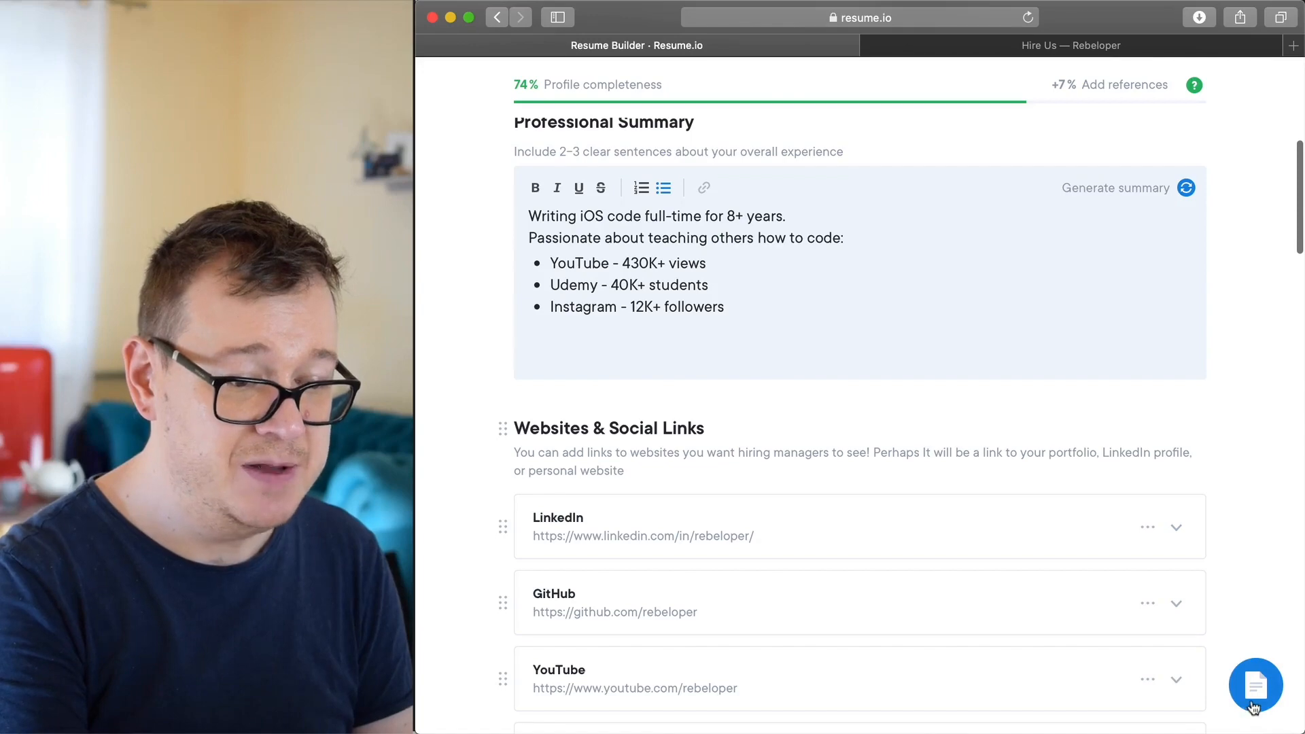
pyautogui.click(1255, 685)
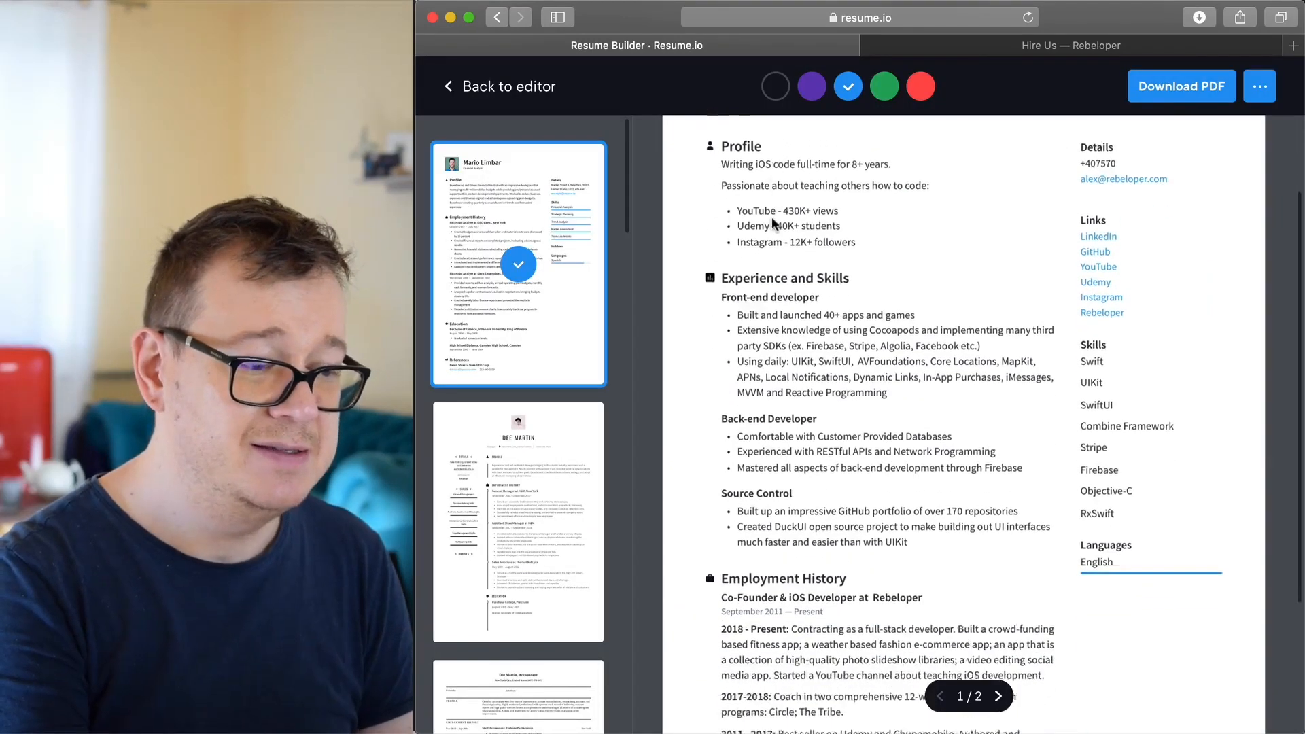
pyautogui.scroll(-3)
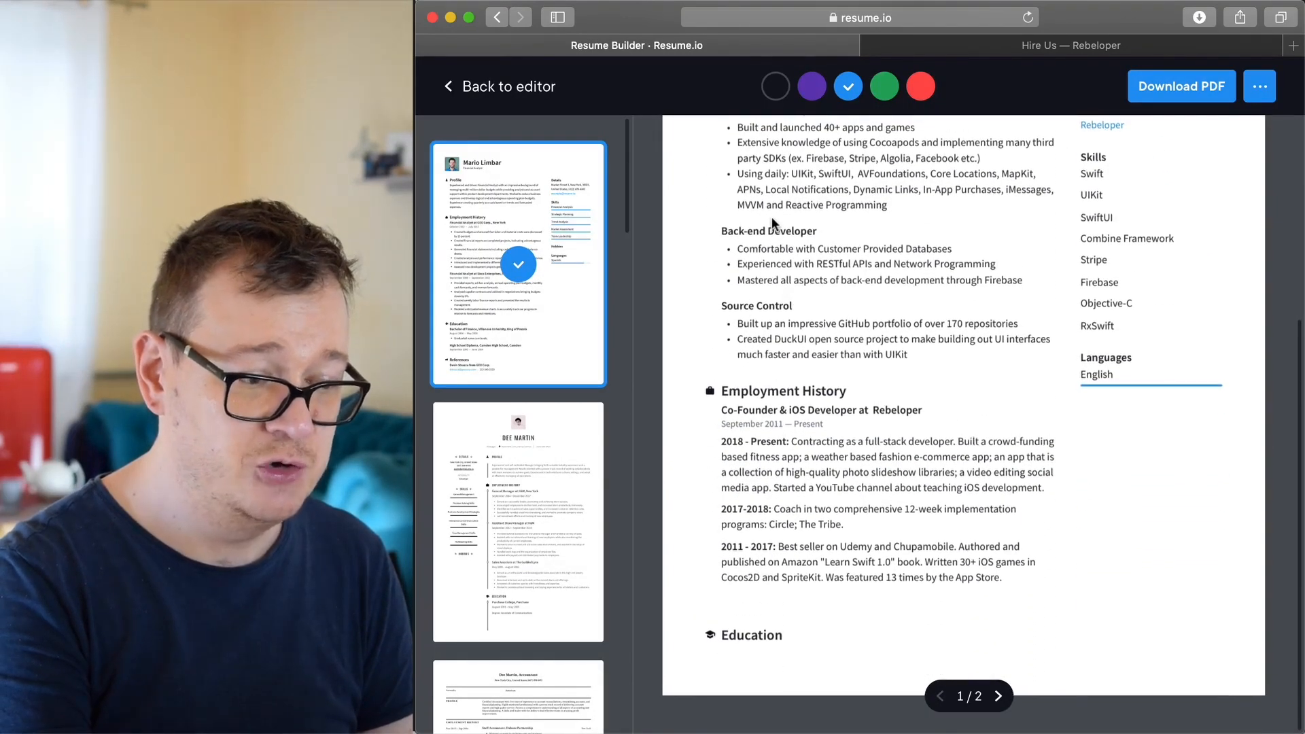
pyautogui.scroll(3)
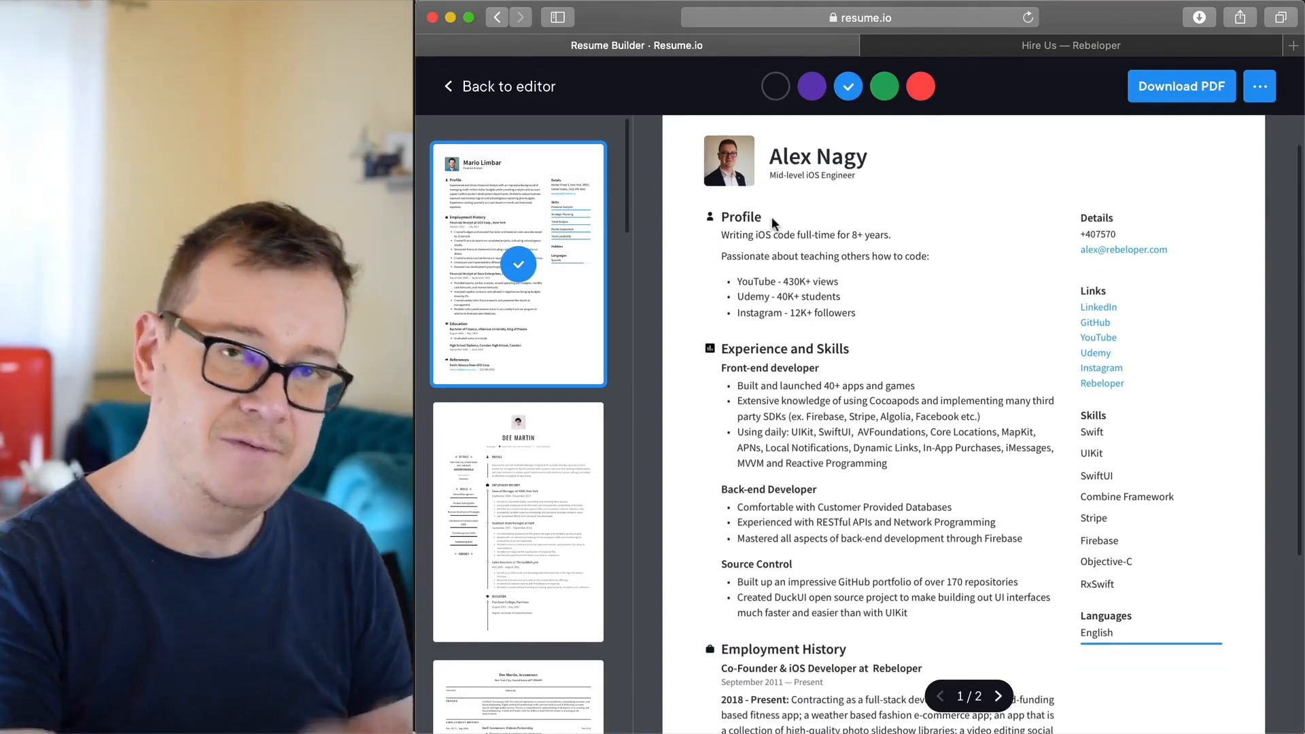
pyautogui.scroll(-3)
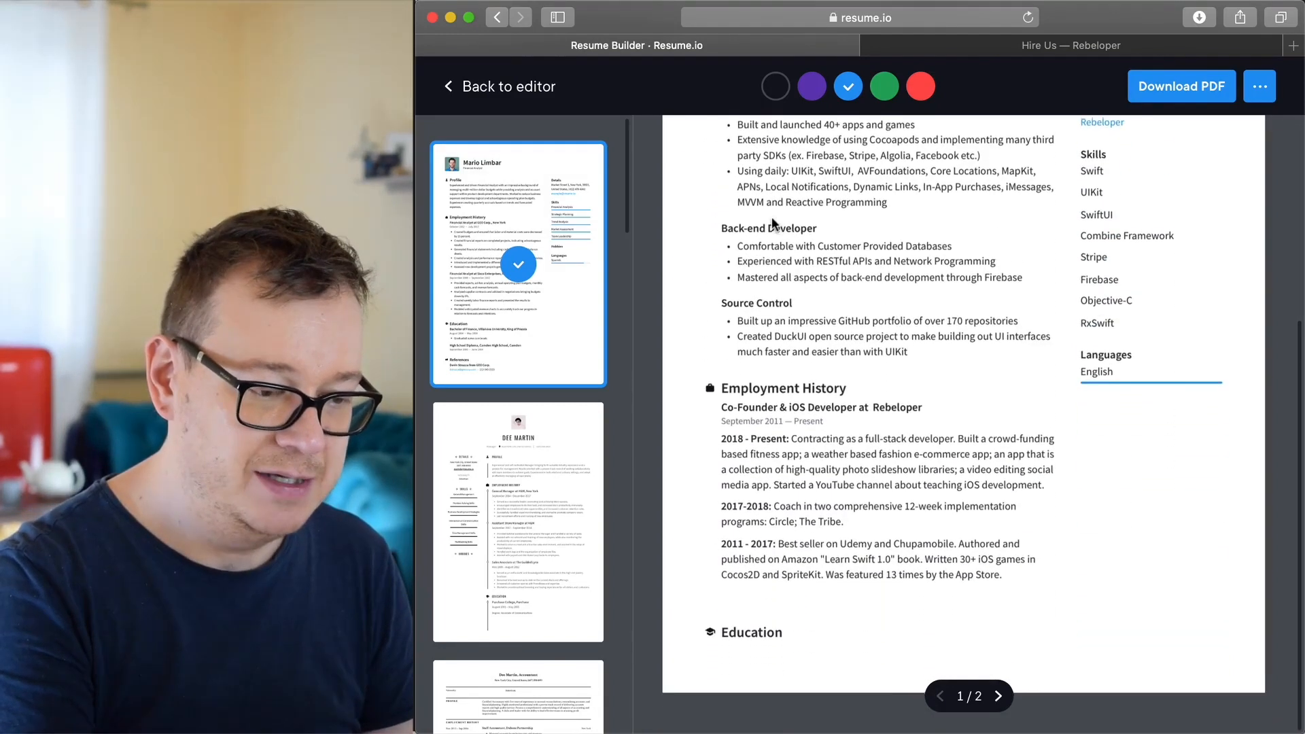
pyautogui.click(995, 696)
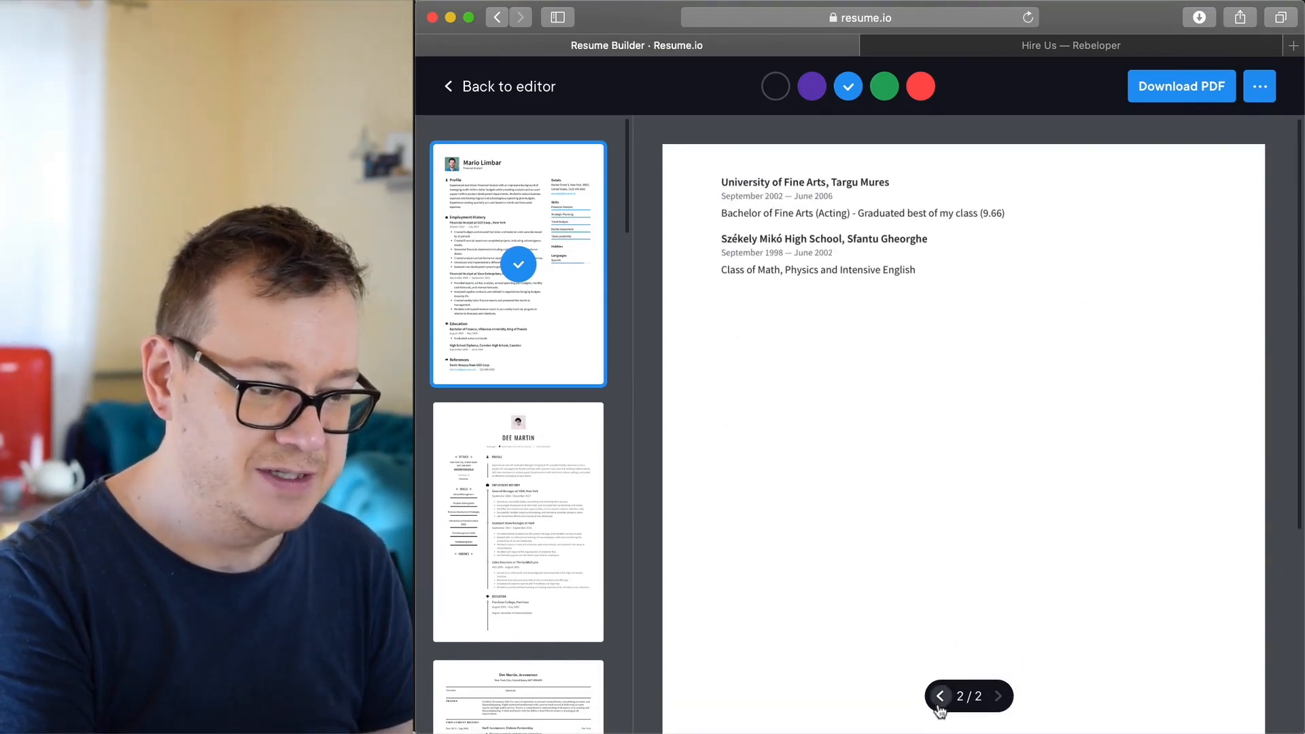
pyautogui.click(940, 696)
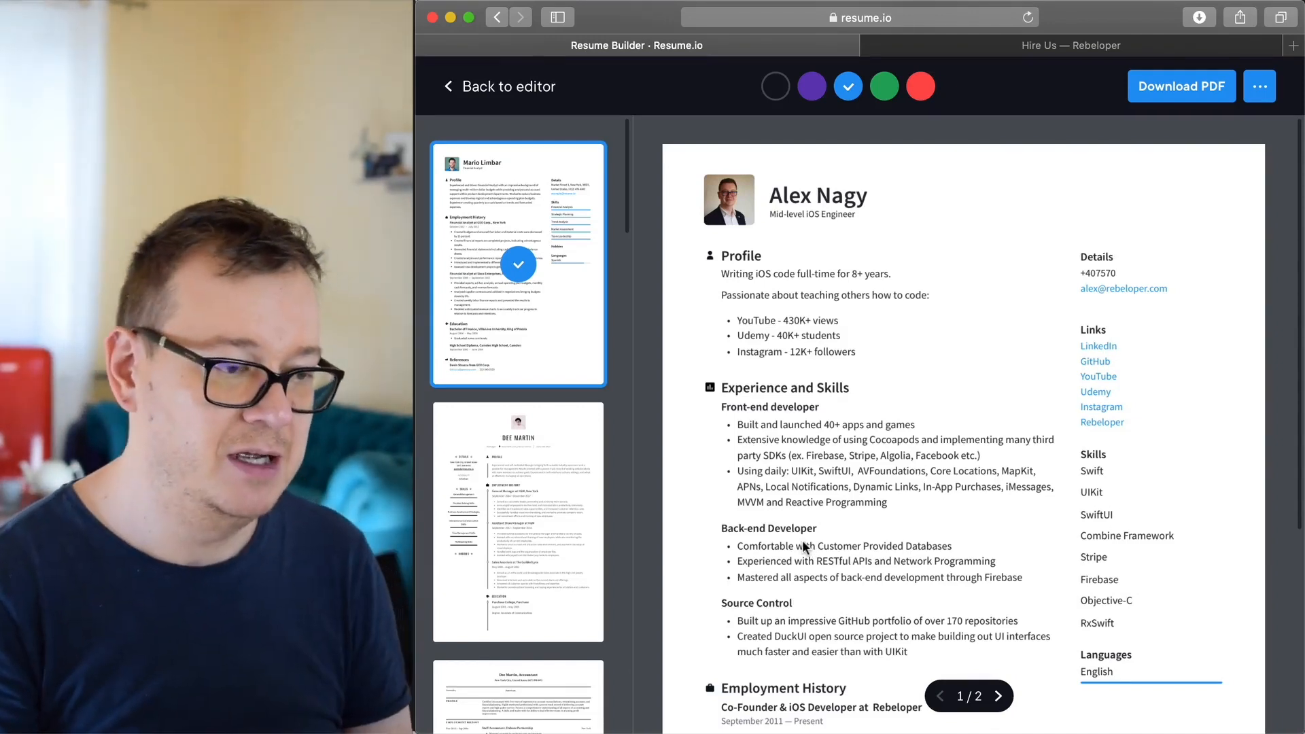
pyautogui.moveTo(789, 419)
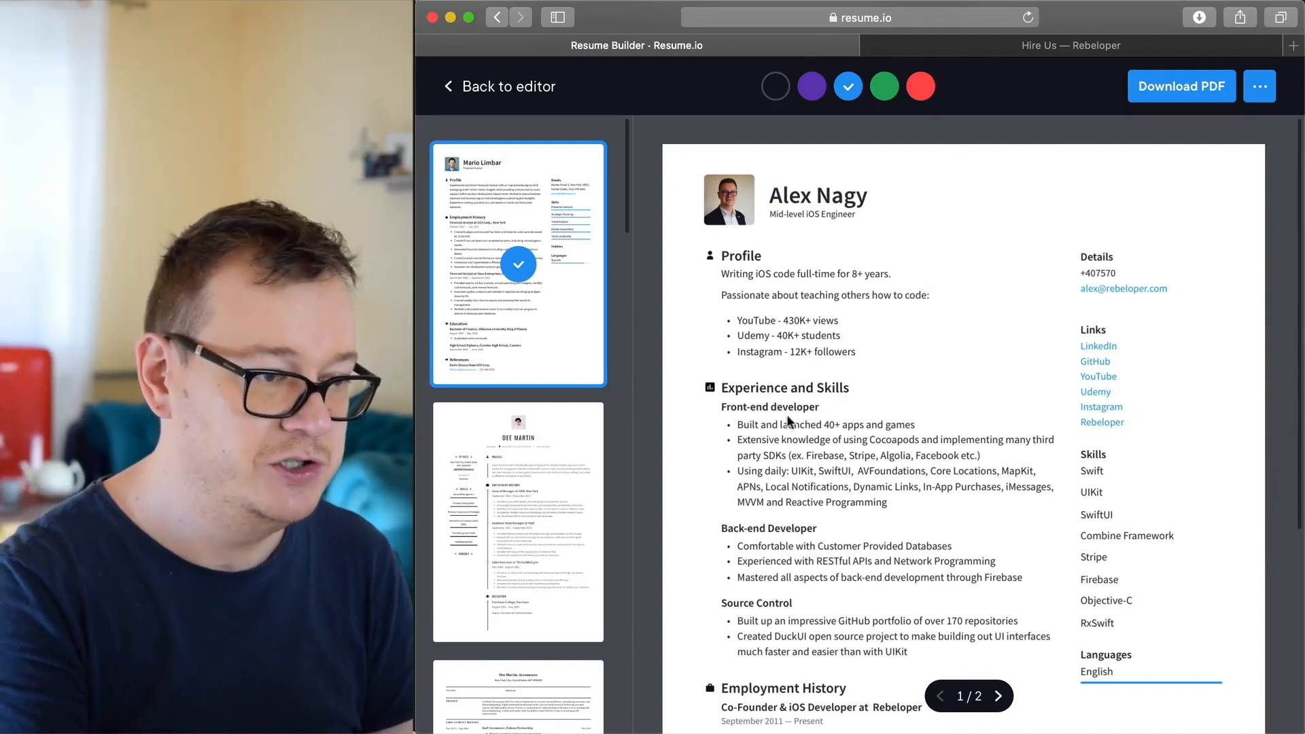
pyautogui.click(500, 86)
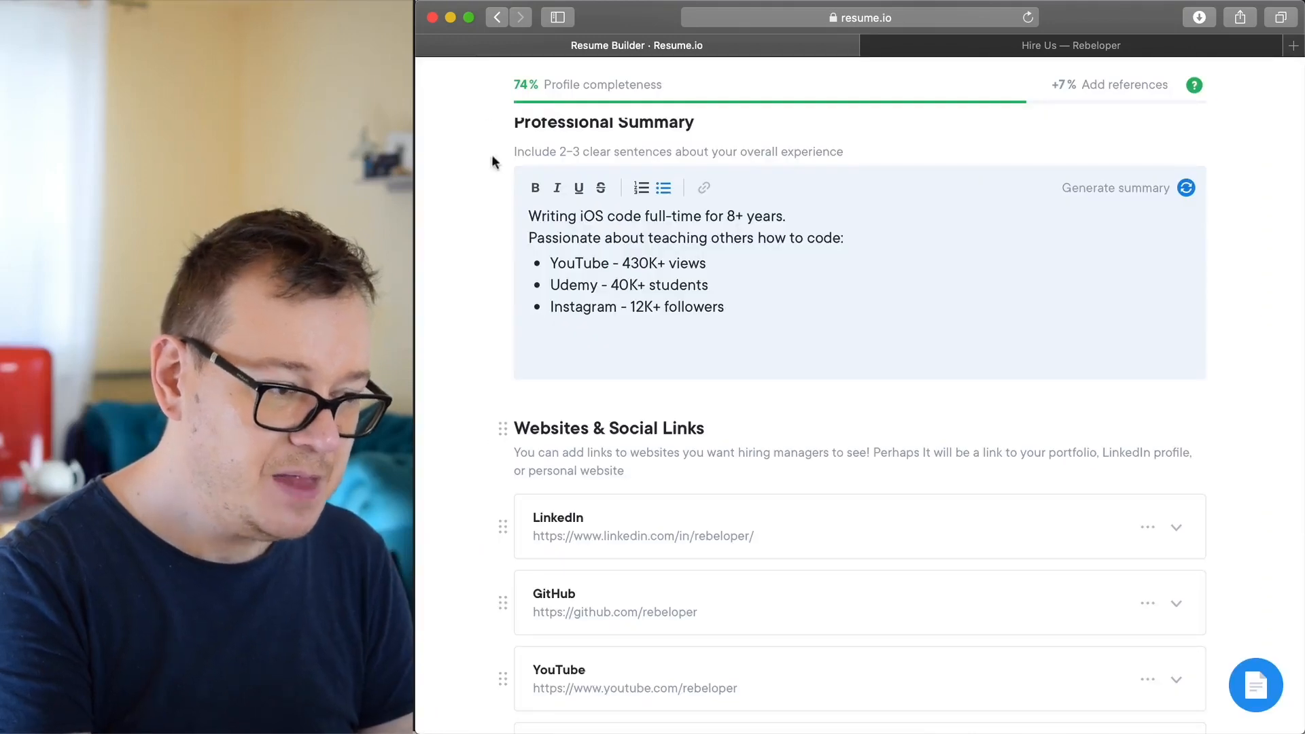
# - Close the Short resume editor with the top-right X
pyautogui.scroll(3)
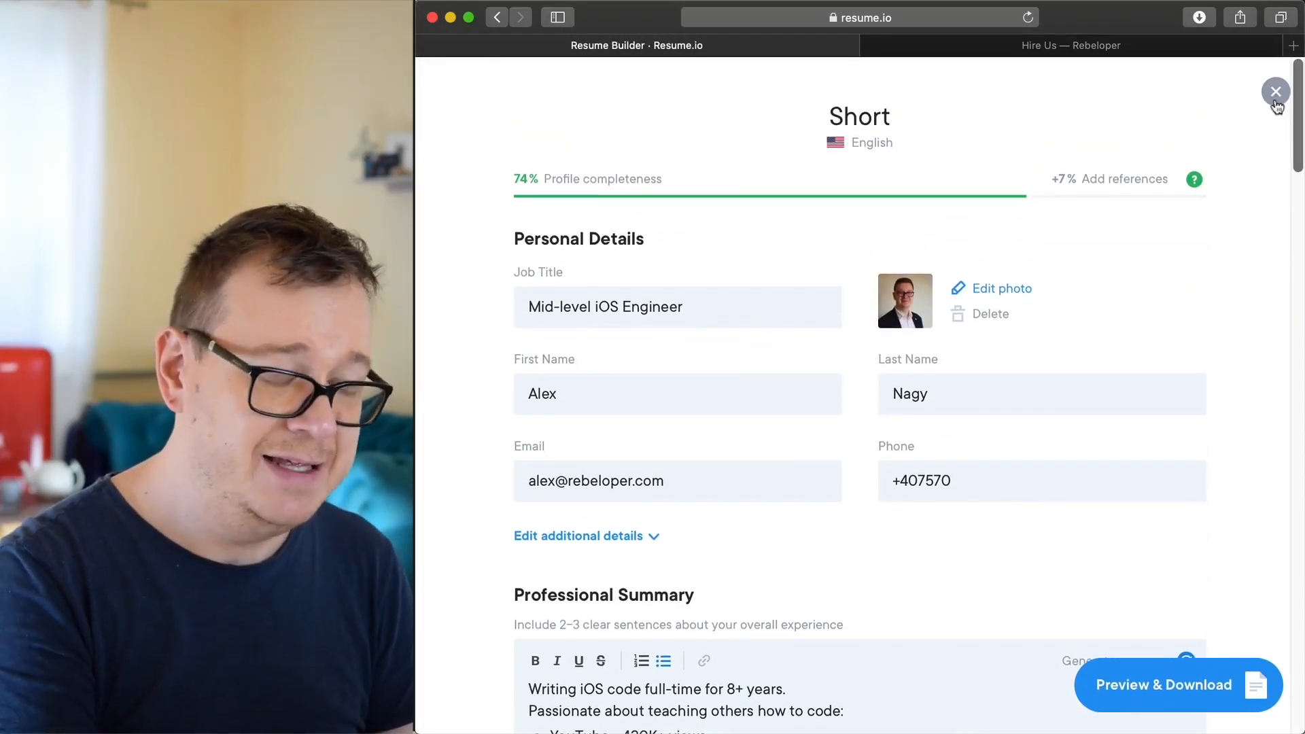
pyautogui.click(1275, 90)
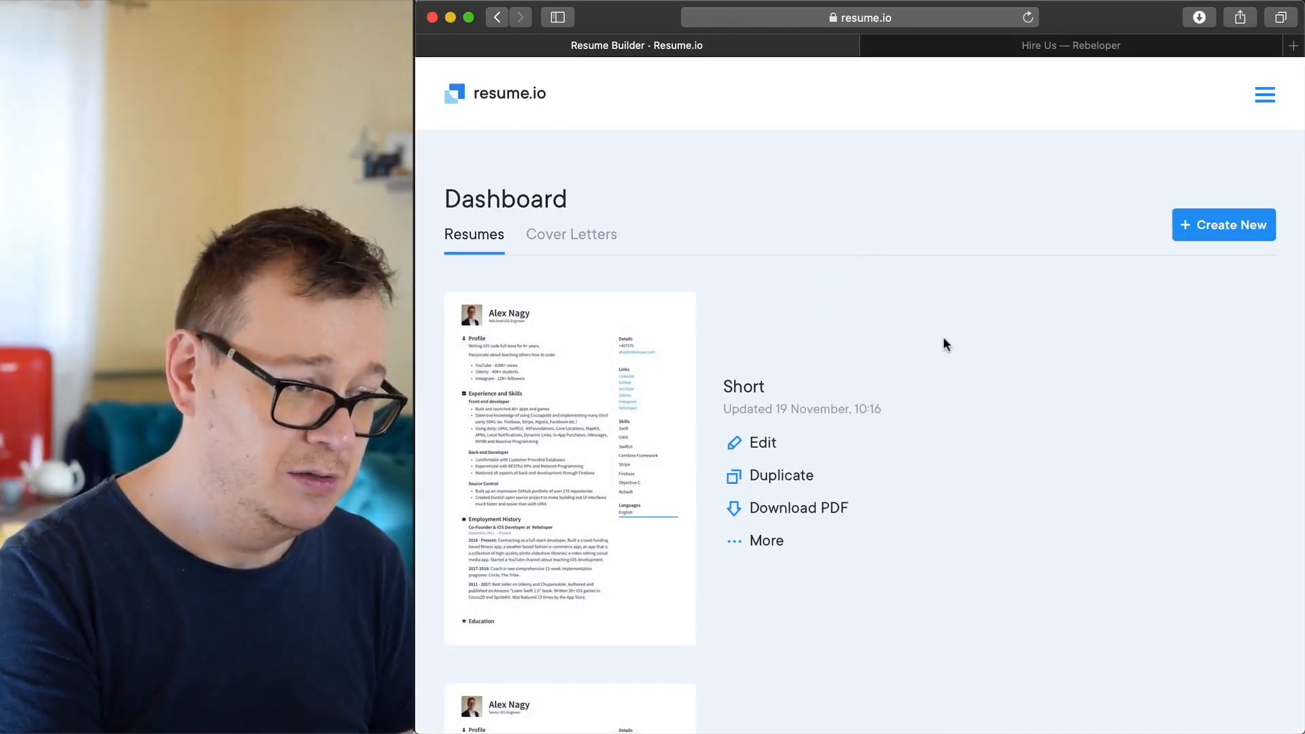
pyautogui.moveTo(961, 345)
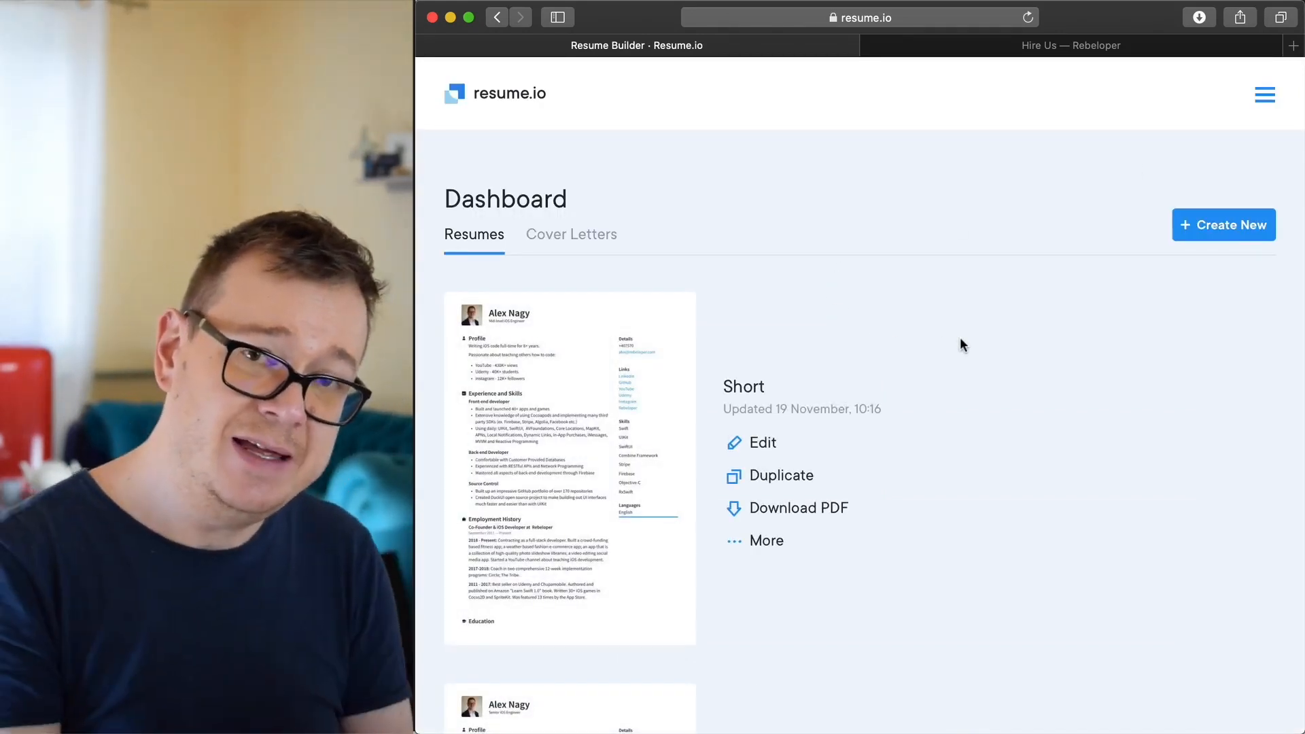